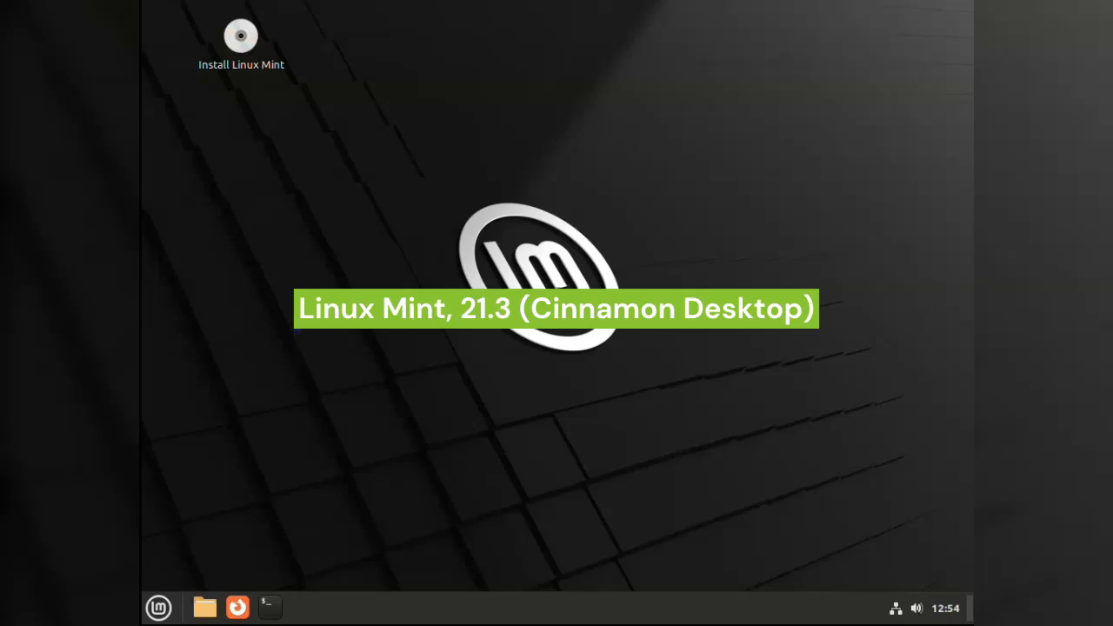
Launch the installer, keep English and the US keyboard, and opt into multimedia codecs
double_click(240, 36)
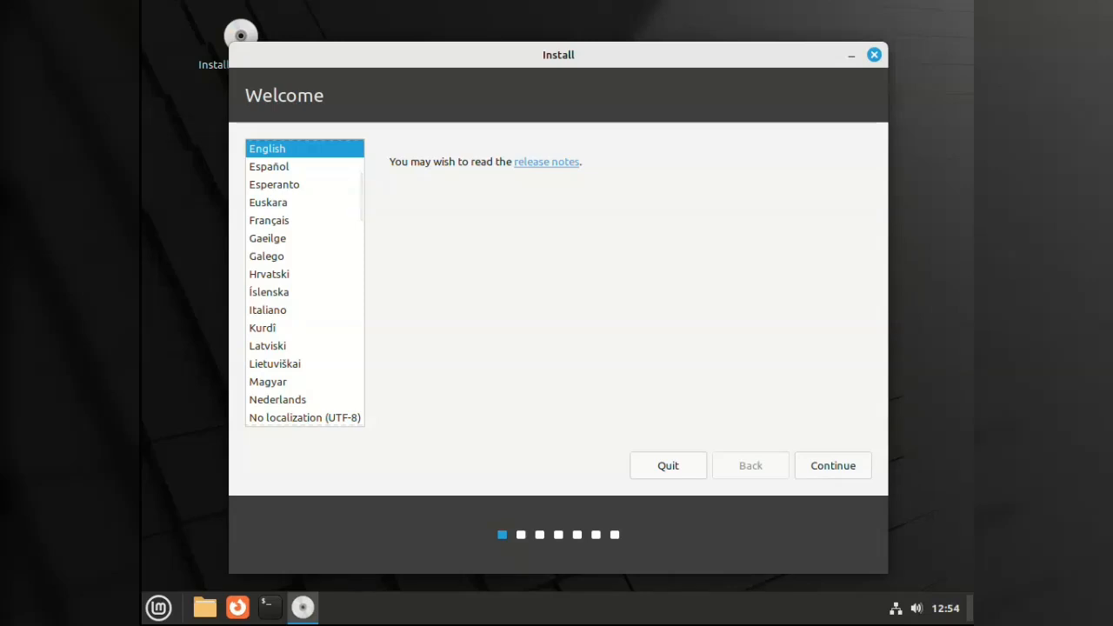
click(831, 466)
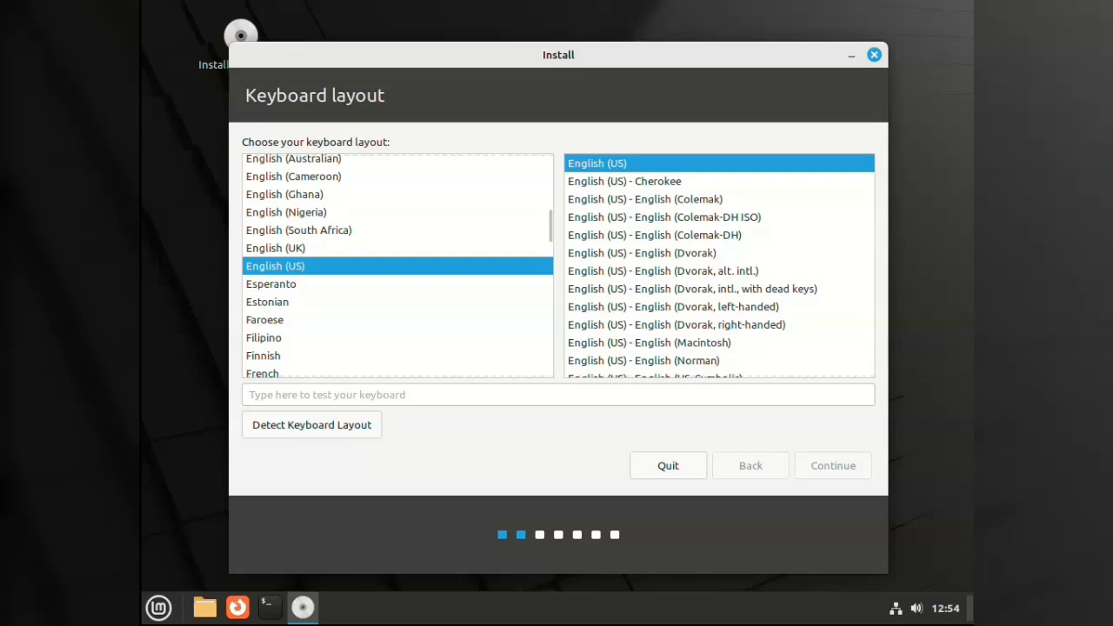
click(831, 466)
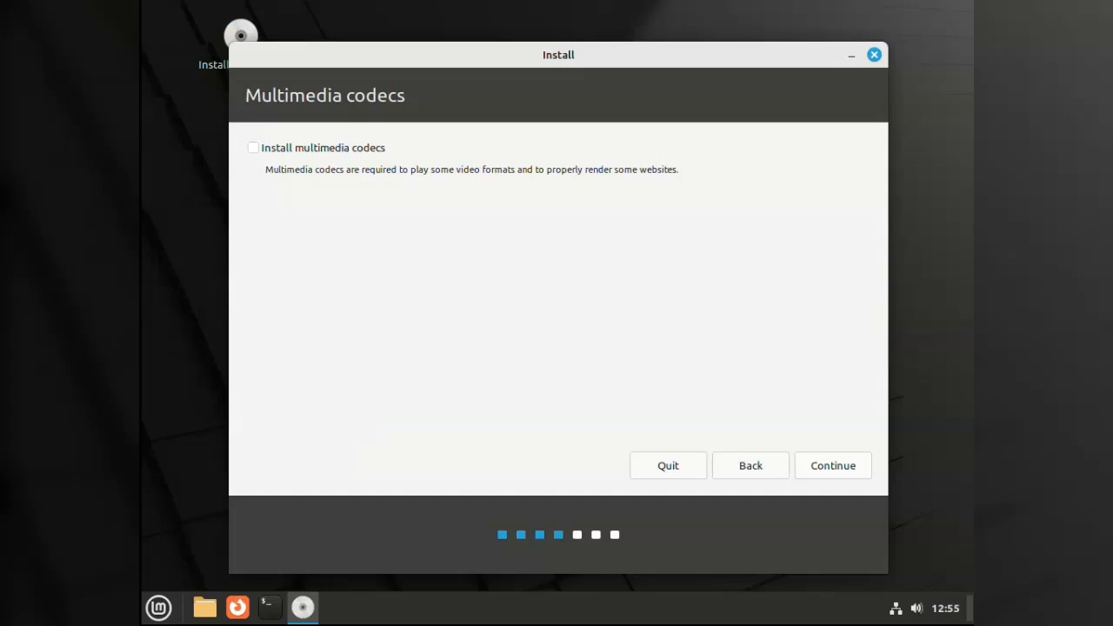
click(254, 146)
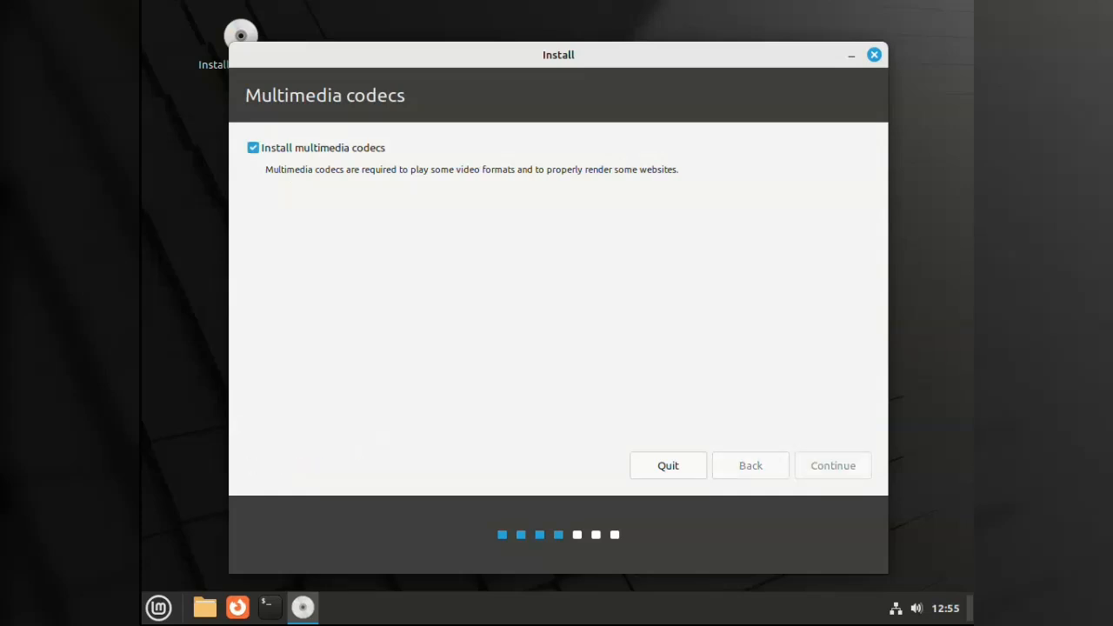
click(831, 466)
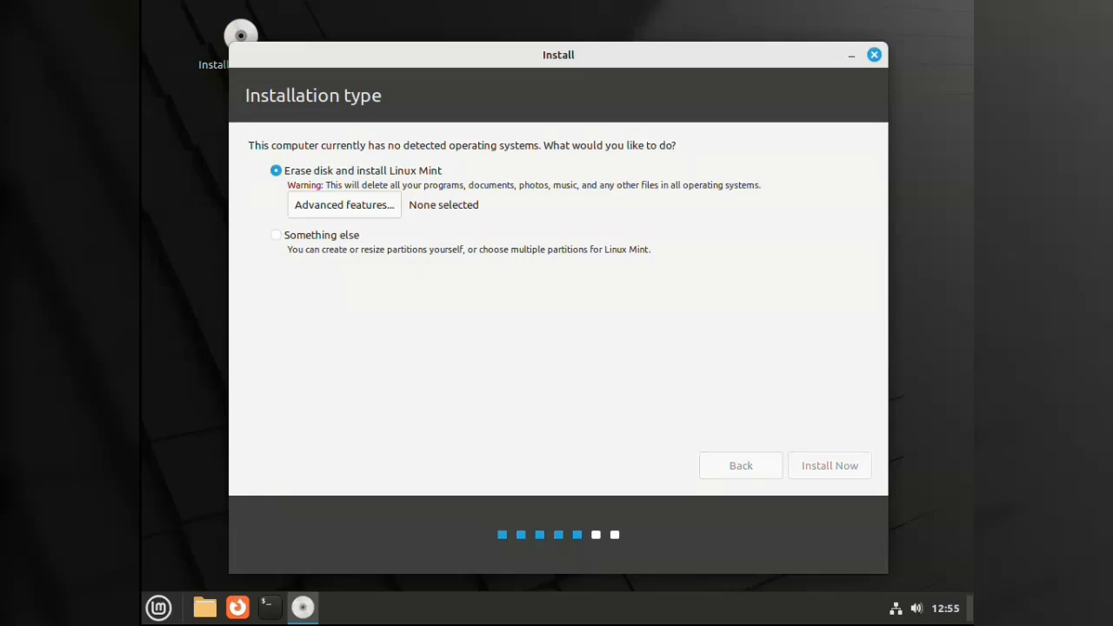
Install over the whole disk, accept Melbourne as location and the entered account details
click(828, 466)
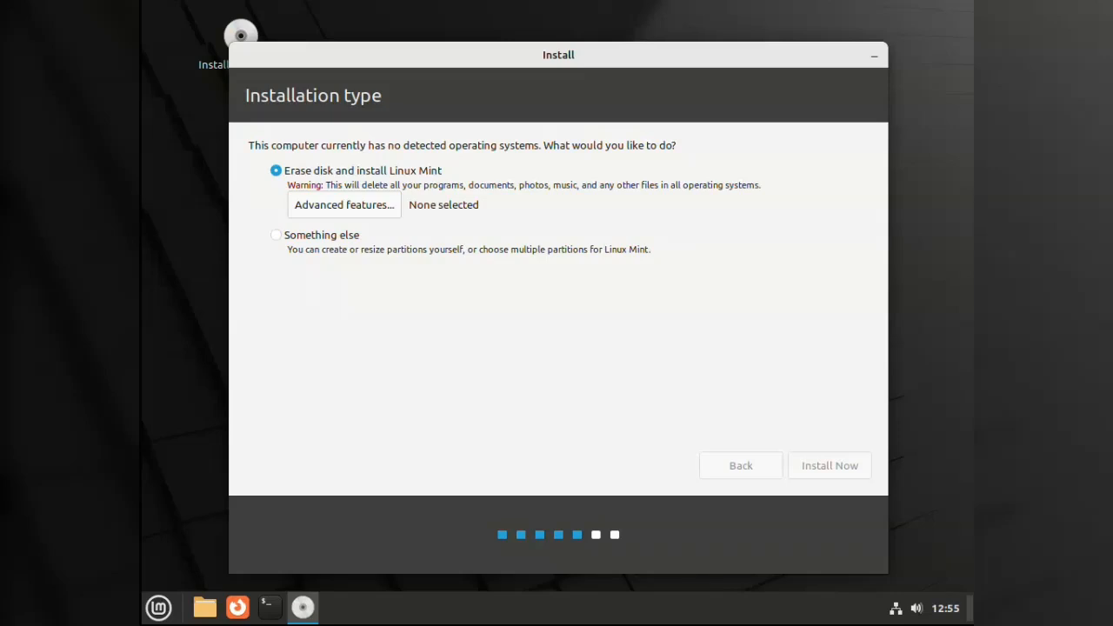
click(827, 466)
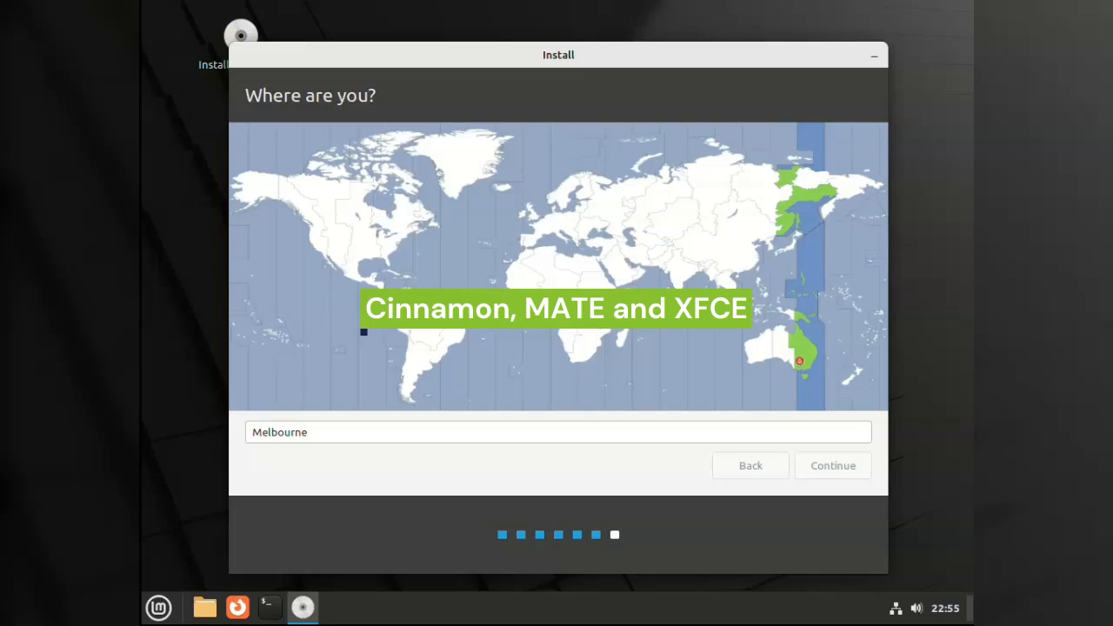
click(831, 466)
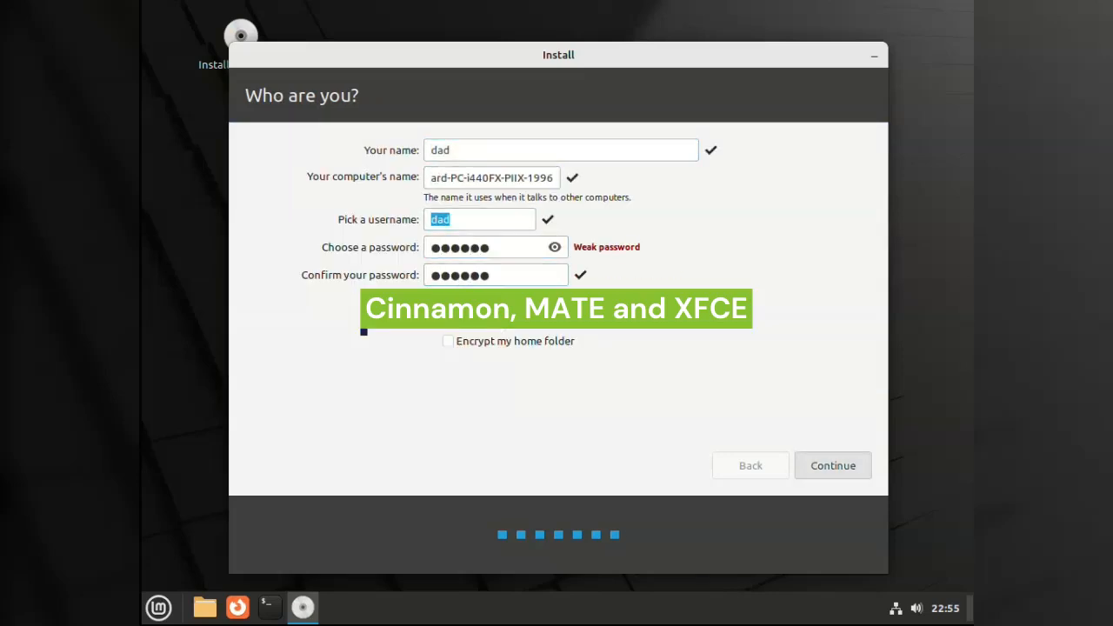
click(831, 466)
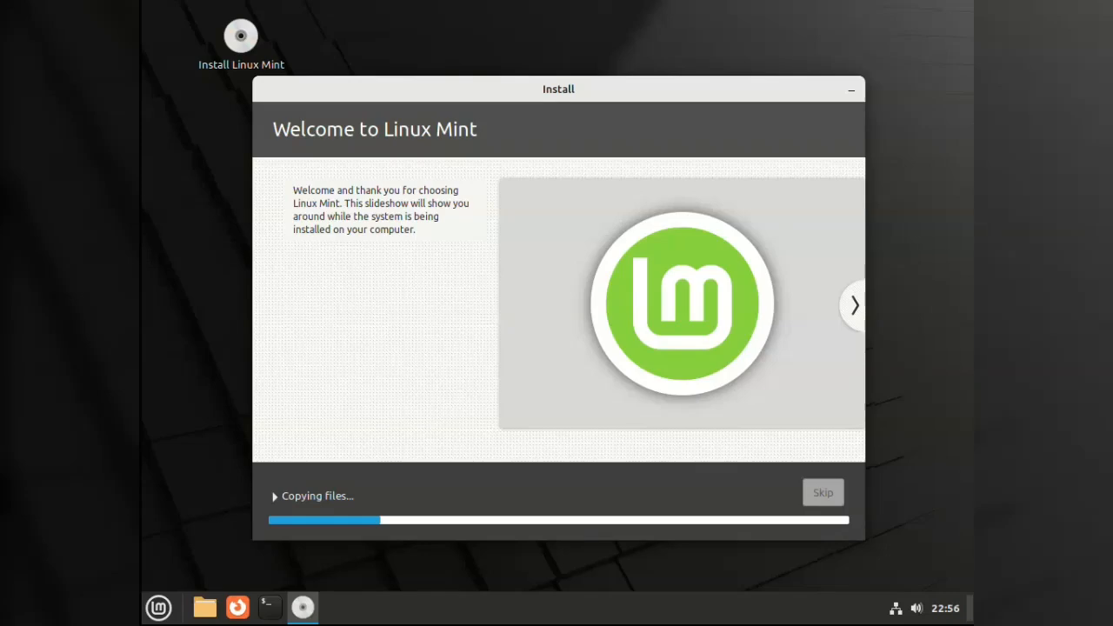
Reveal the installation log and page through the web, music, video and photo slides
click(275, 495)
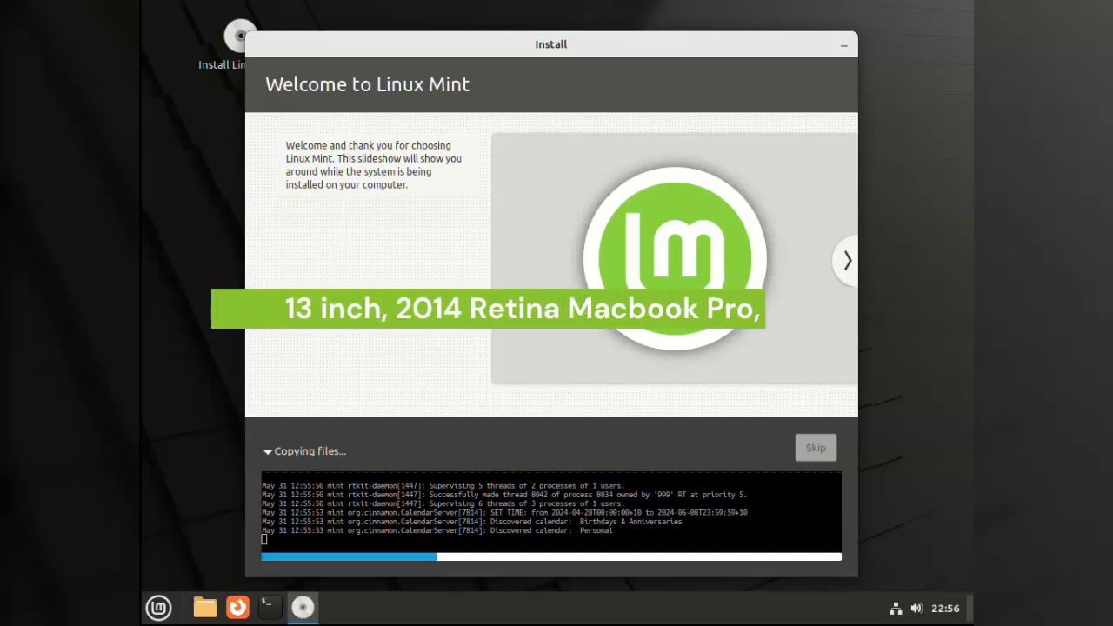
click(845, 261)
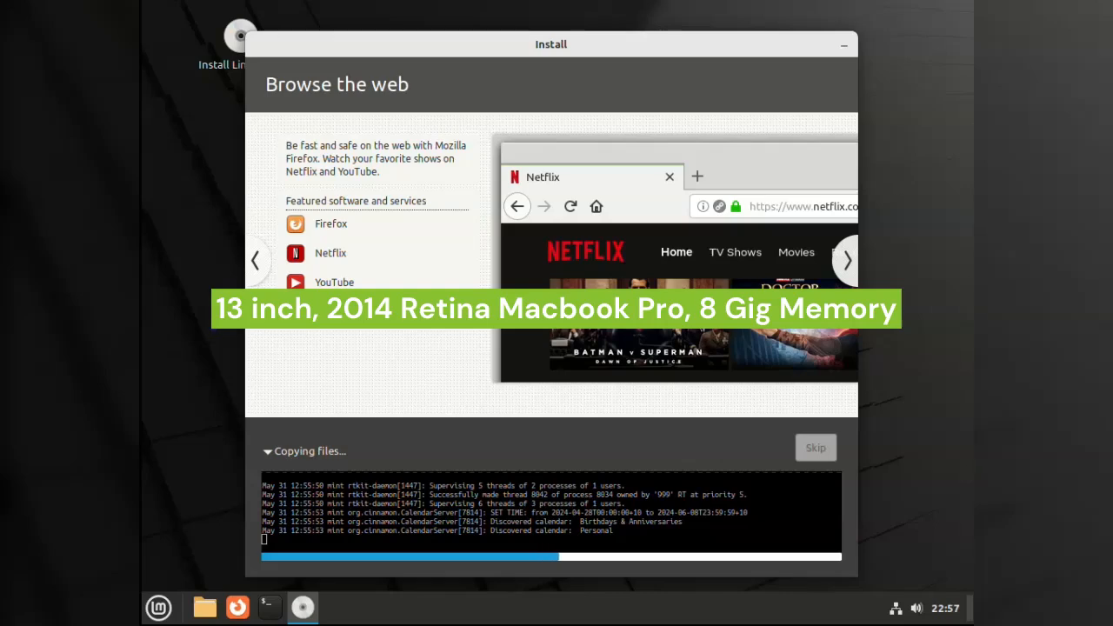
click(845, 260)
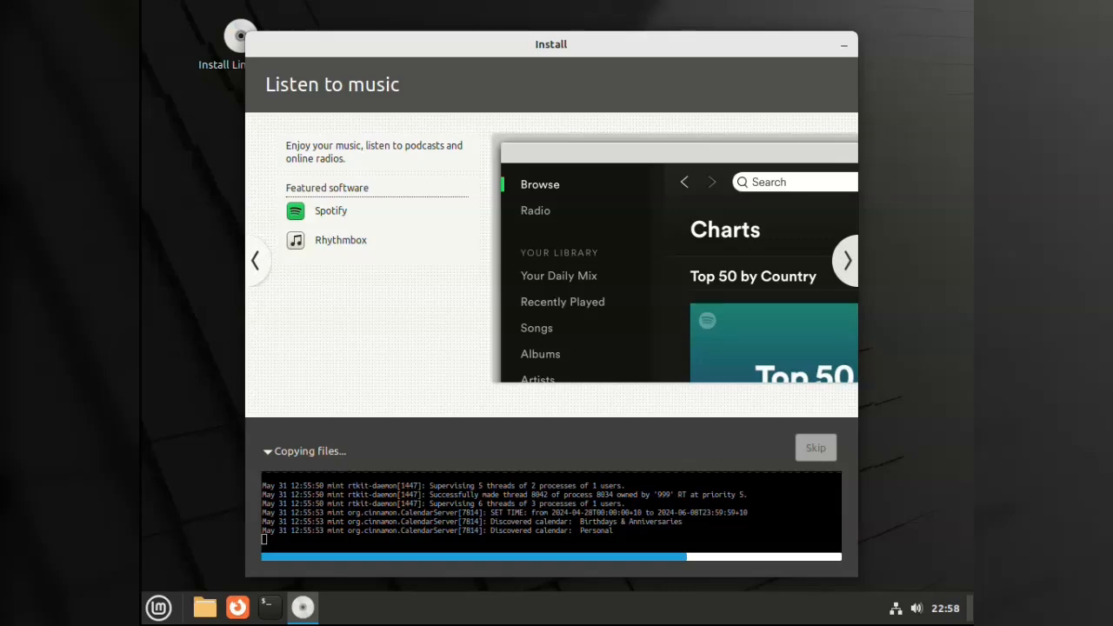
click(844, 261)
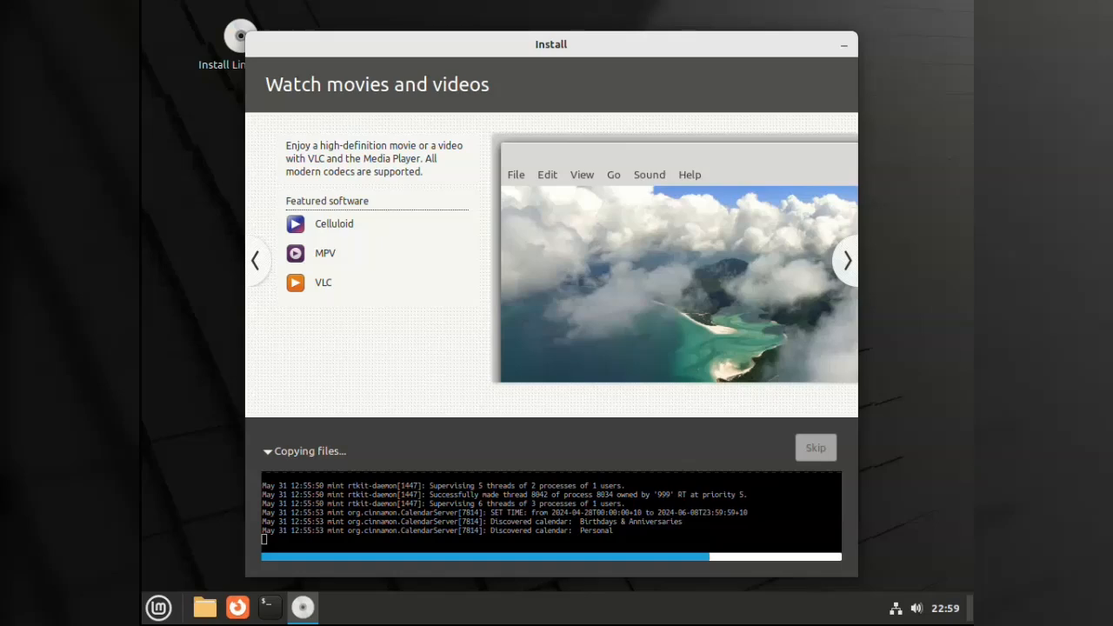
click(845, 260)
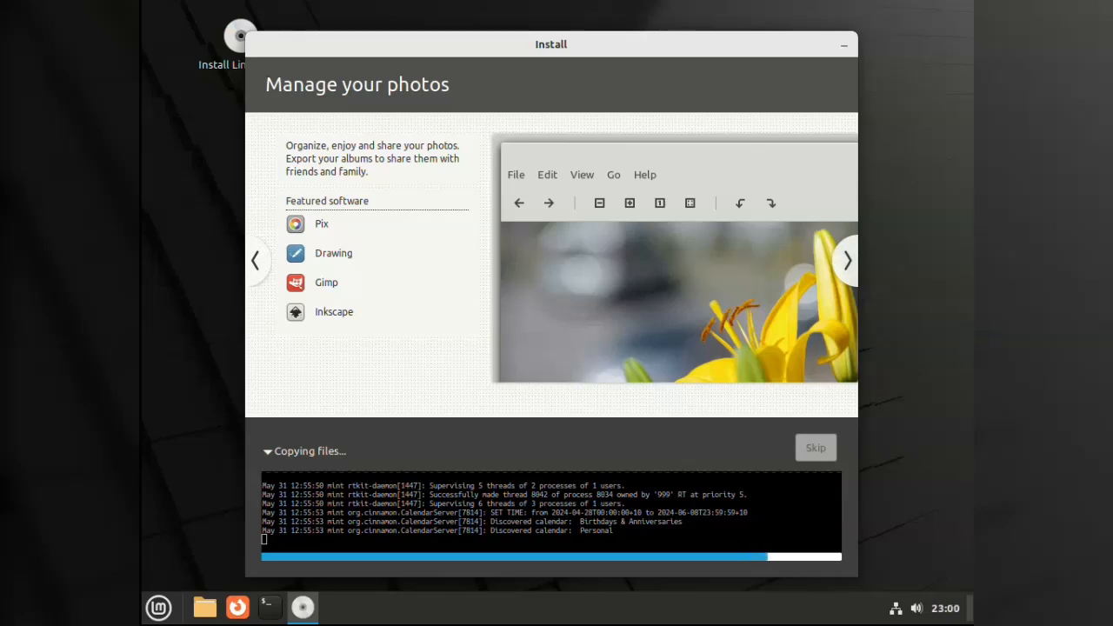
click(845, 261)
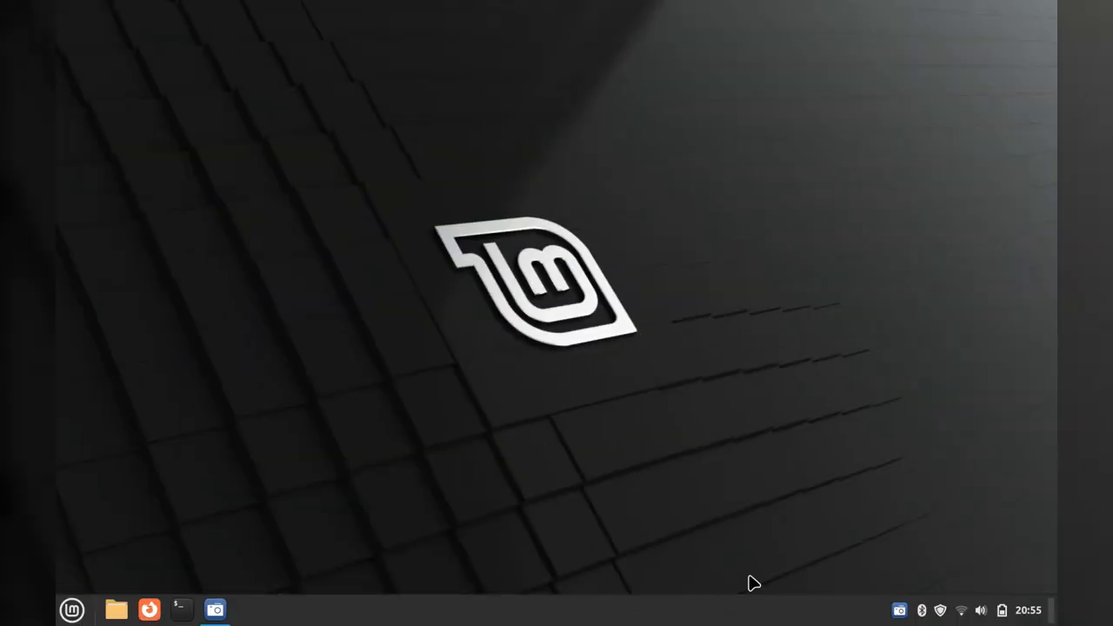
mouse_move(921, 608)
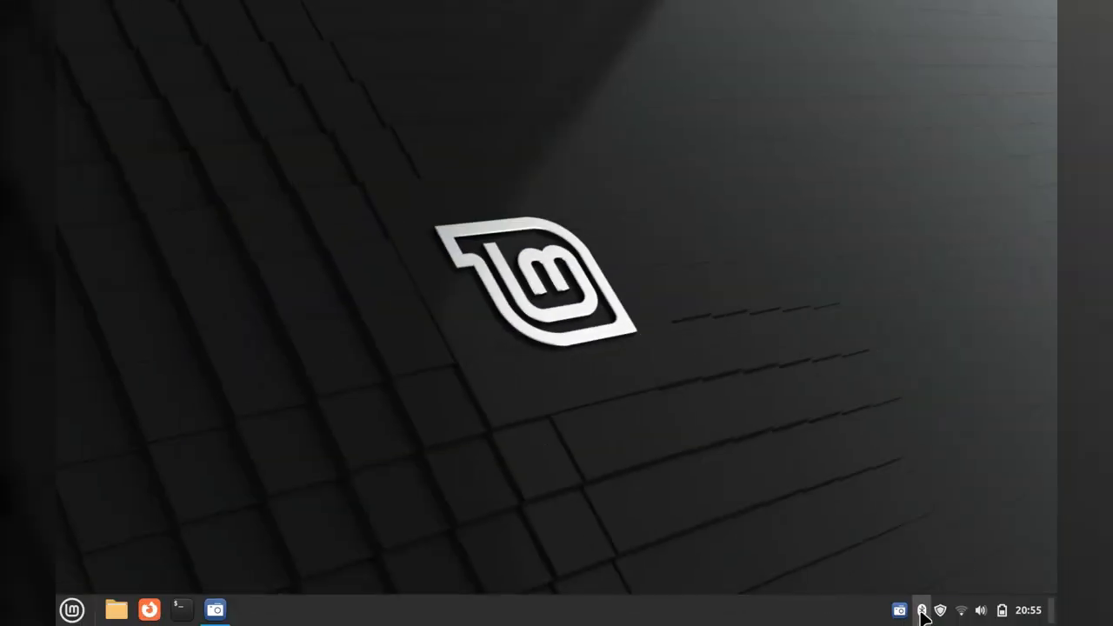
click(921, 609)
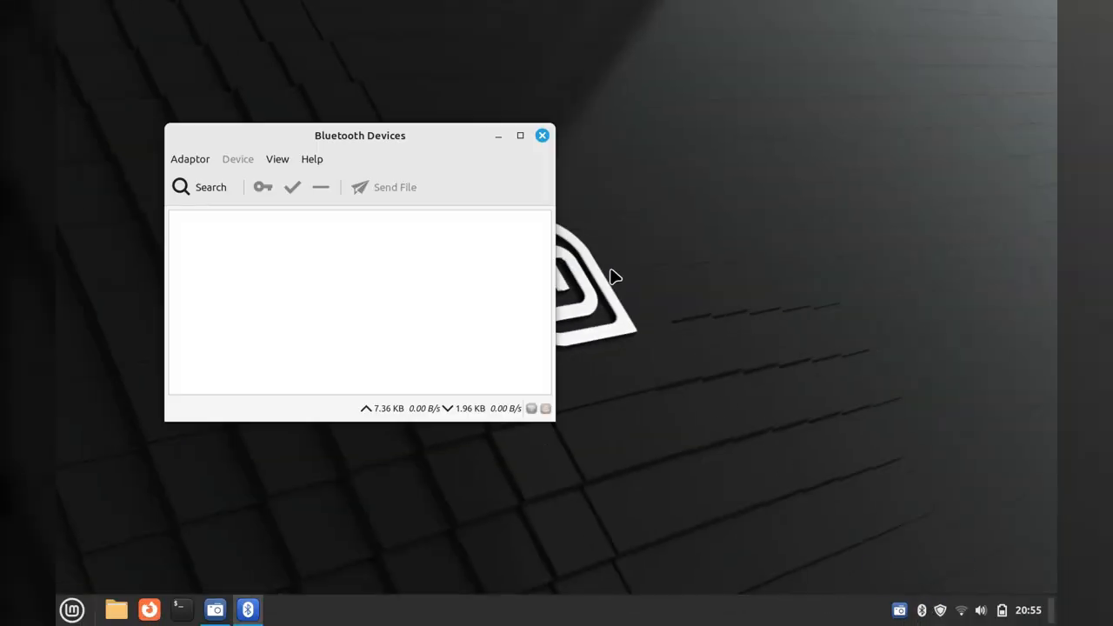
click(542, 136)
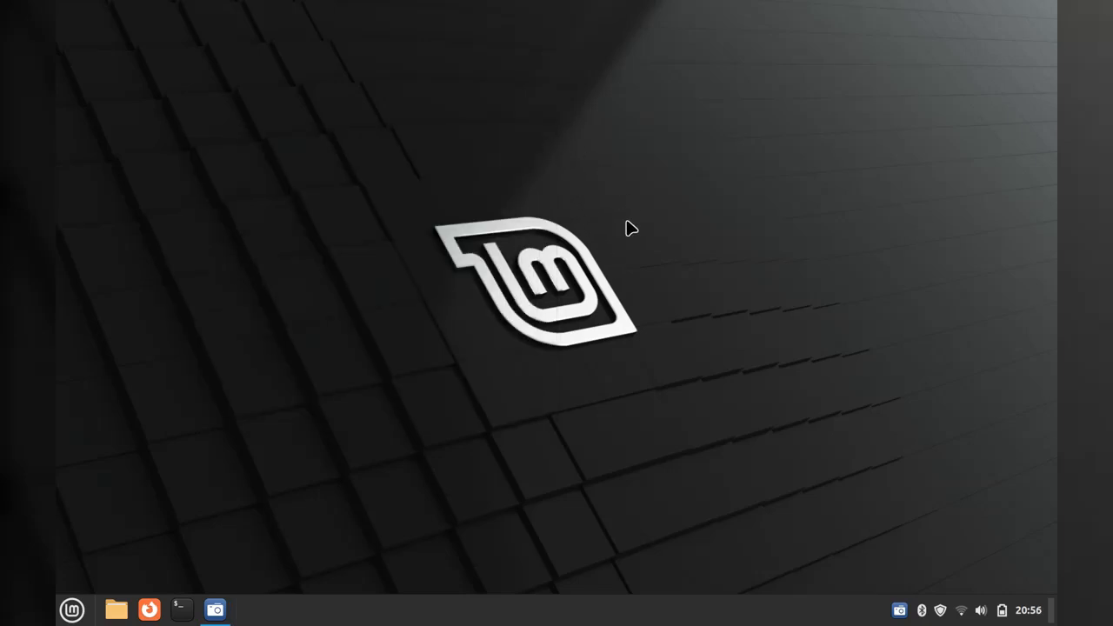
mouse_move(960, 609)
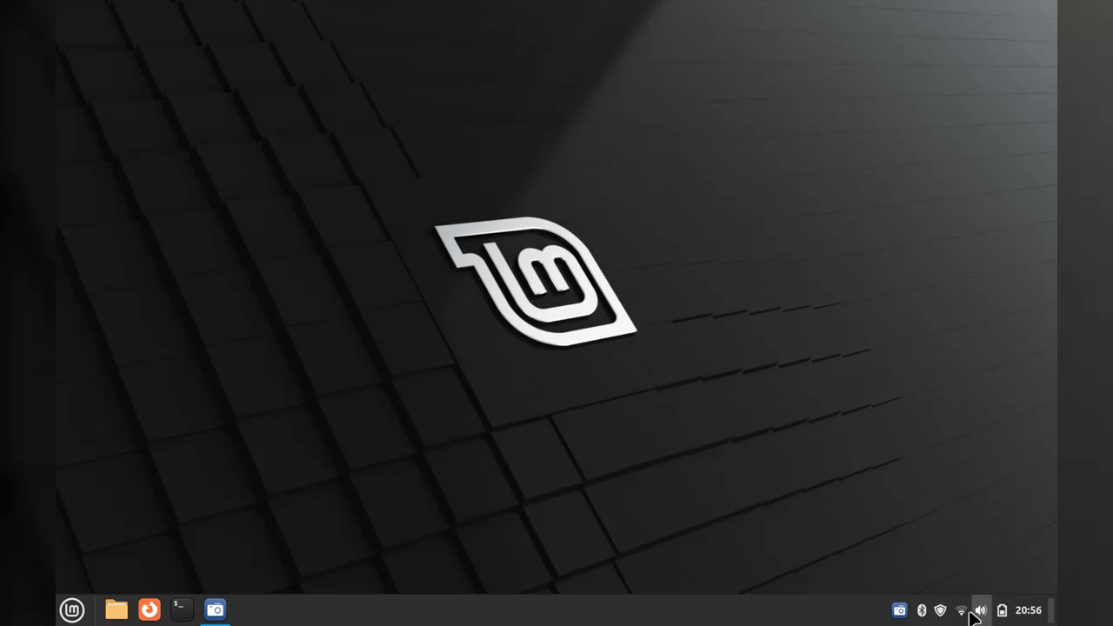
click(1026, 609)
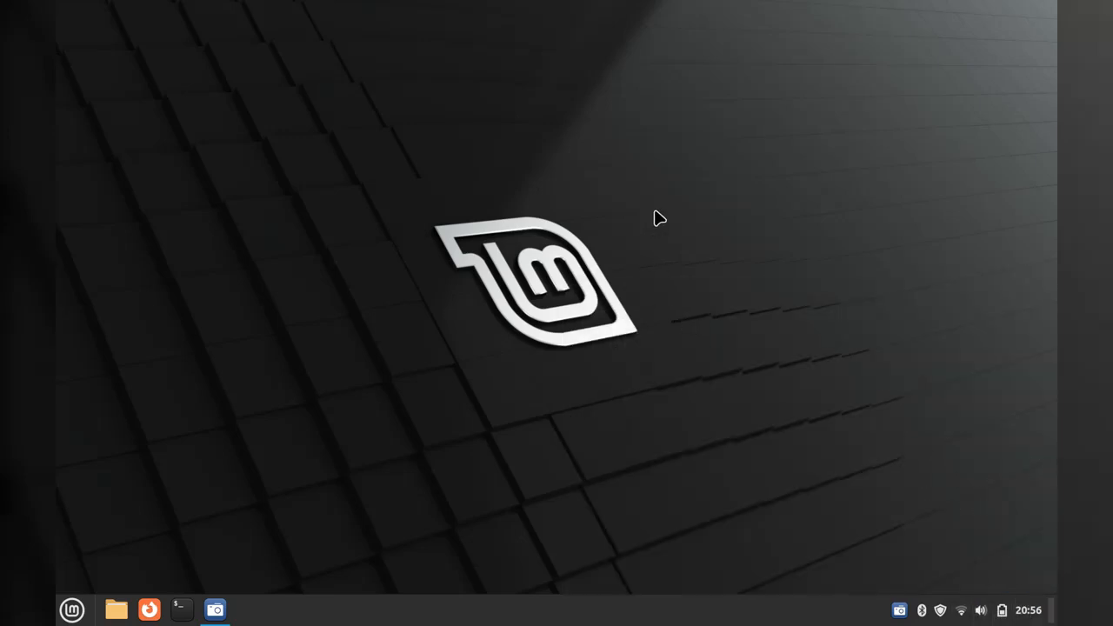
From the desktop menu add the Clock desklet and move the manager window left
right_click(657, 219)
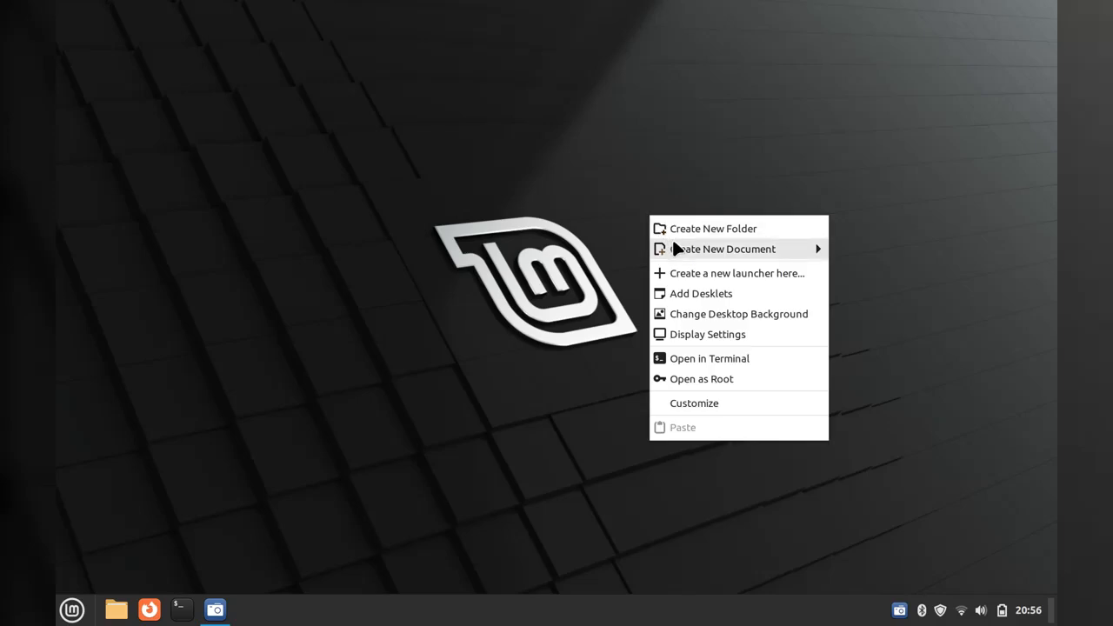
mouse_move(682, 269)
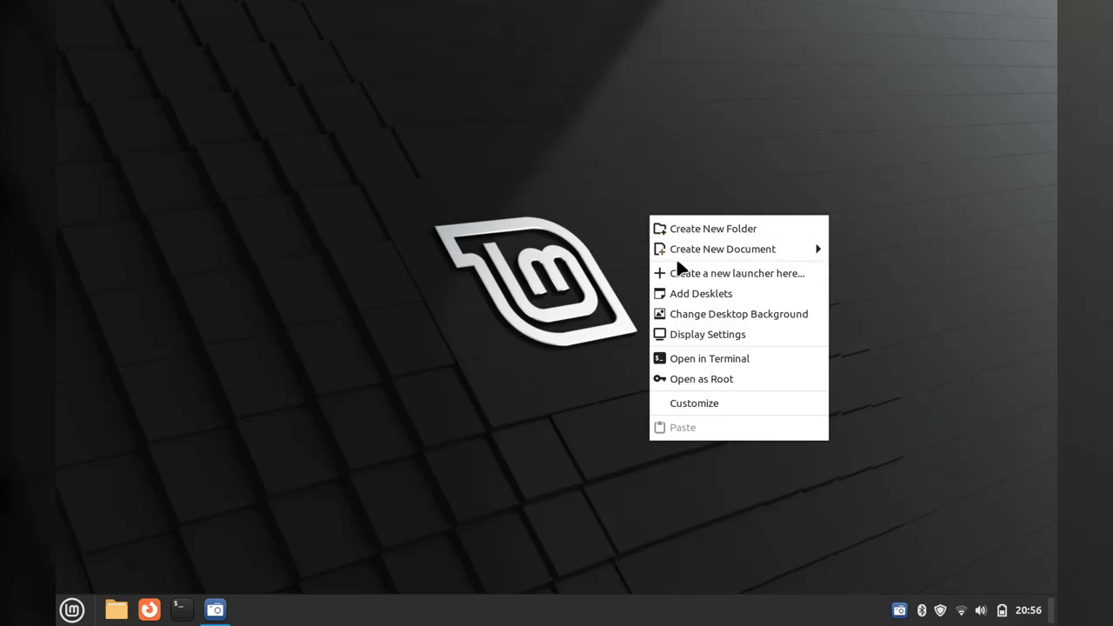
mouse_move(699, 292)
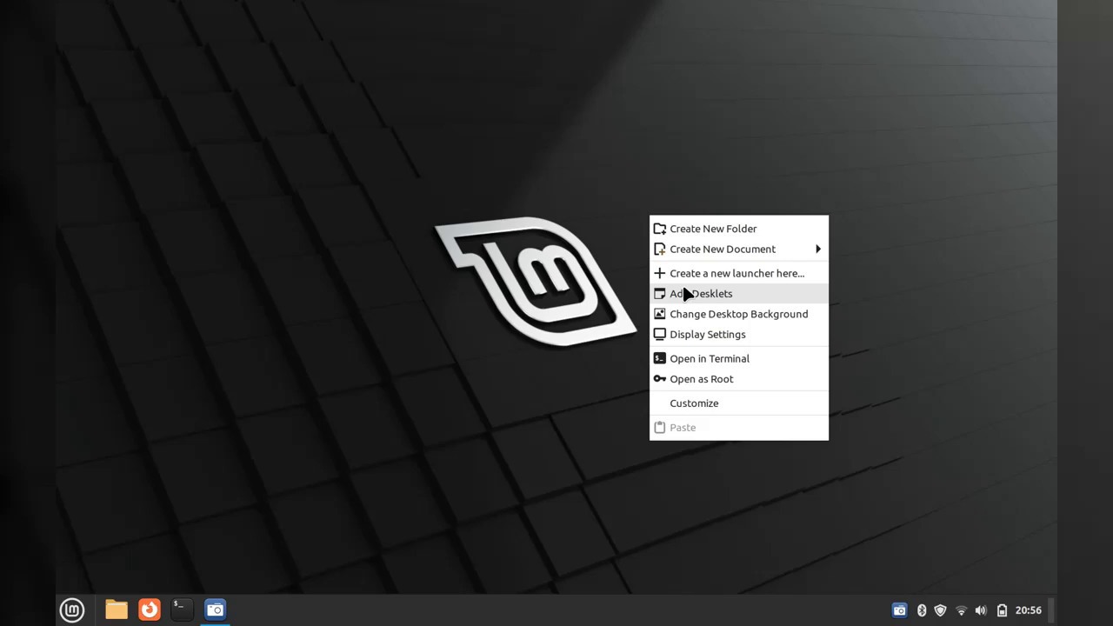
click(699, 292)
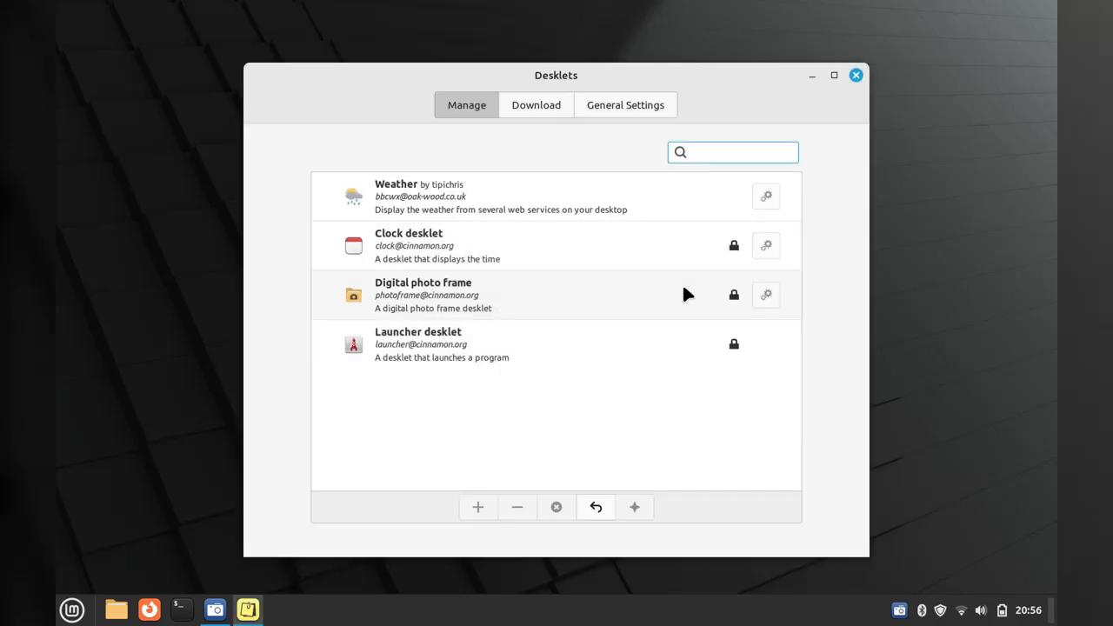
click(732, 153)
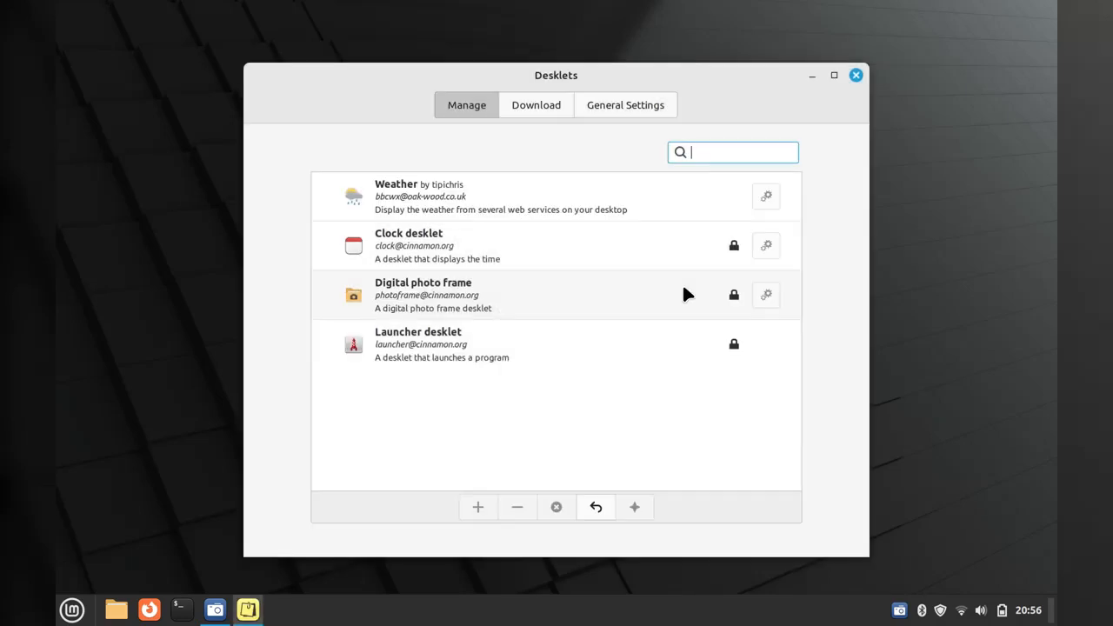
mouse_move(671, 254)
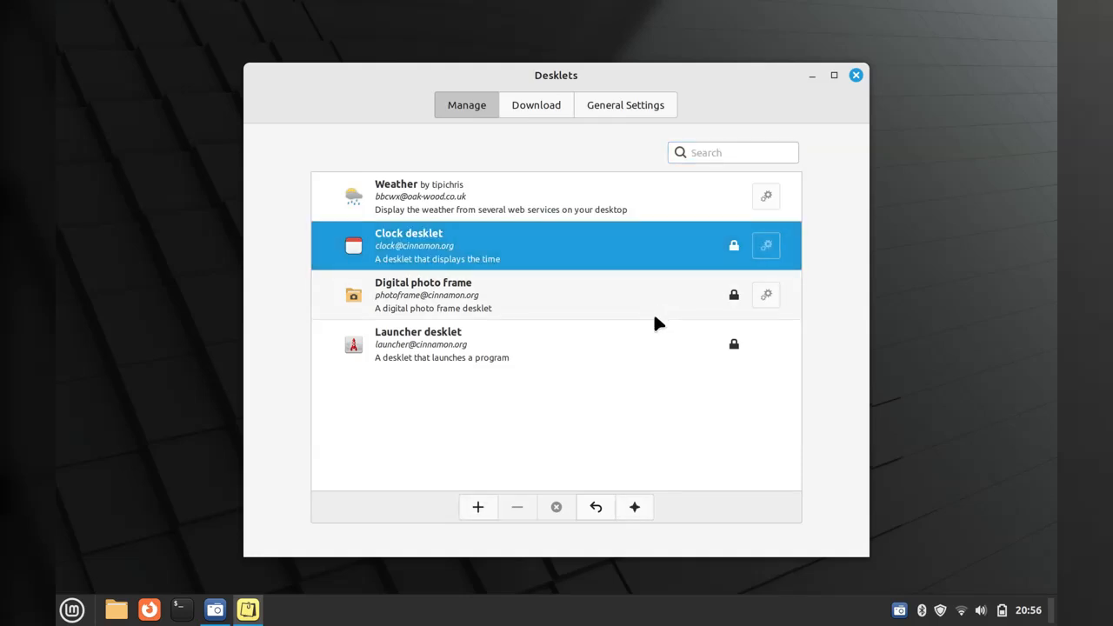
click(477, 508)
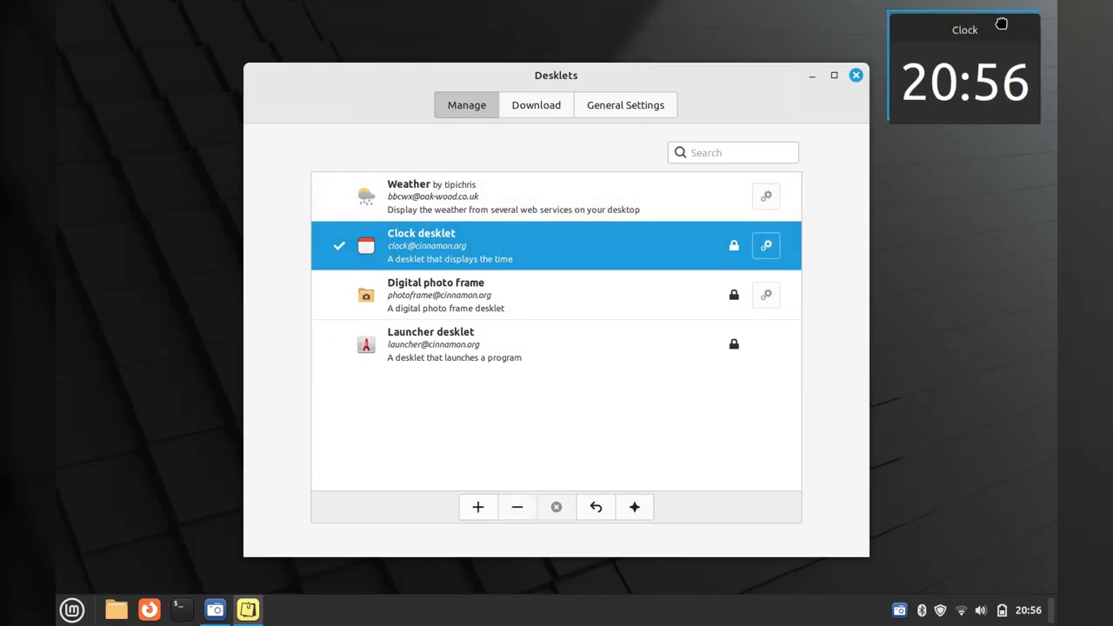
drag(556, 75, 426, 80)
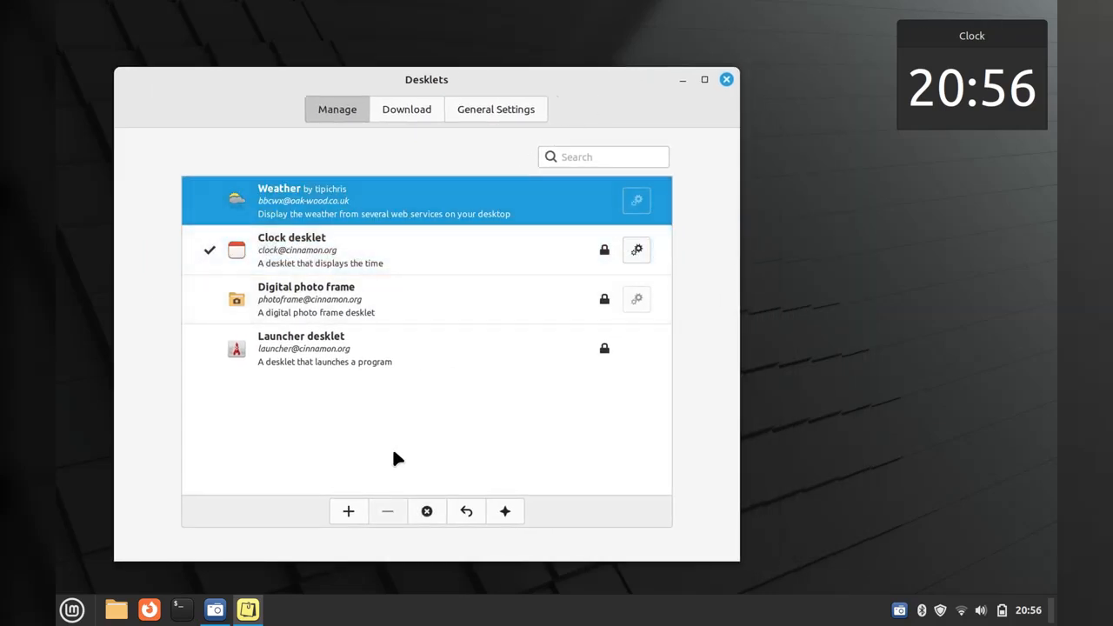
Add the Weather desklet, toggle Country on and off, and set pressure unit to kPa
click(347, 511)
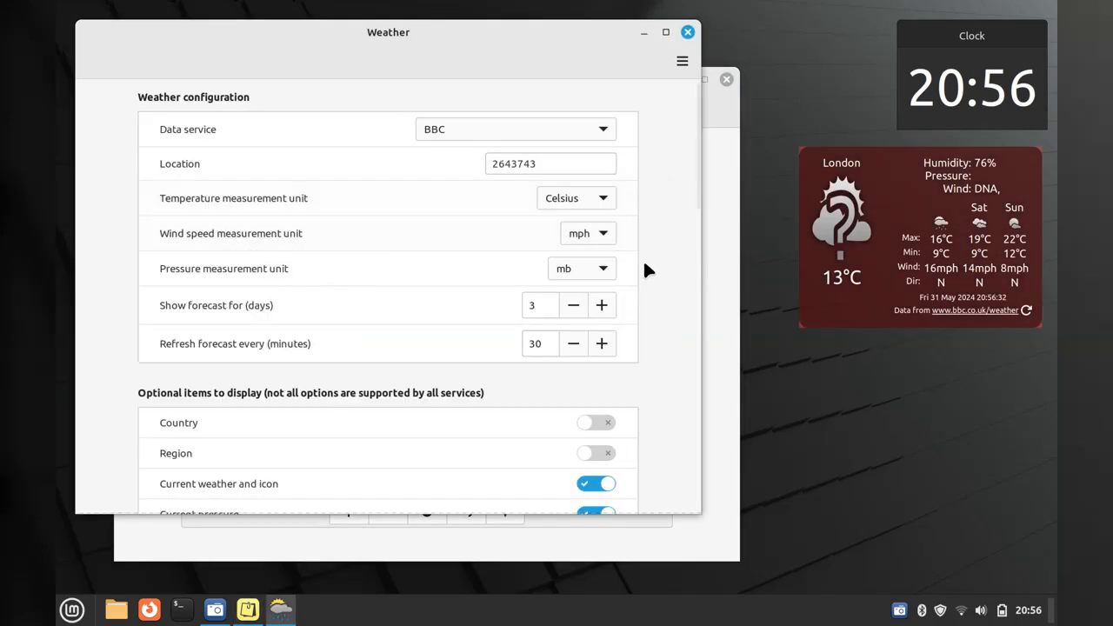
click(594, 423)
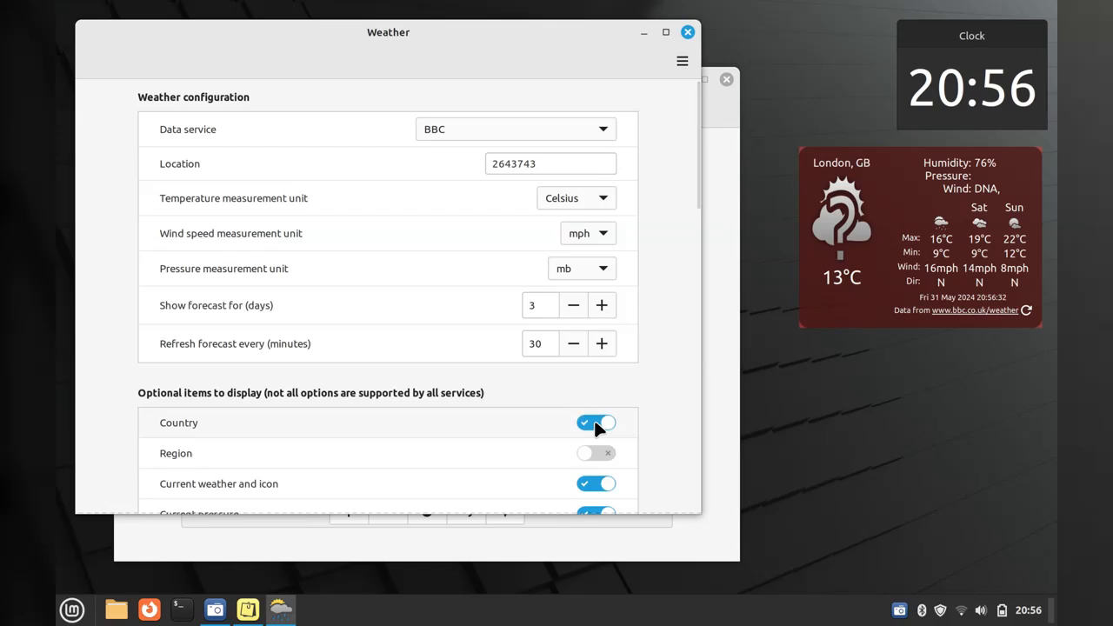
click(597, 423)
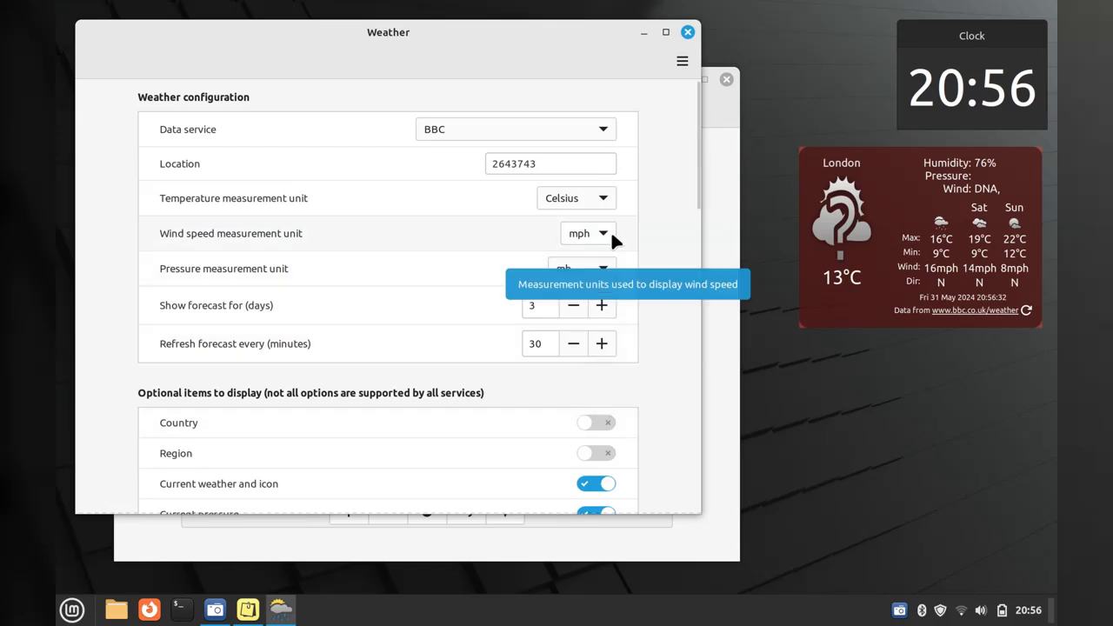
mouse_move(831, 280)
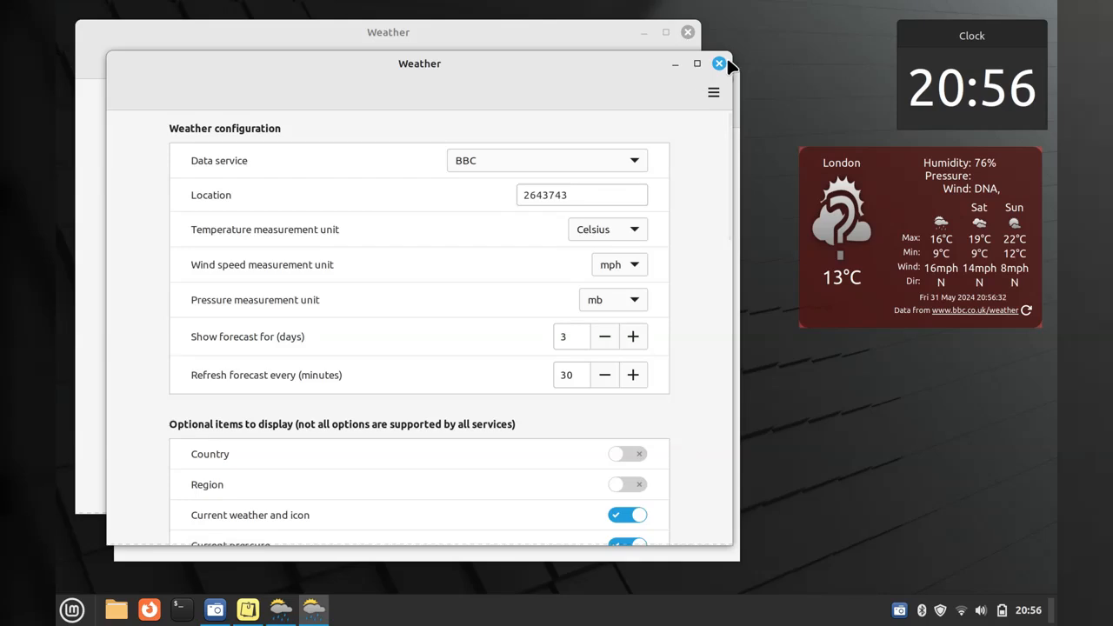
click(720, 62)
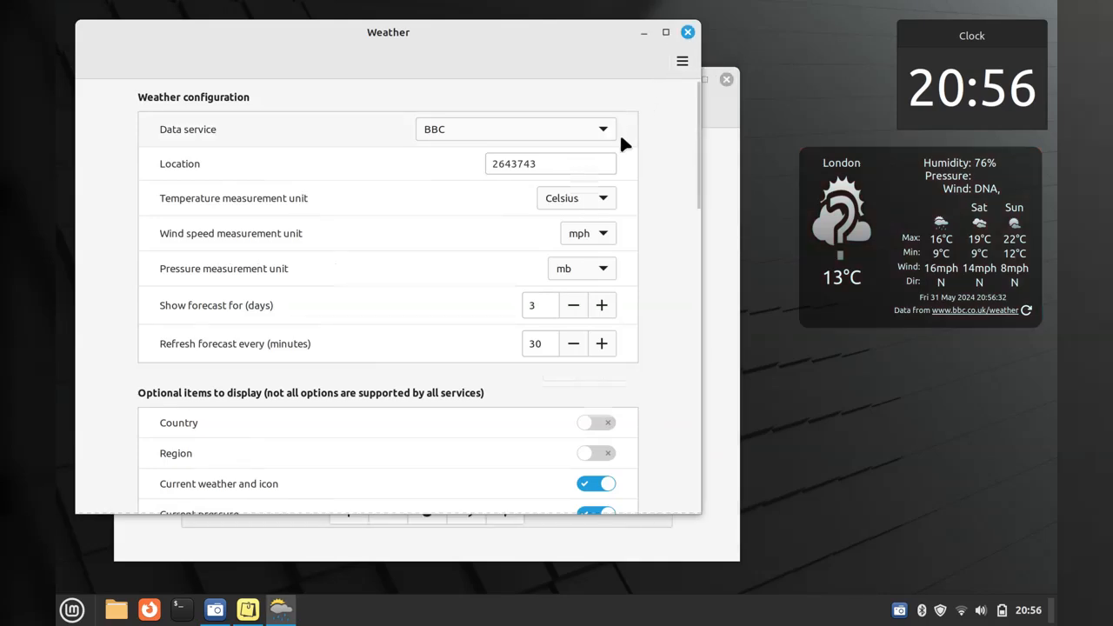
click(581, 268)
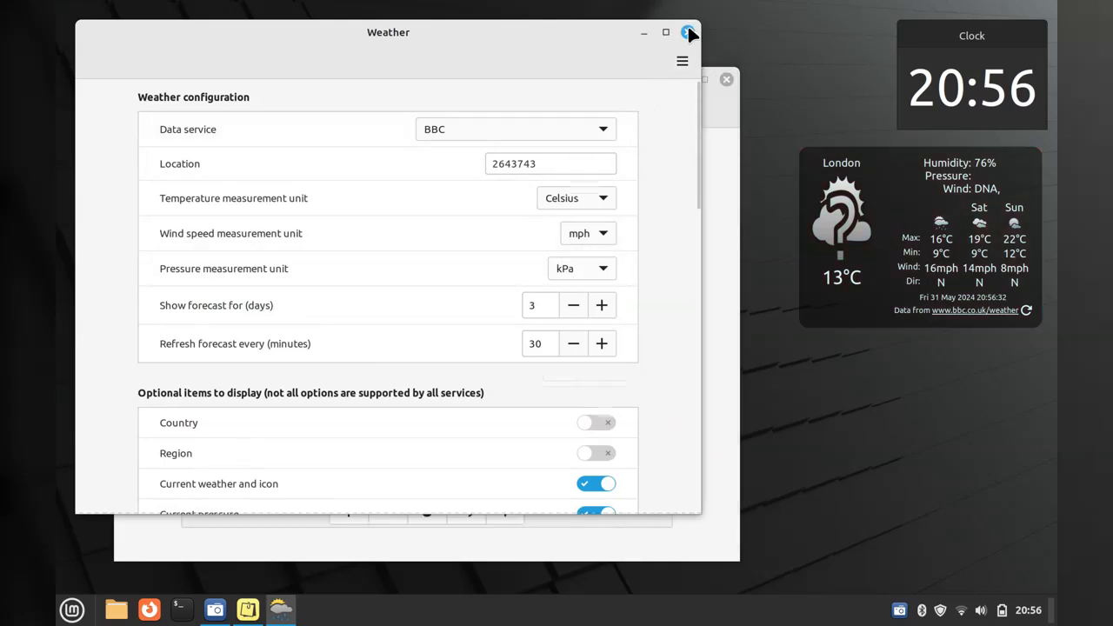
click(689, 32)
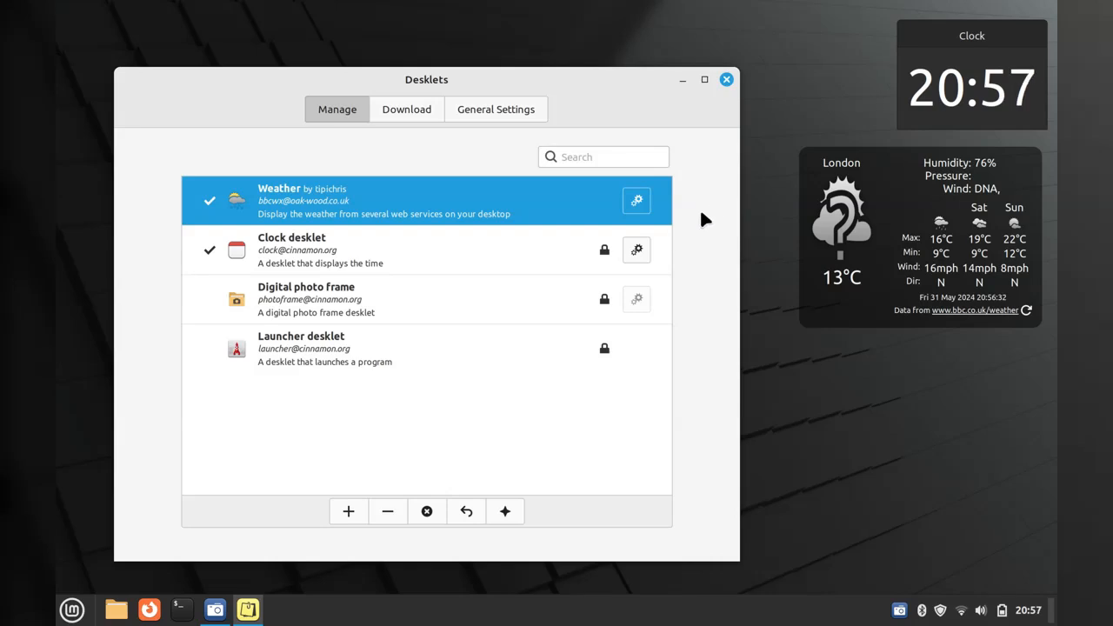
mouse_move(407, 108)
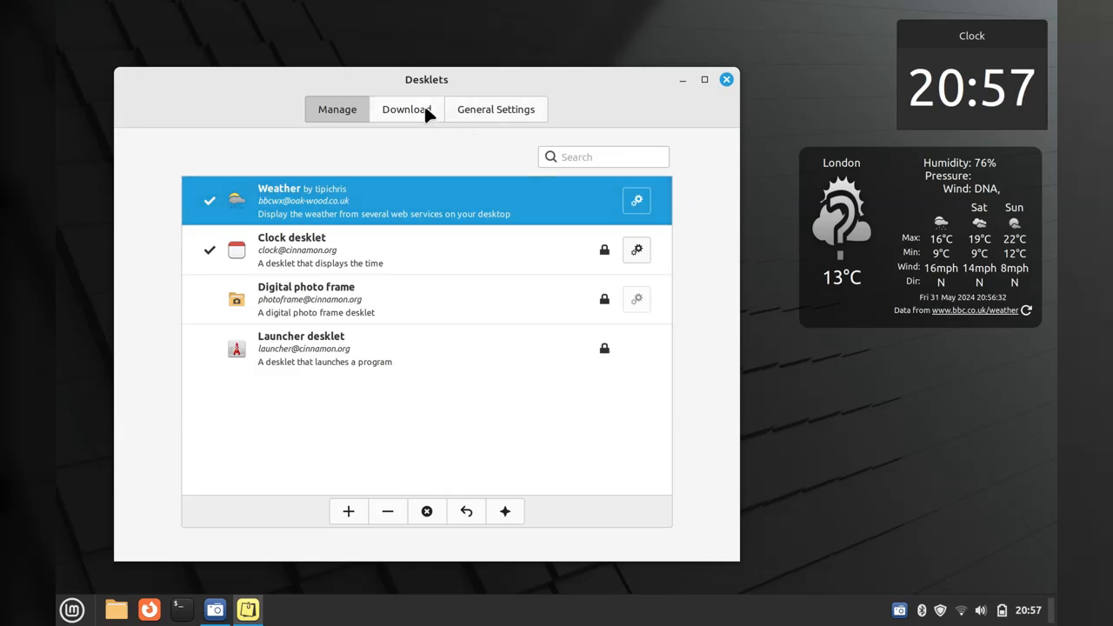
In General Settings turn off snap-to-grid and set desklet decoration to Border only
click(406, 107)
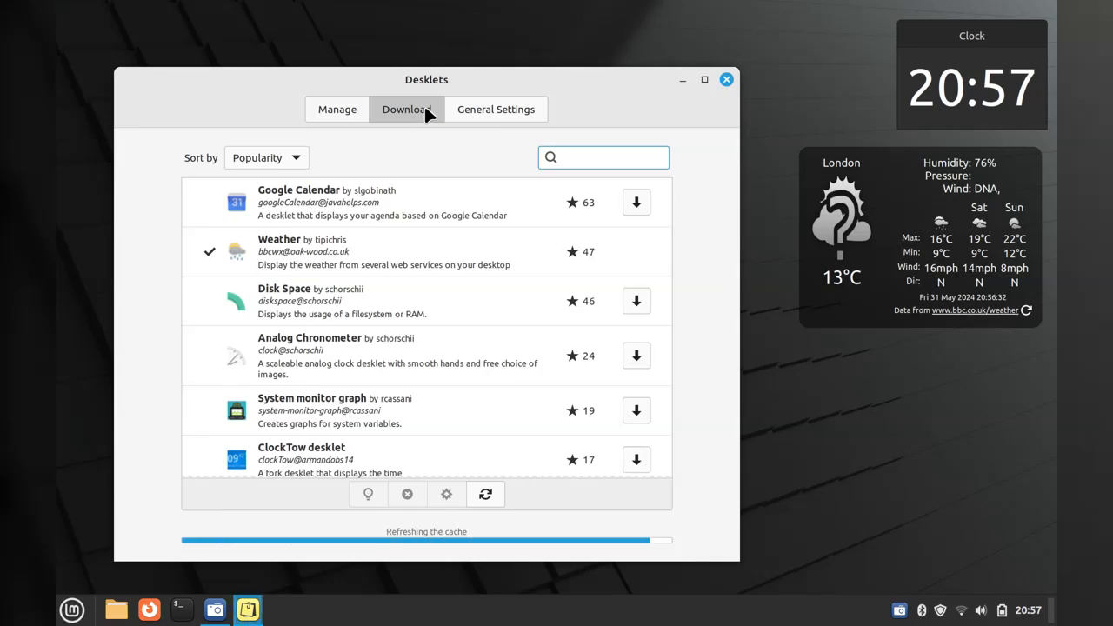
click(495, 108)
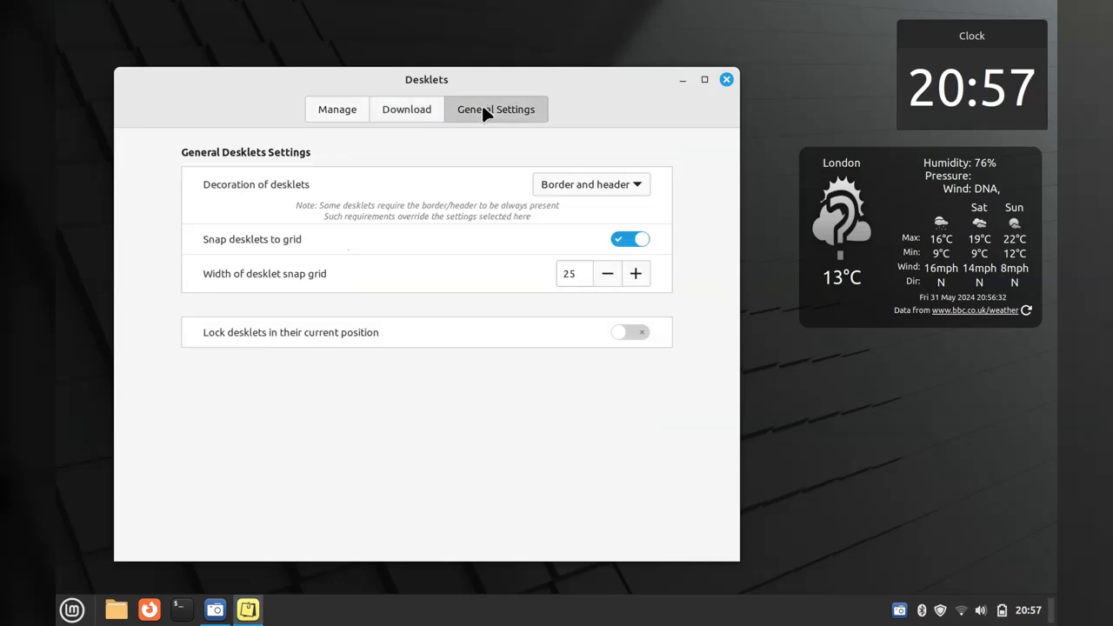
click(591, 184)
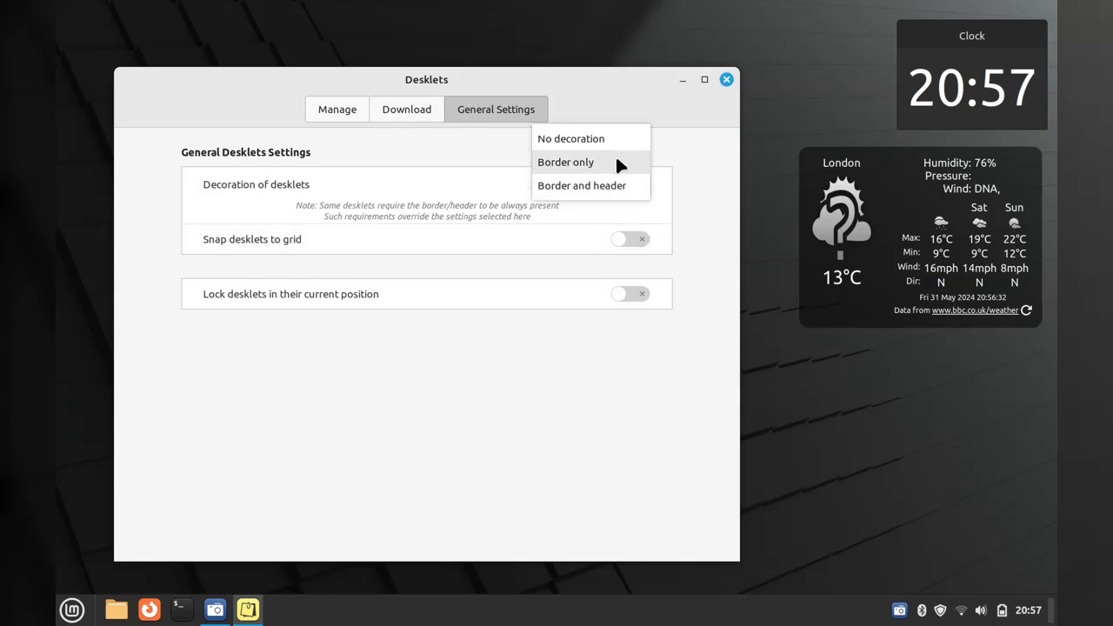
click(565, 162)
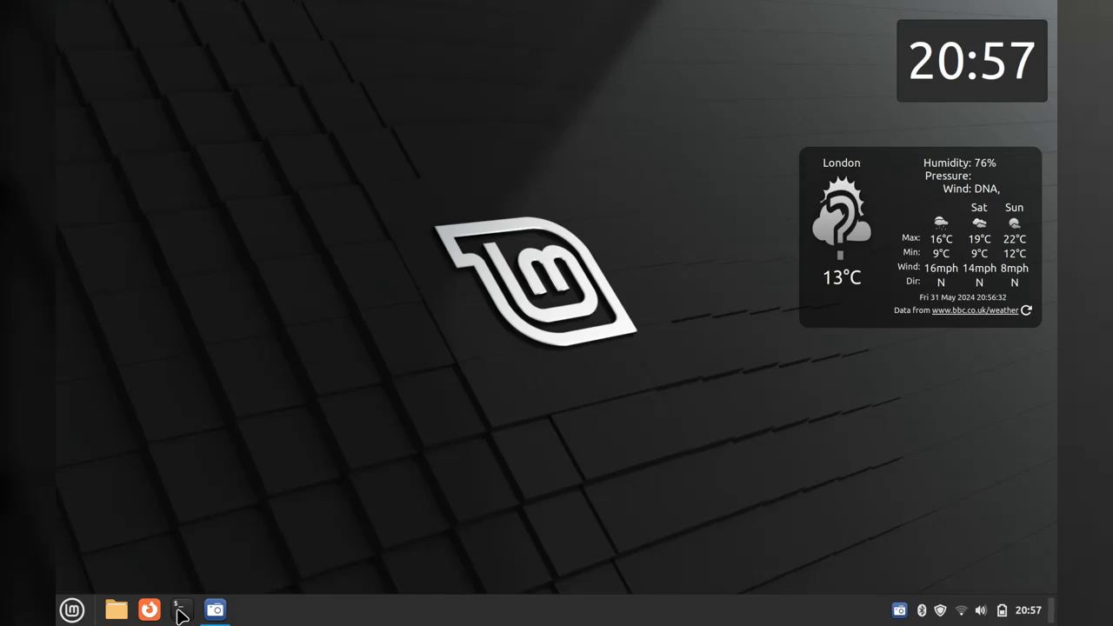
mouse_move(128, 612)
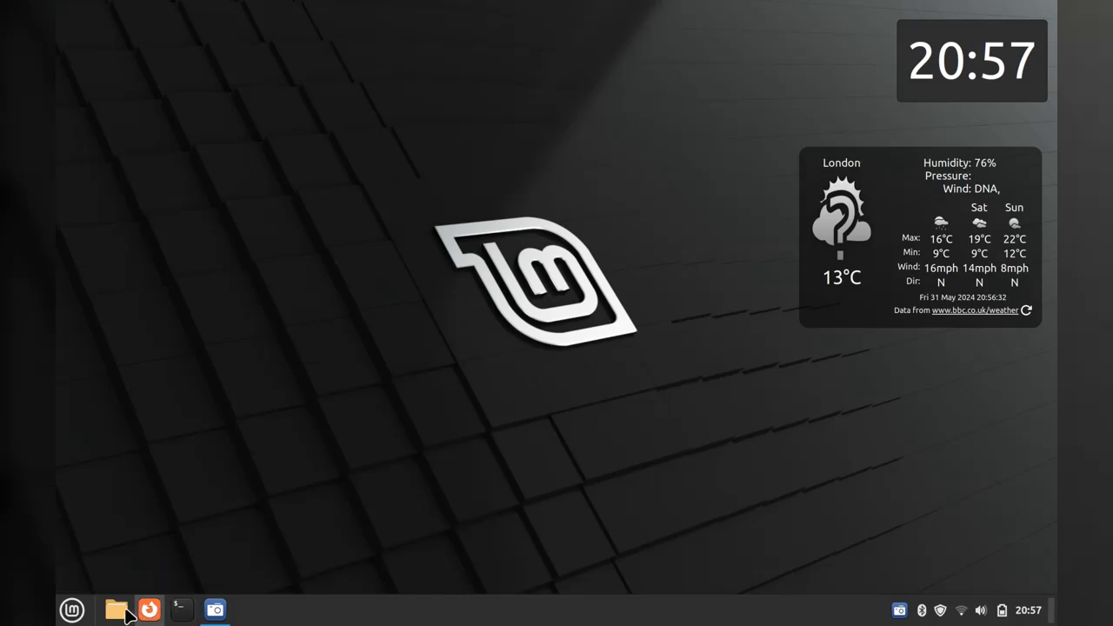
mouse_move(150, 609)
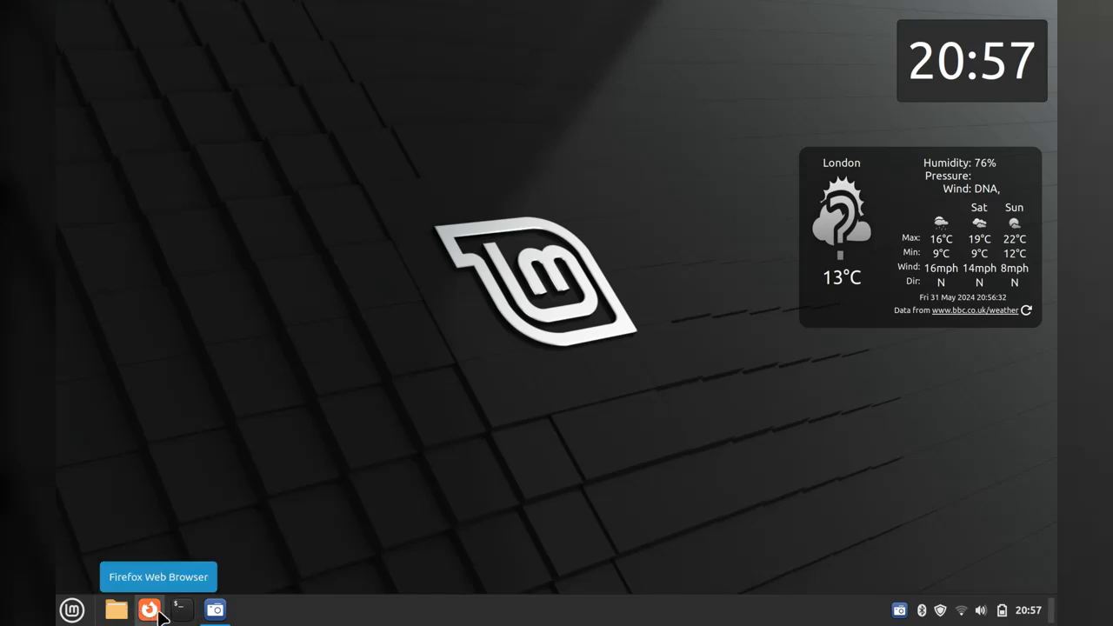
click(180, 608)
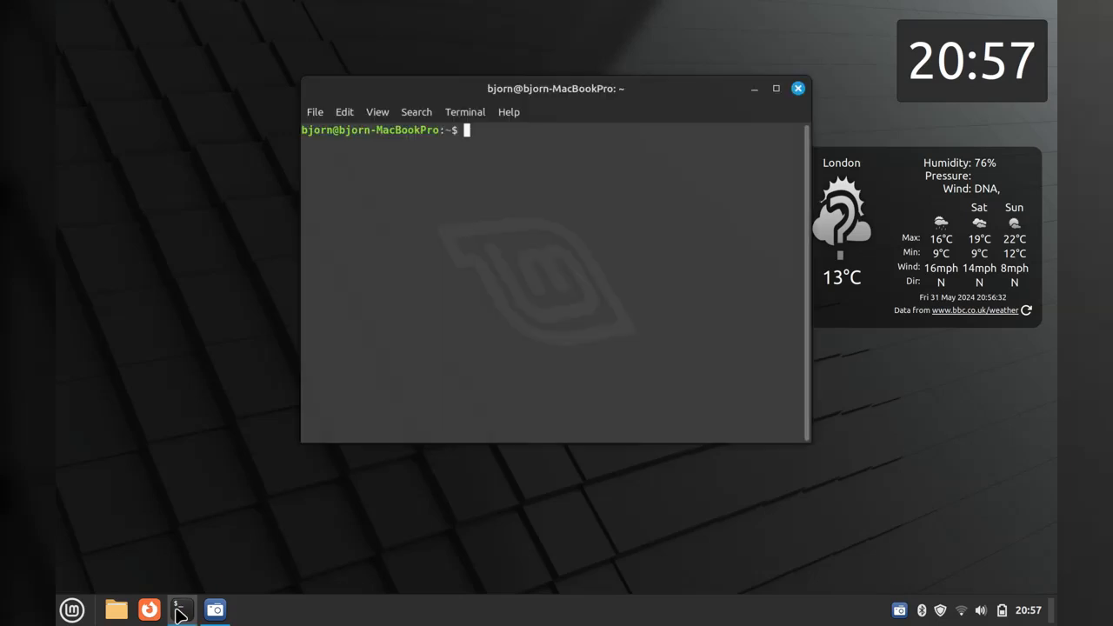
mouse_move(734, 149)
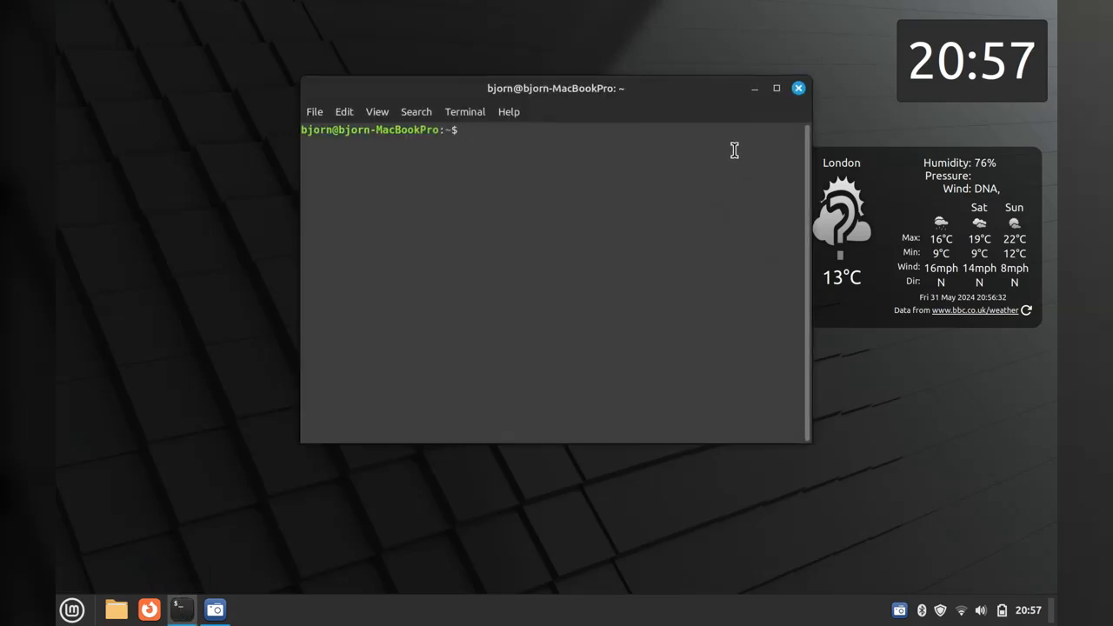
click(796, 87)
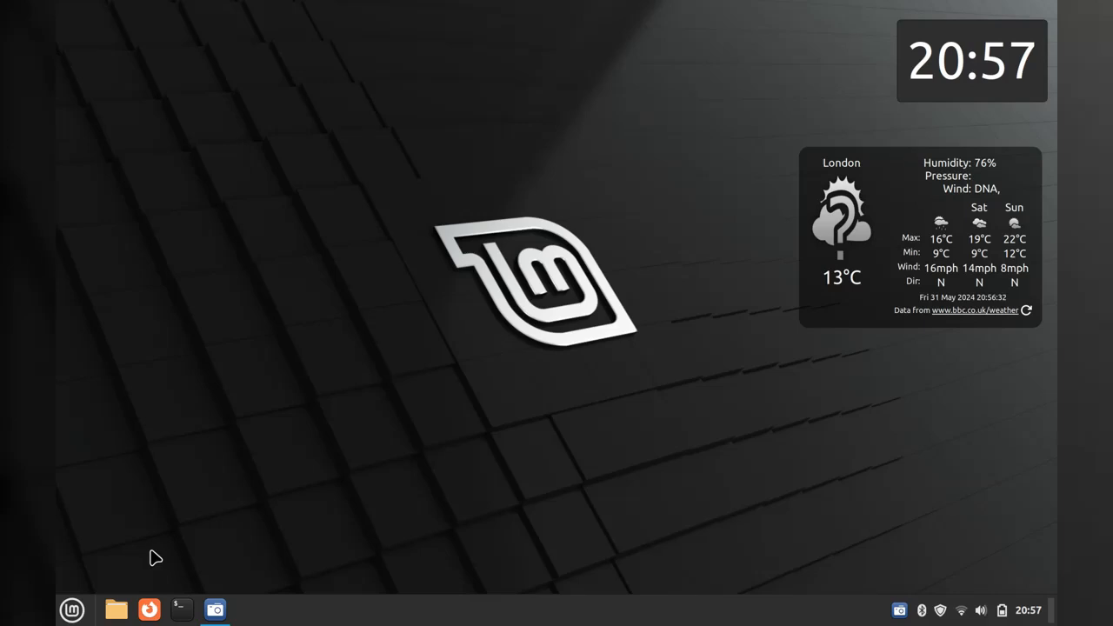
click(181, 609)
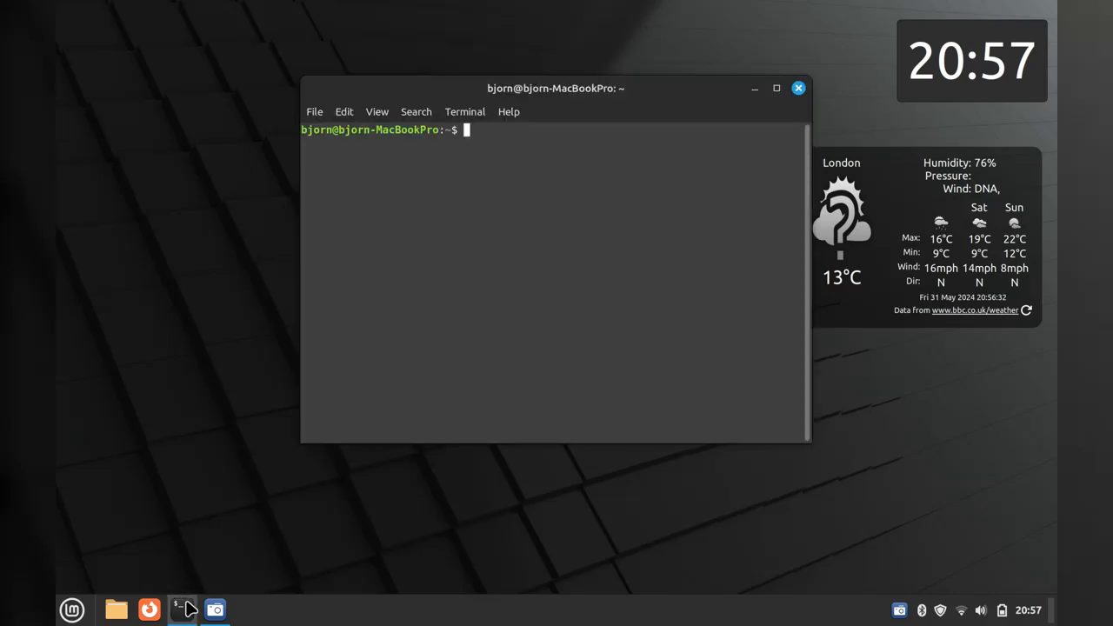
mouse_move(502, 120)
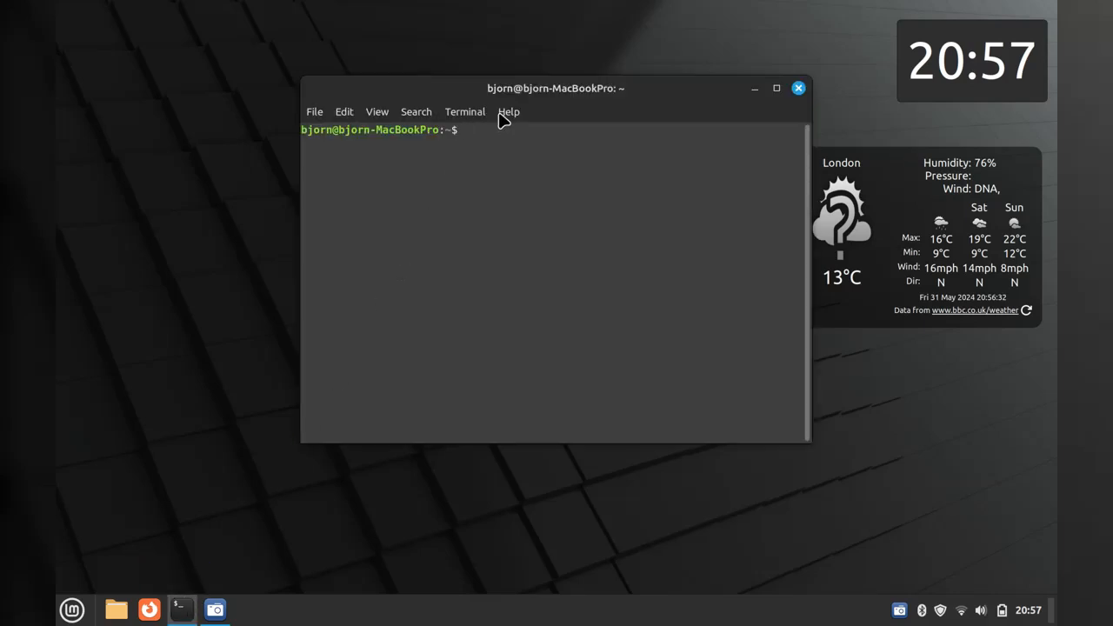
click(508, 111)
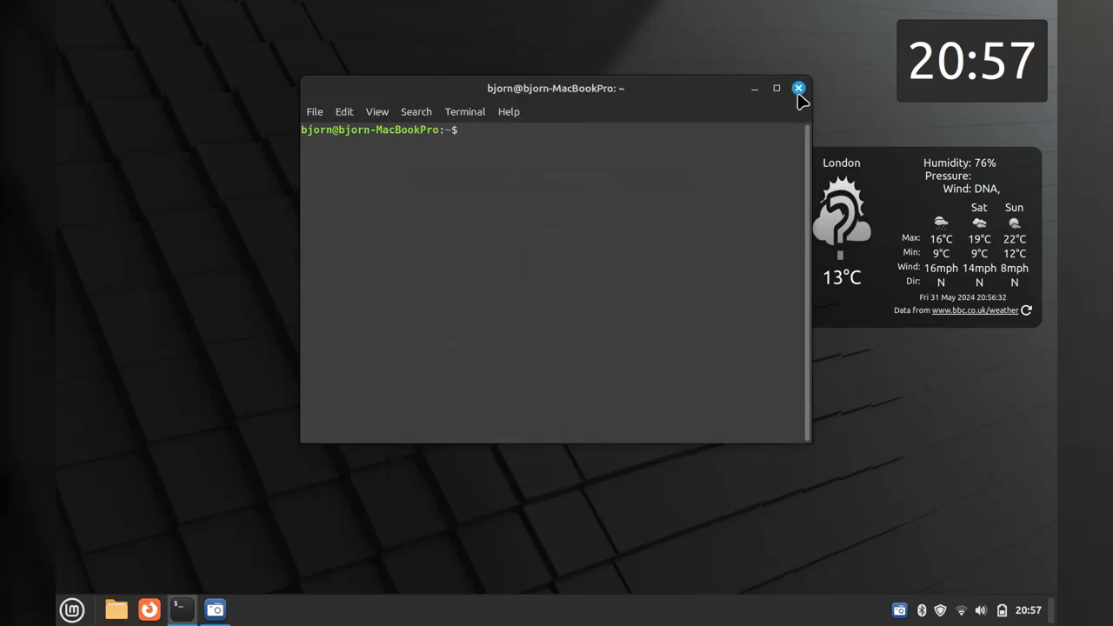
click(796, 87)
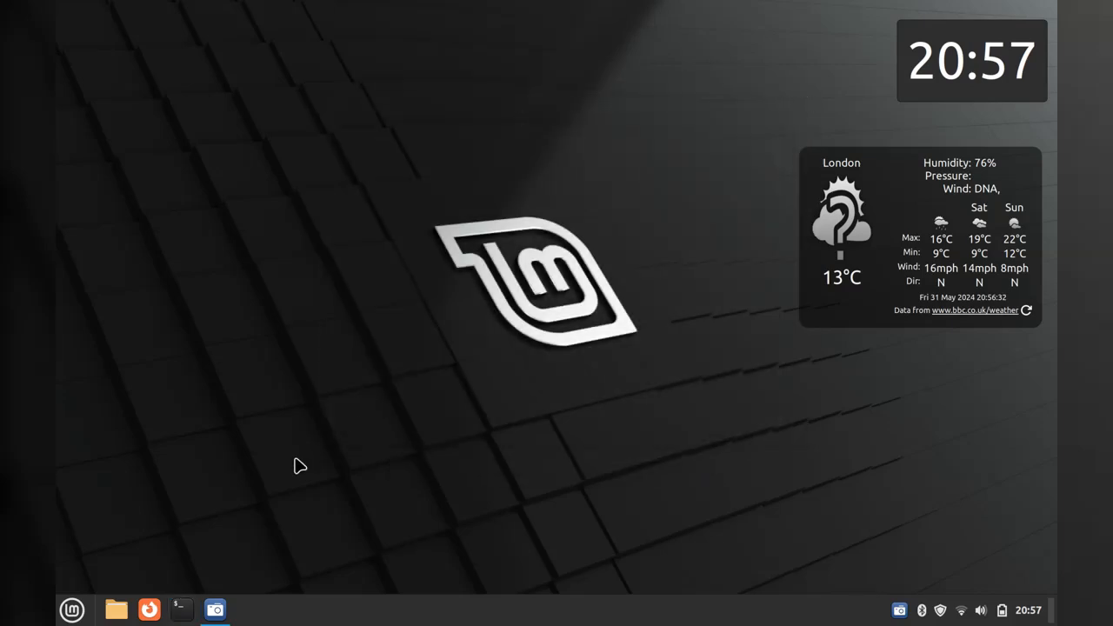
Browse the menu's Graphics category and scroll through the Administration entries
click(73, 609)
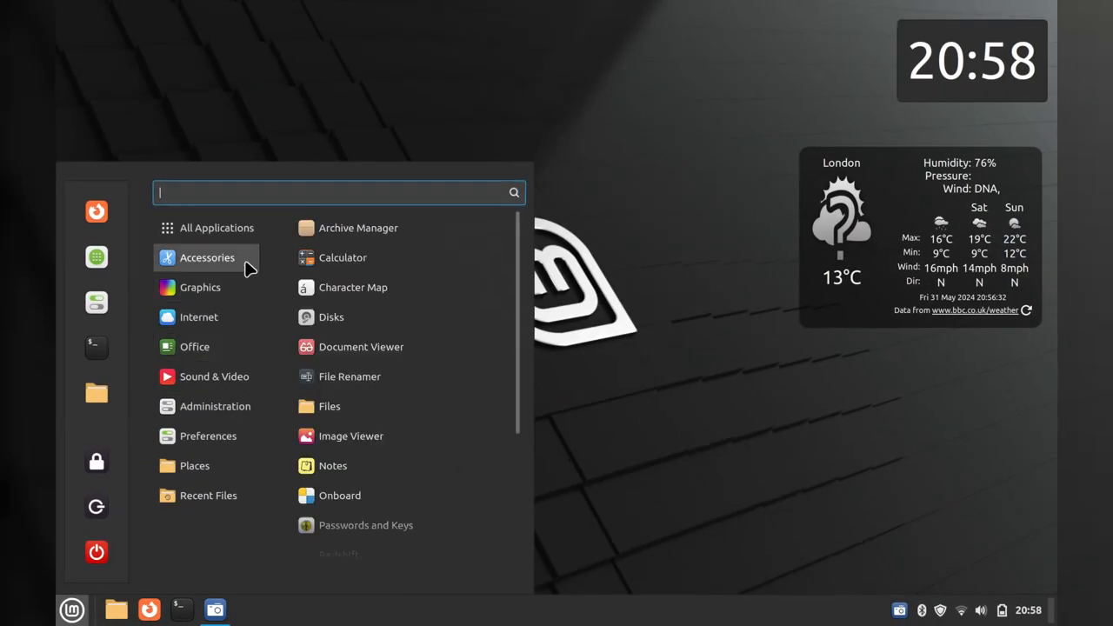
click(200, 287)
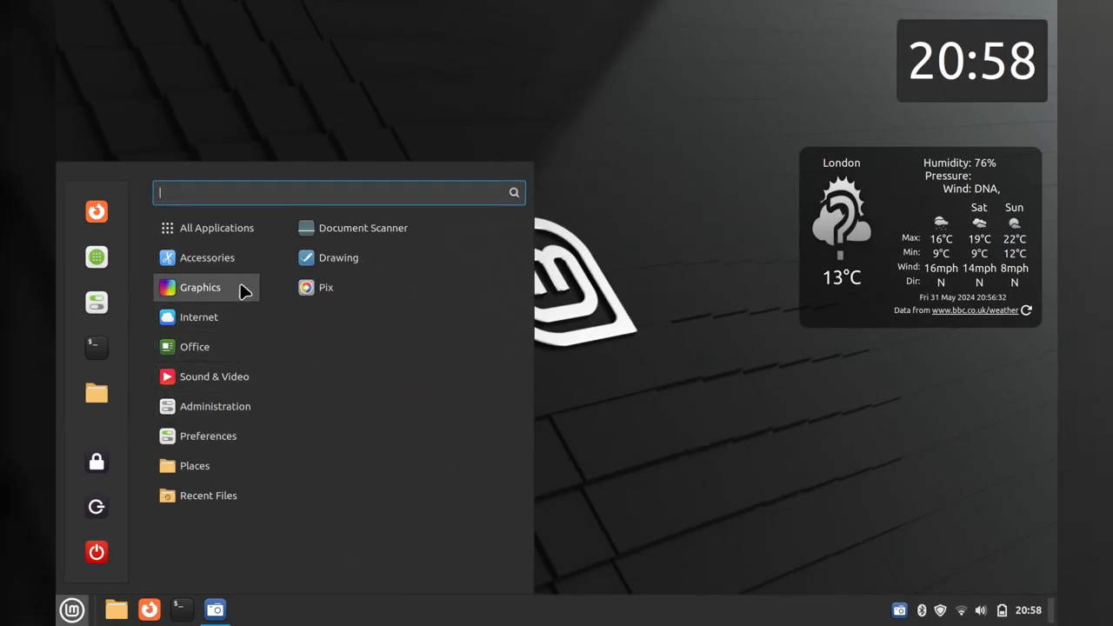
click(215, 228)
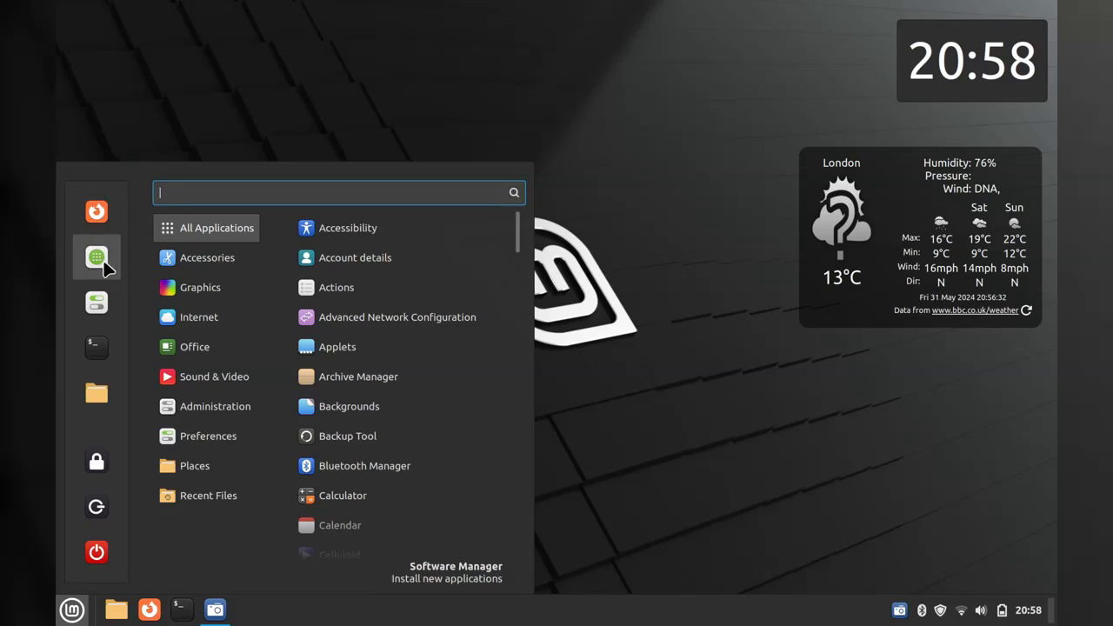
mouse_move(97, 303)
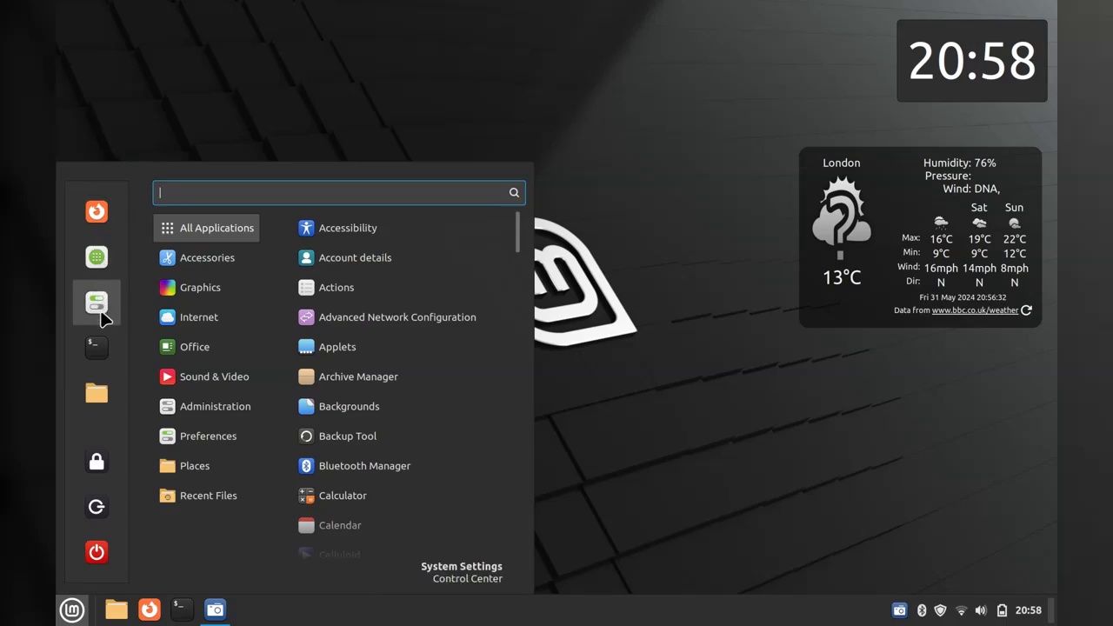
mouse_move(97, 257)
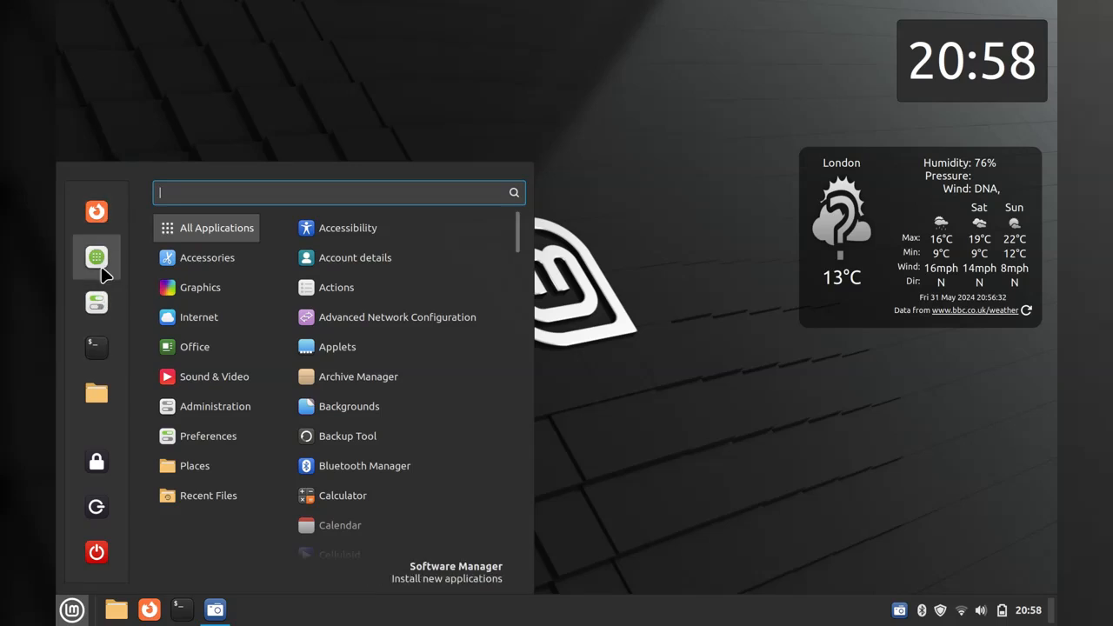
mouse_move(122, 265)
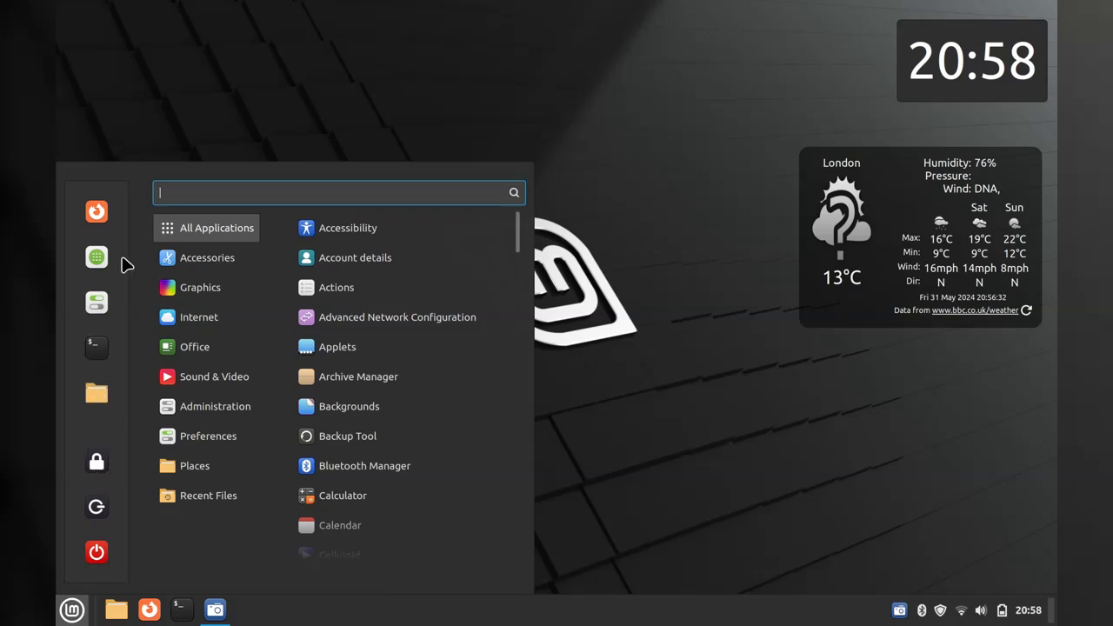
mouse_move(96, 462)
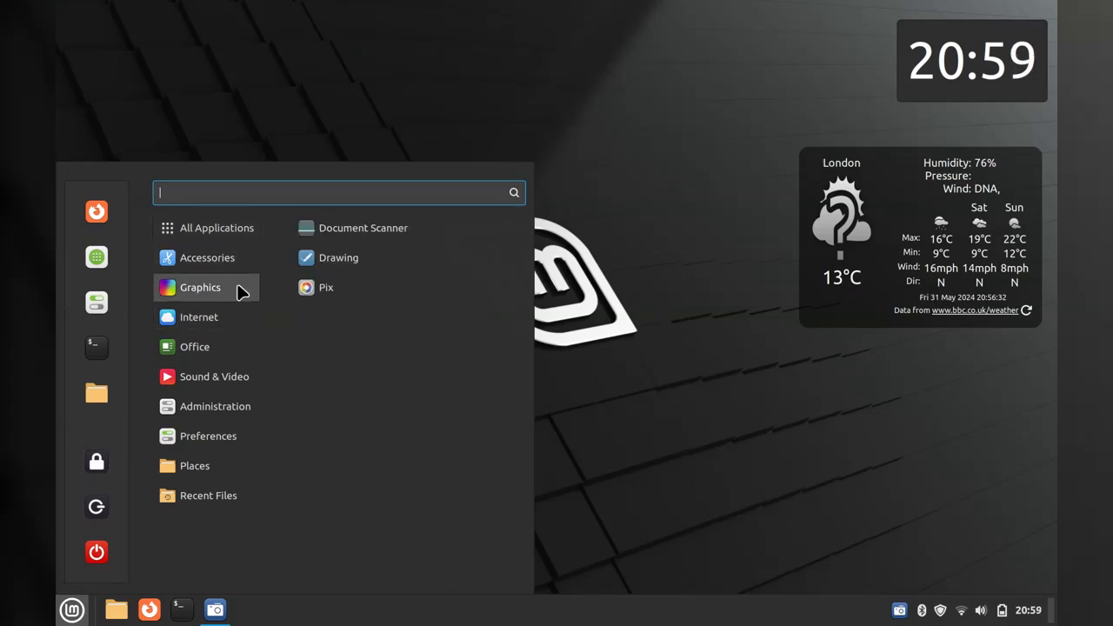
mouse_move(334, 265)
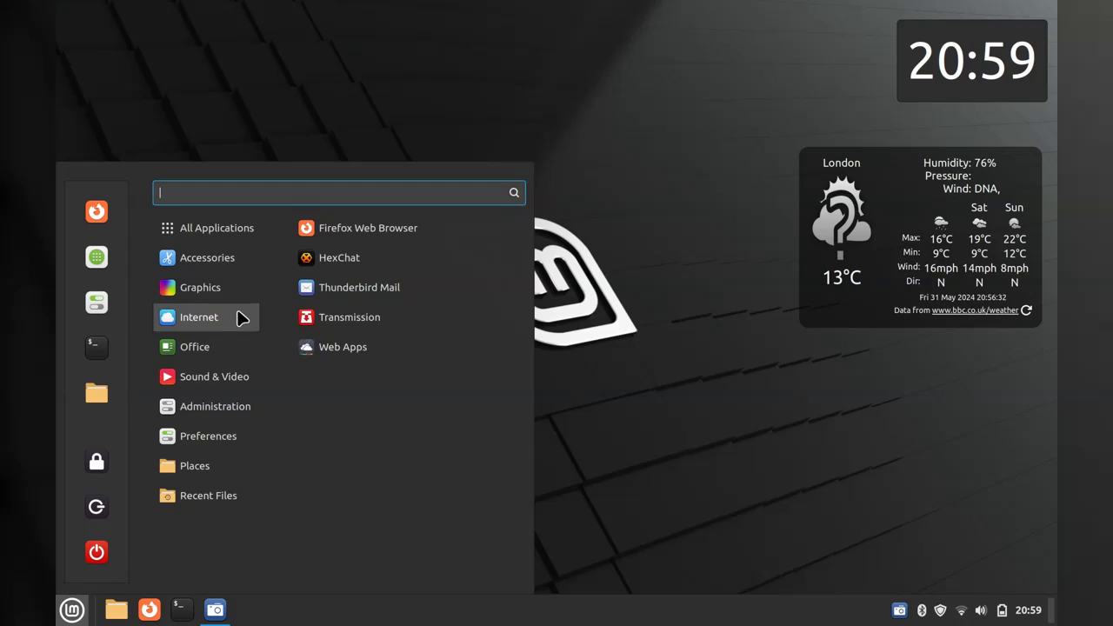
mouse_move(358, 286)
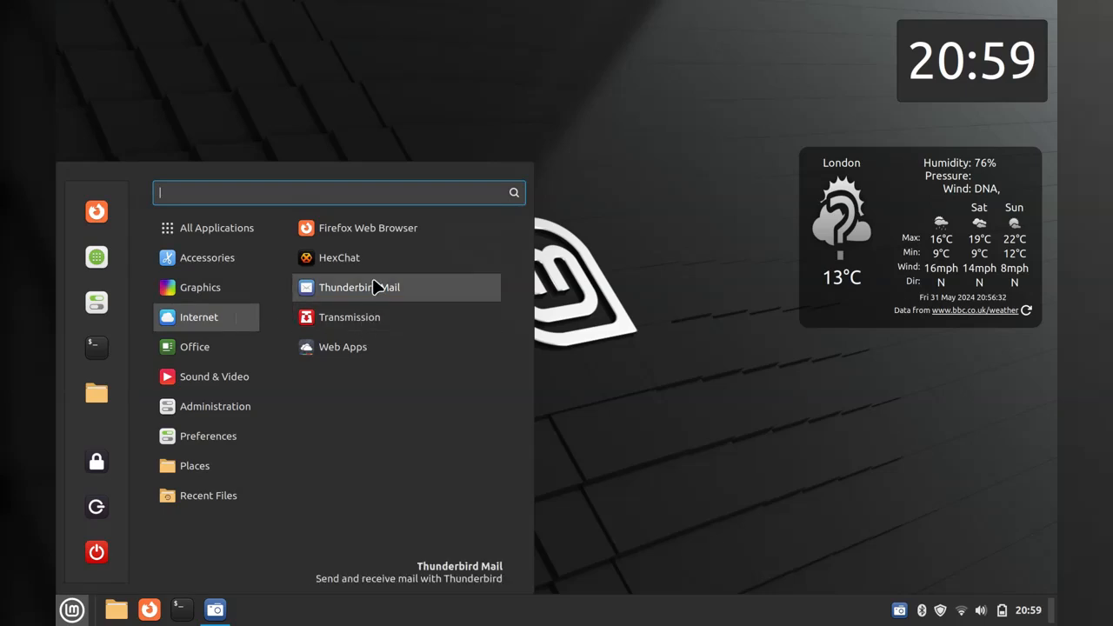
mouse_move(347, 317)
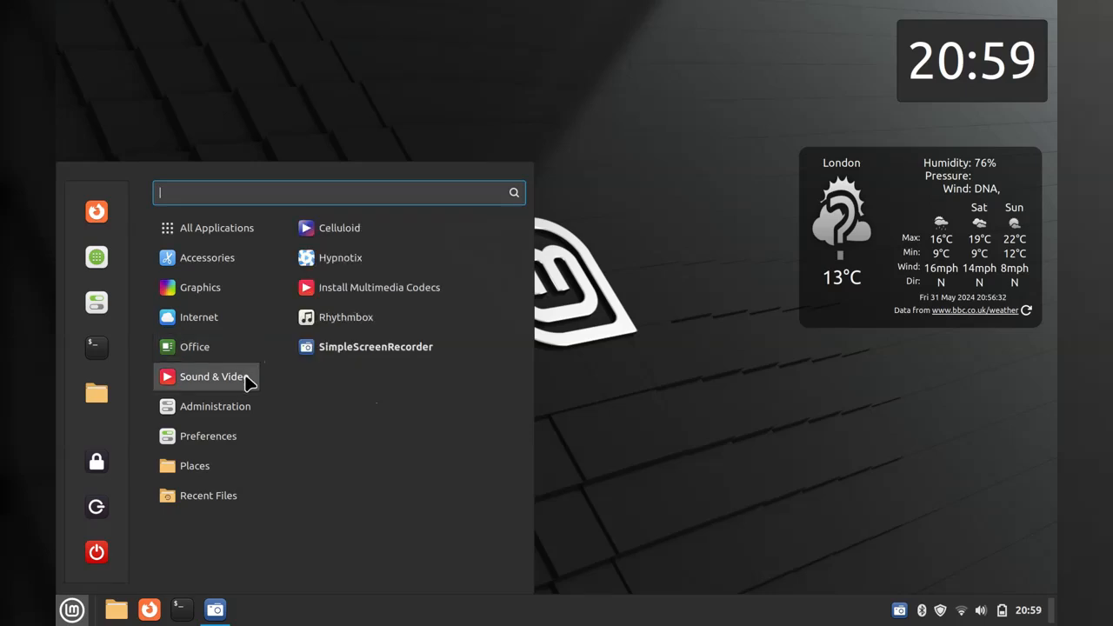
mouse_move(397, 287)
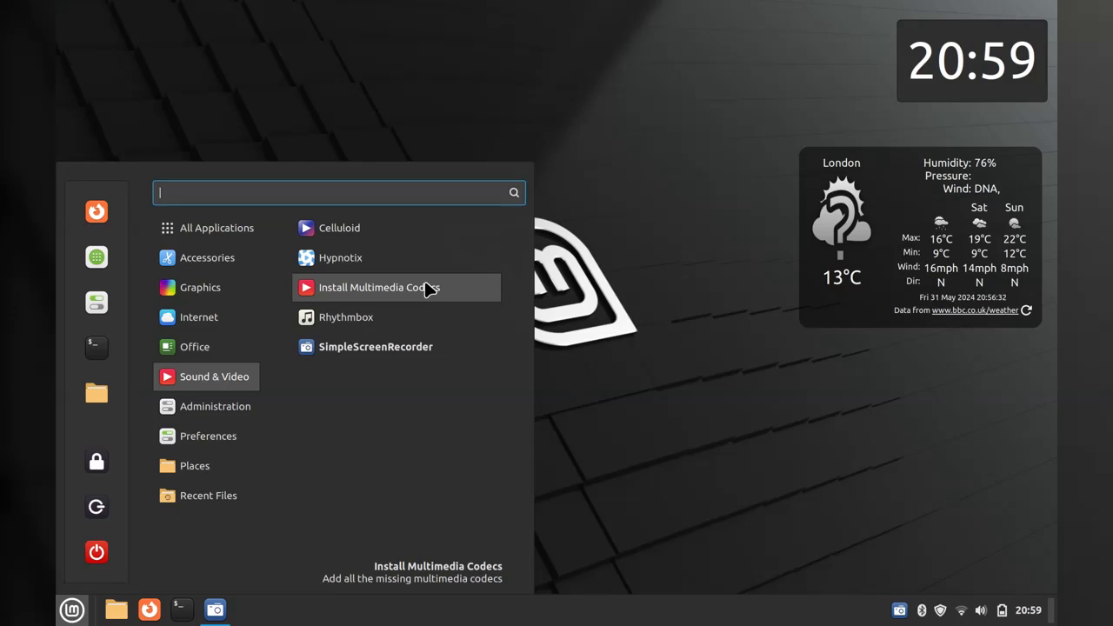
mouse_move(450, 293)
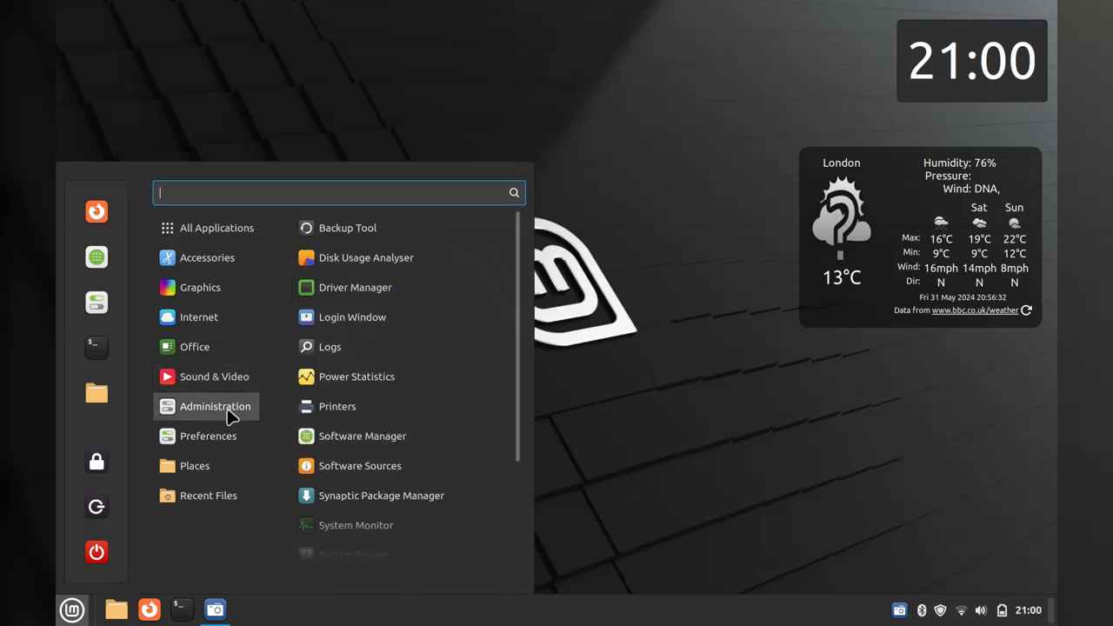
mouse_move(379, 346)
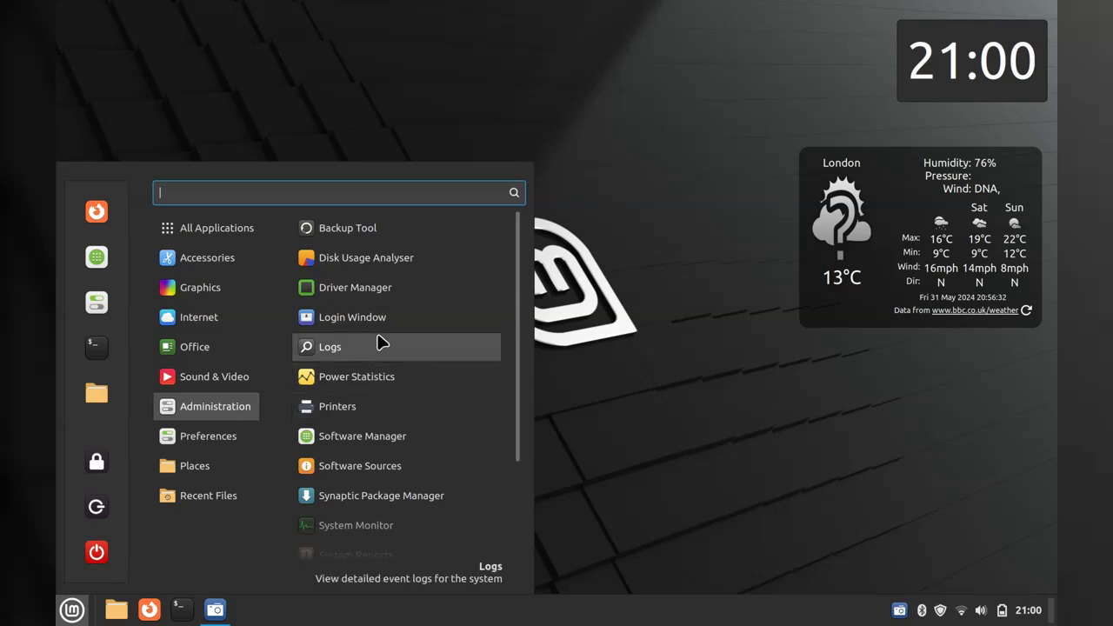
scroll(down, 3)
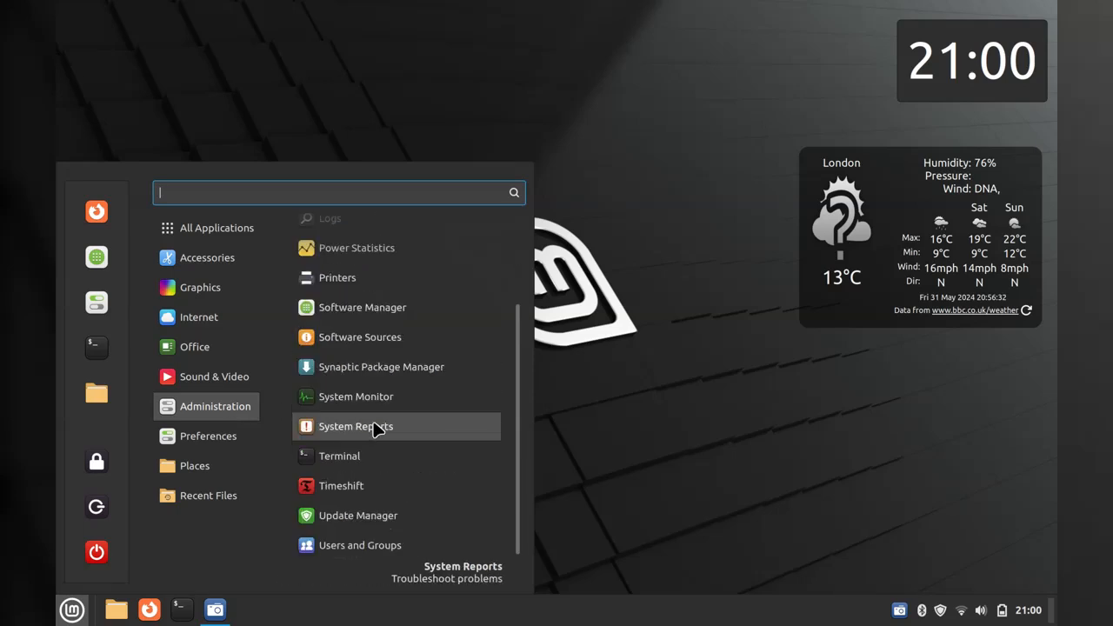
mouse_move(361, 496)
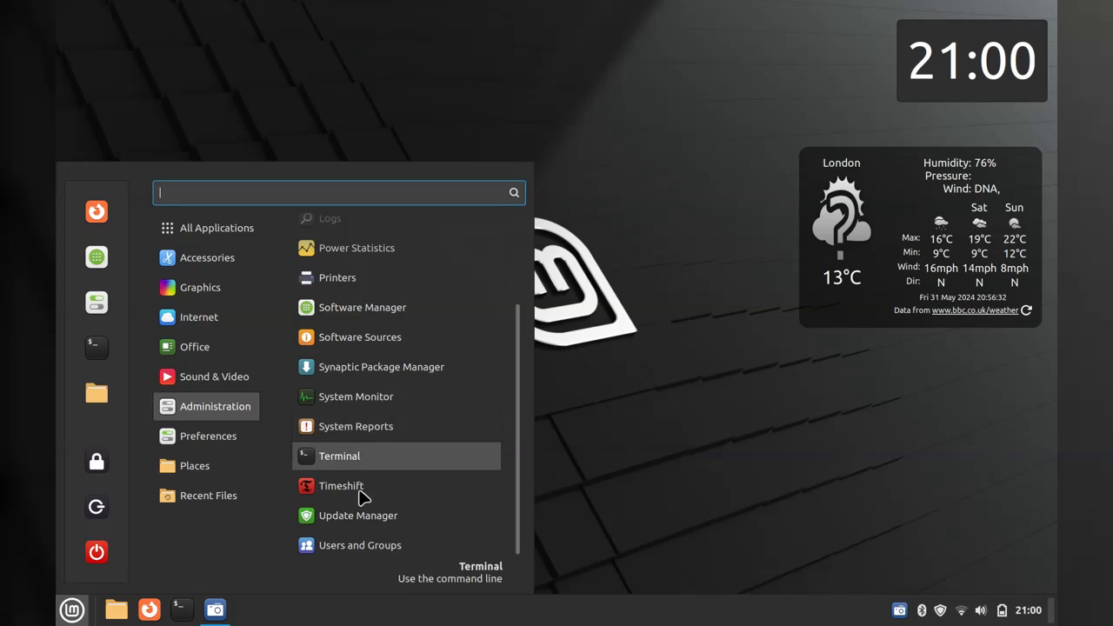
mouse_move(389, 313)
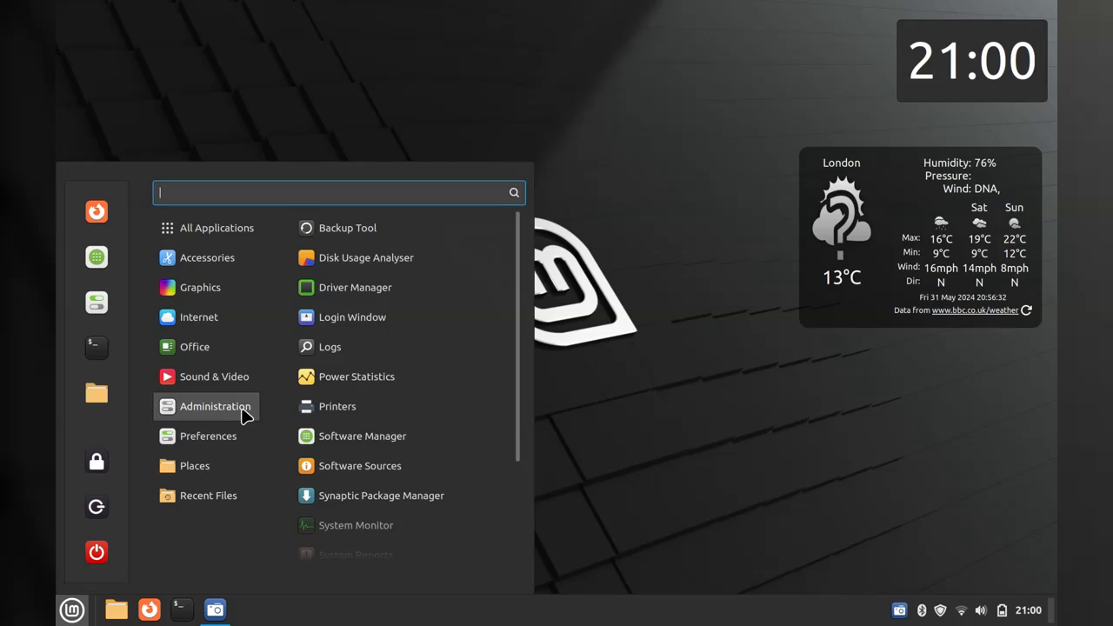
mouse_move(379, 348)
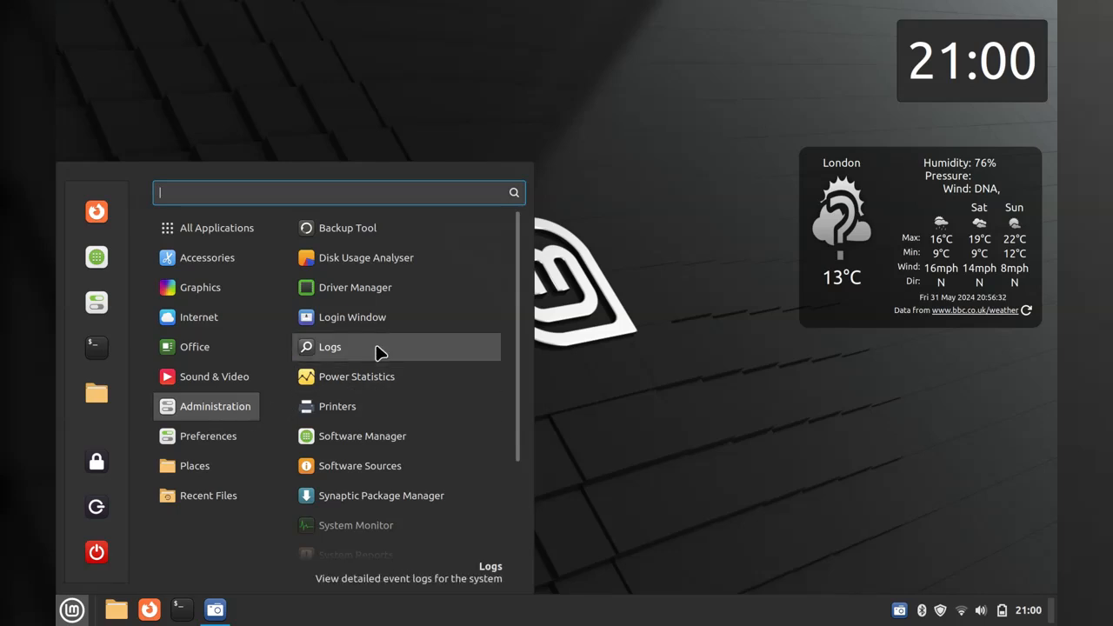
Select the bcmwl-kernel-source Broadcom driver, apply the change and authenticate
click(391, 297)
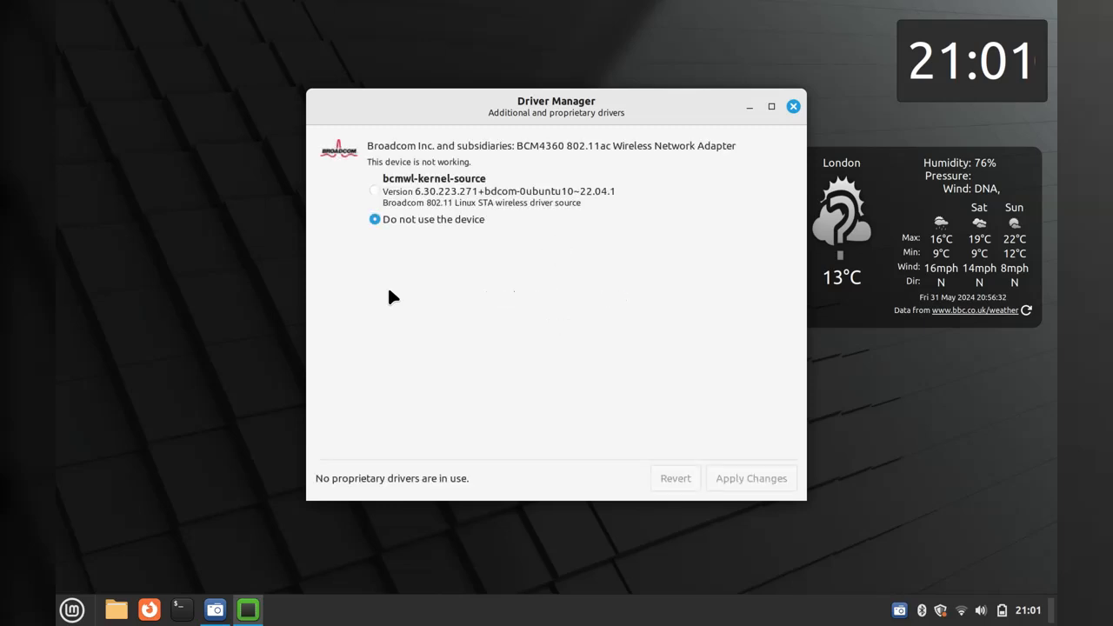
click(374, 189)
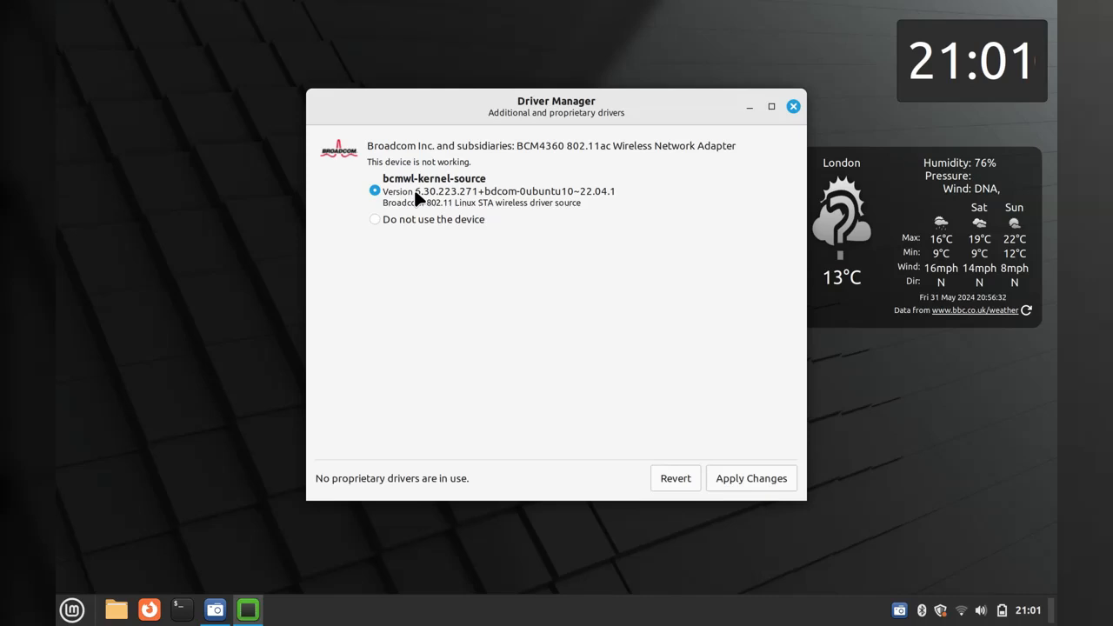
click(749, 478)
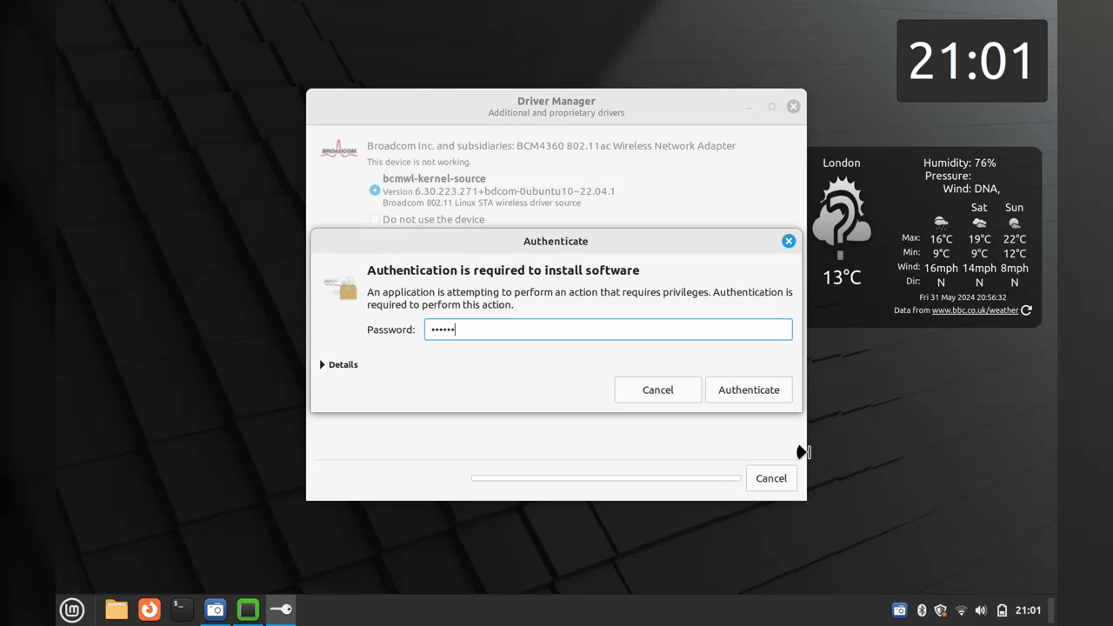
click(747, 389)
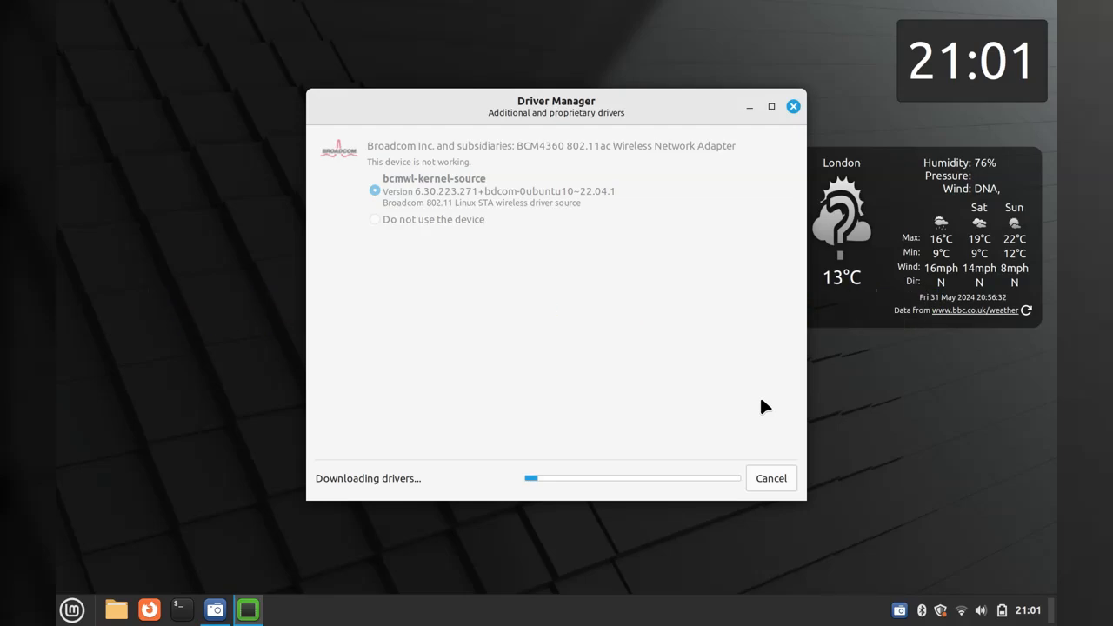
Launch Themes and try the dark appearance before returning to mixed
click(71, 609)
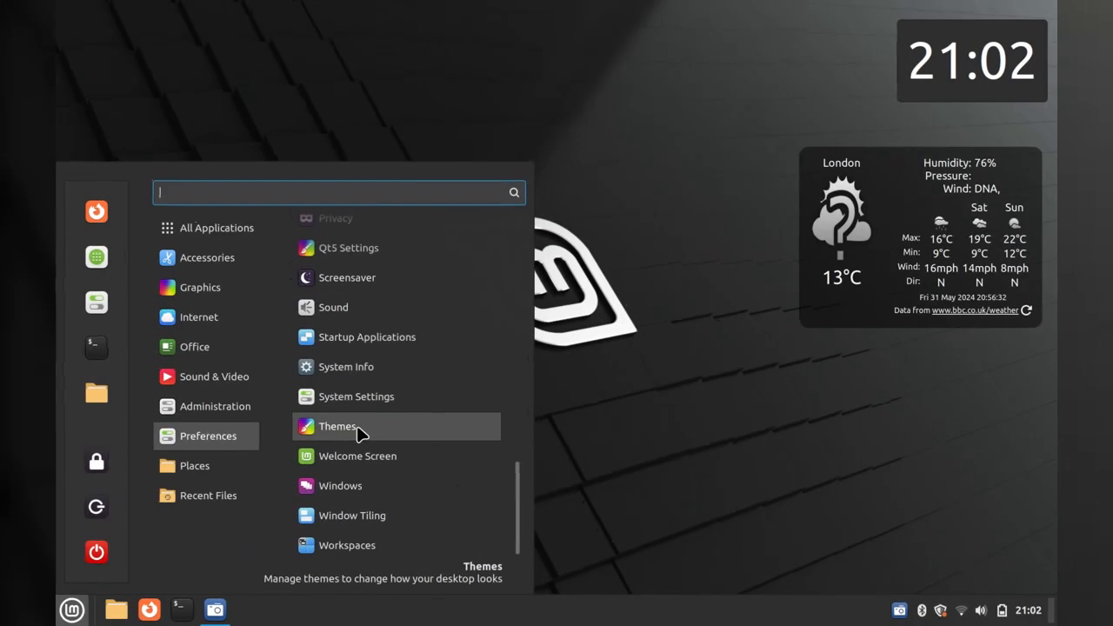
mouse_move(401, 434)
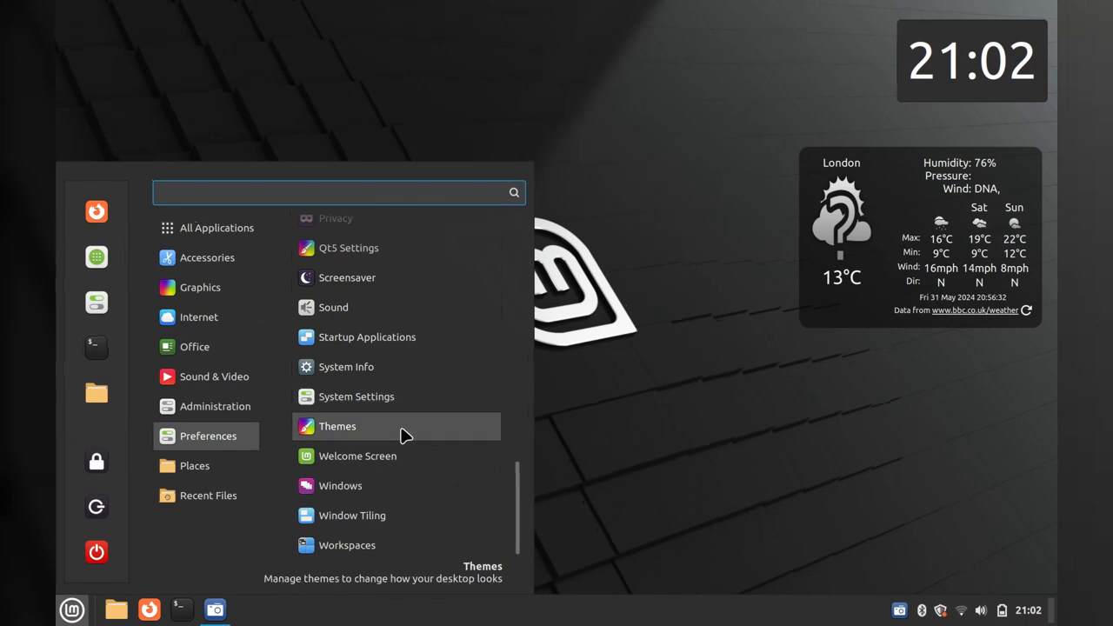
click(338, 426)
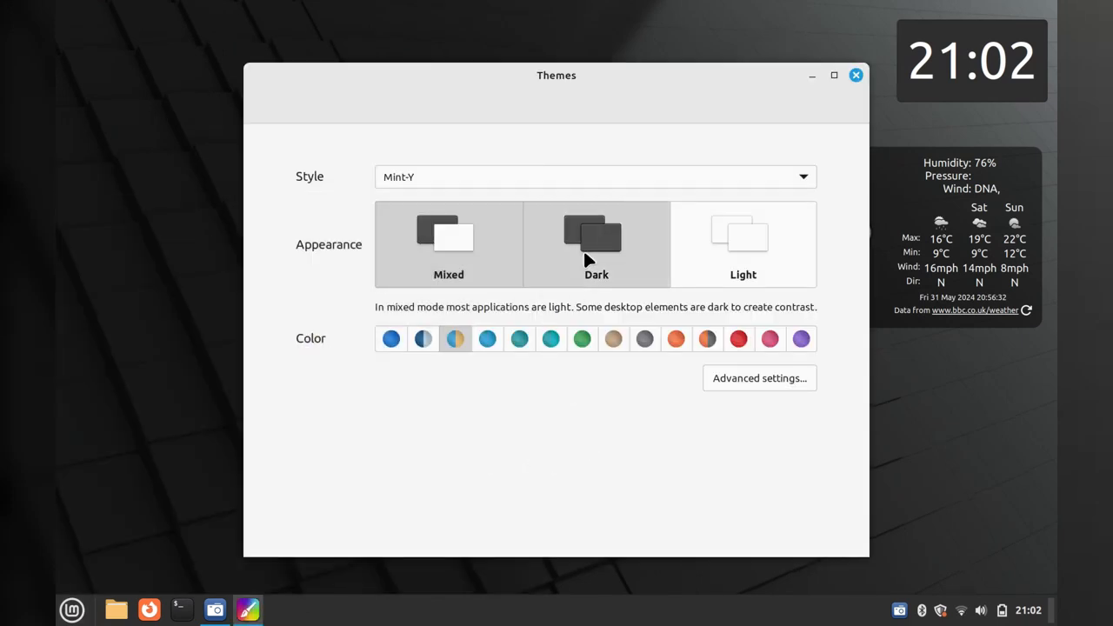
click(595, 243)
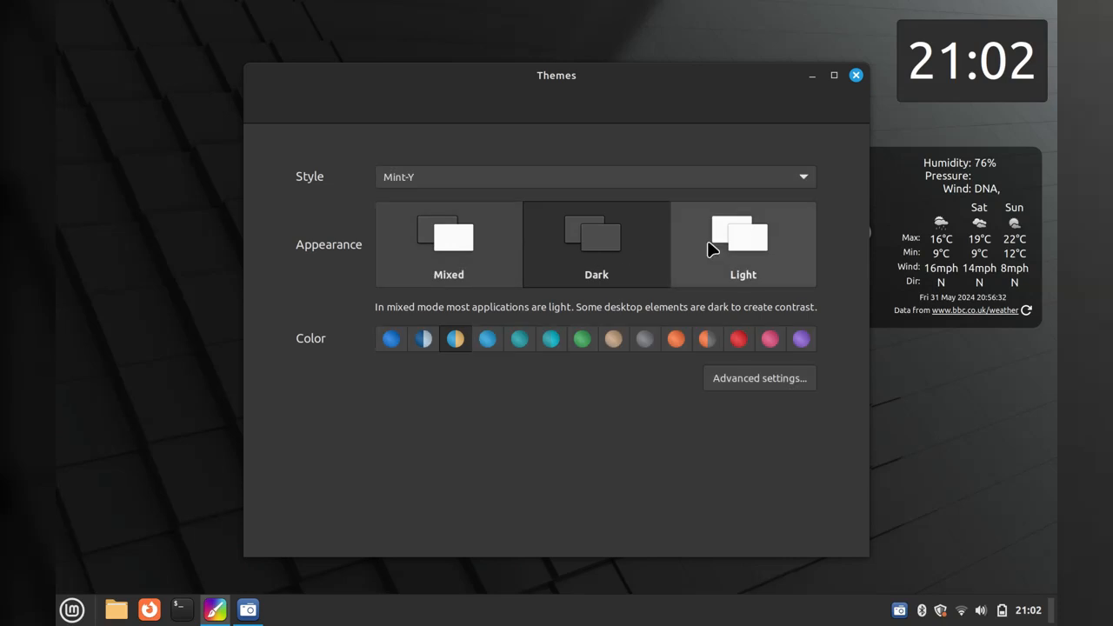
mouse_move(688, 241)
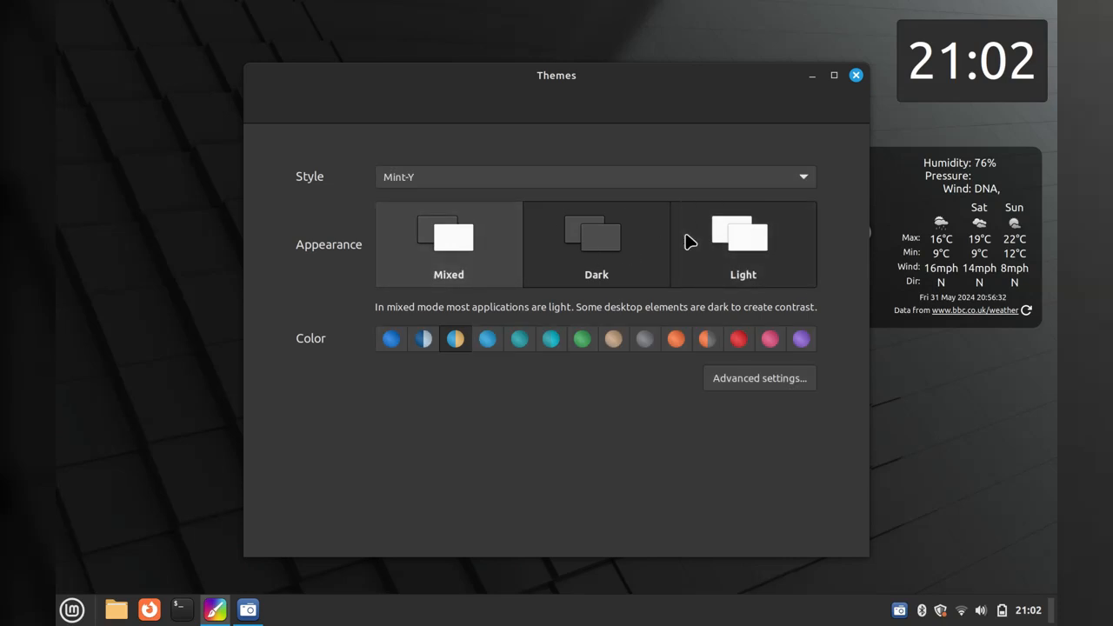
click(449, 244)
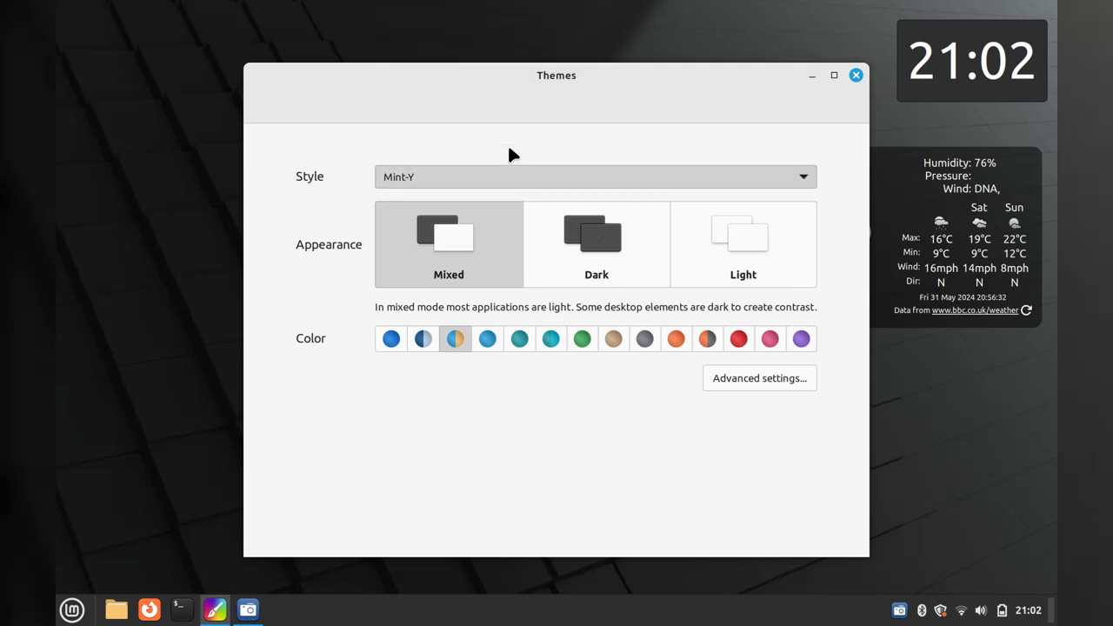
click(595, 177)
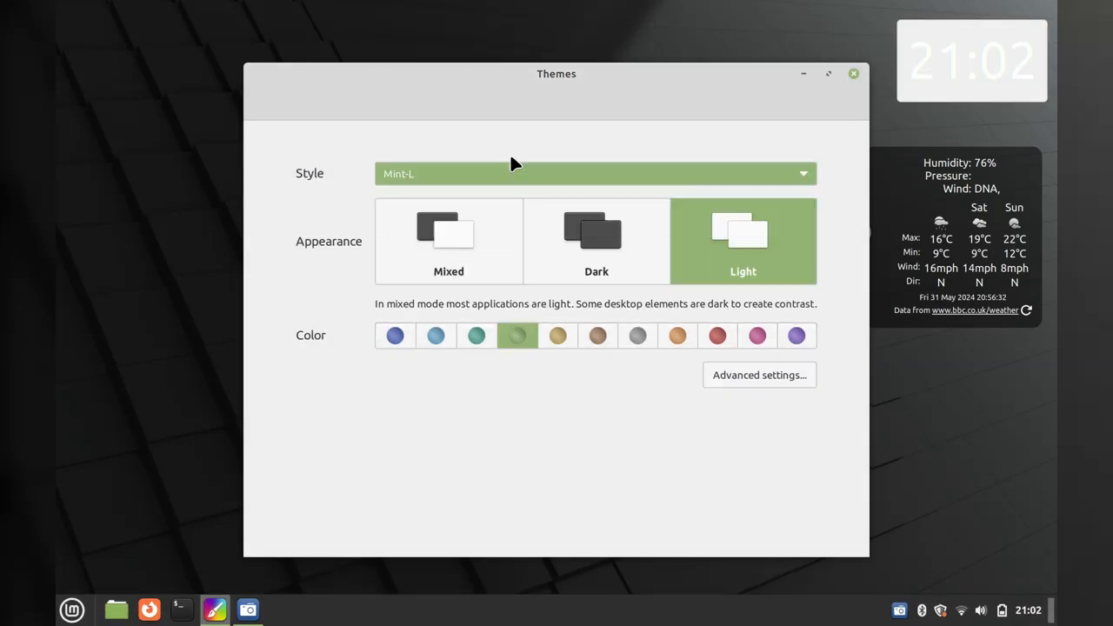
Try the Adwaita style, then settle on Mint-X with the teal accent colour
click(595, 174)
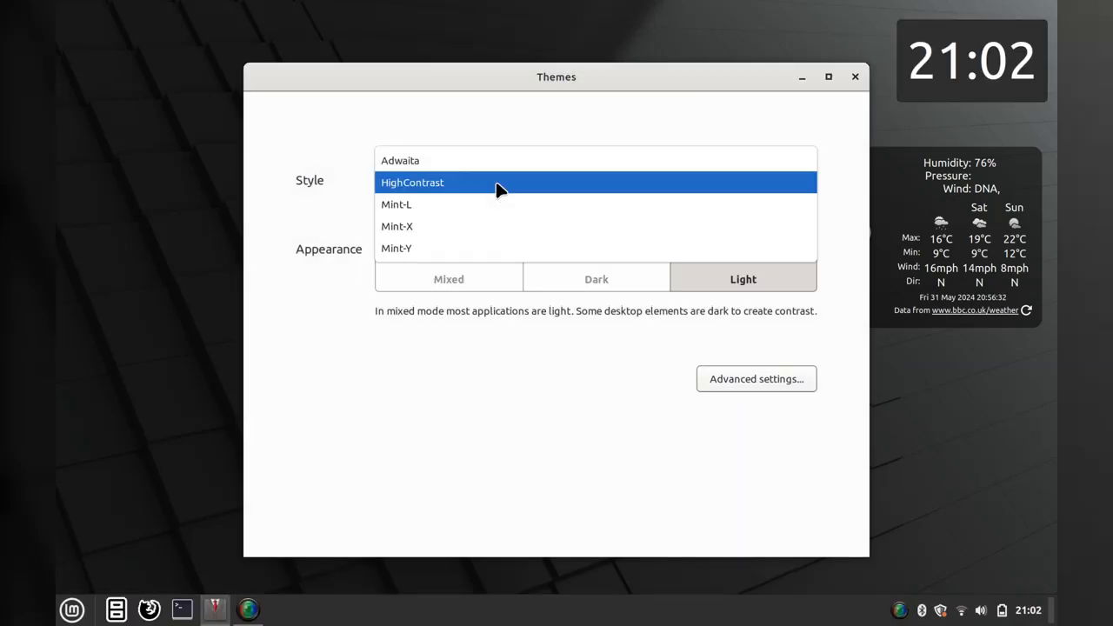
click(400, 160)
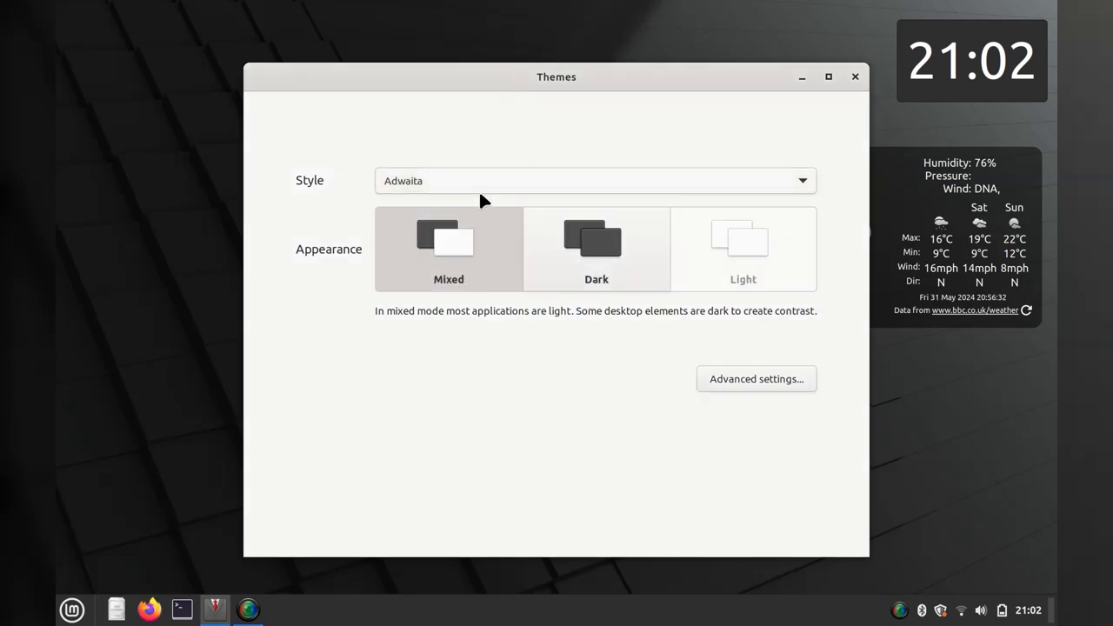
click(594, 181)
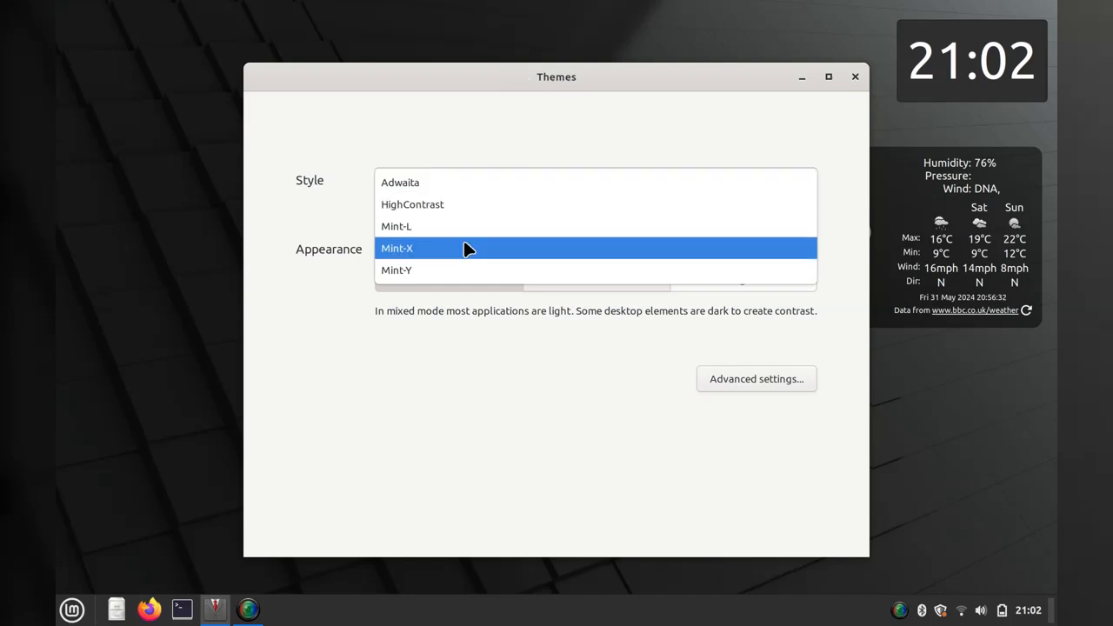
click(397, 247)
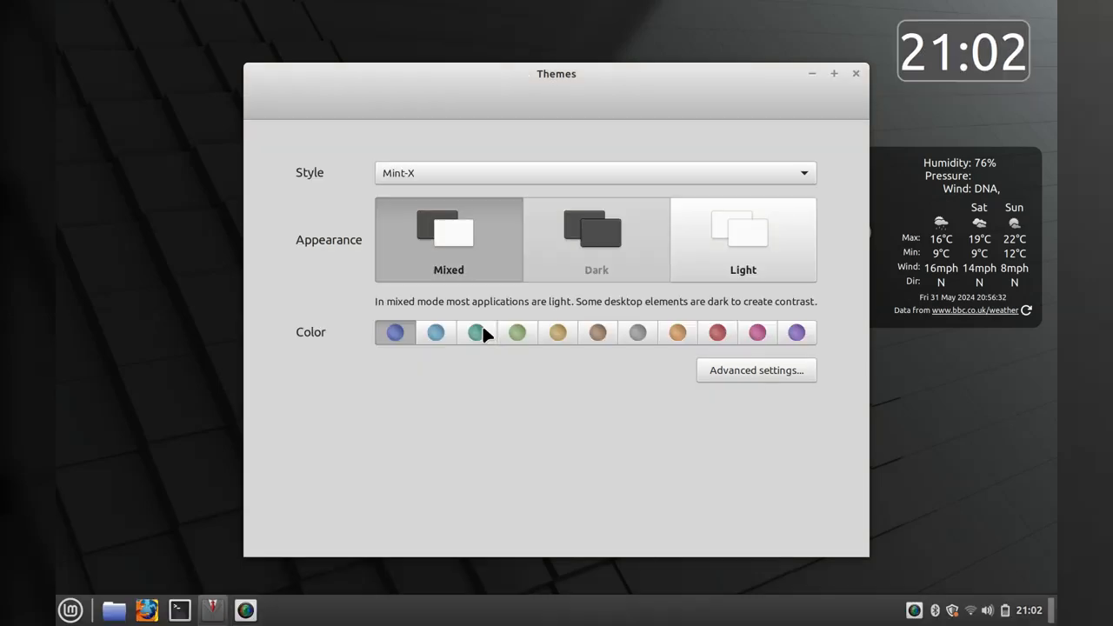
click(476, 332)
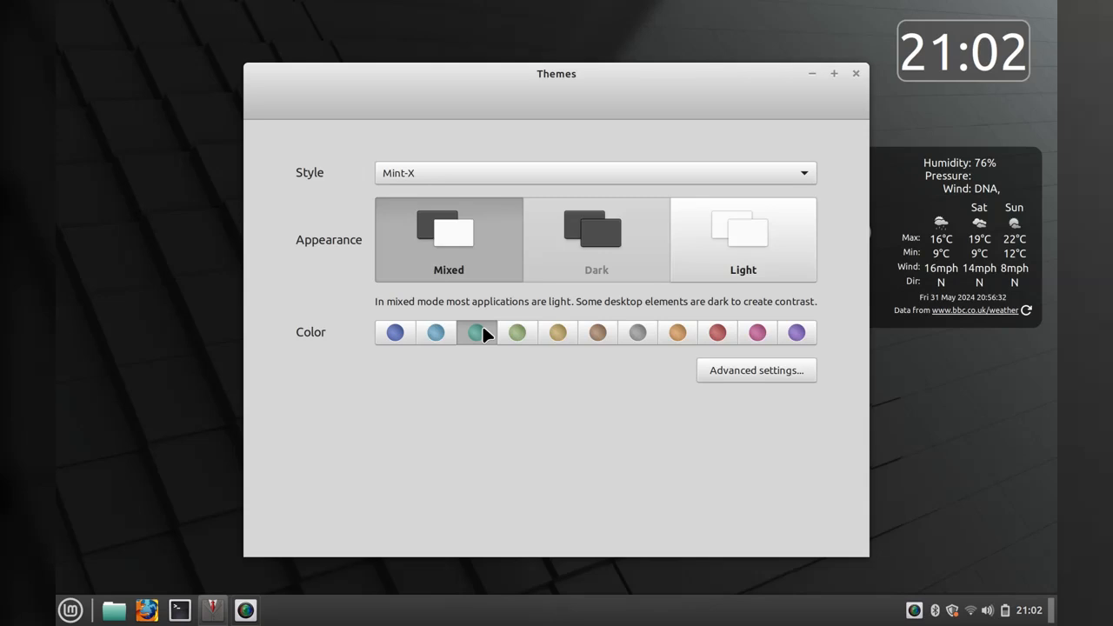
click(70, 608)
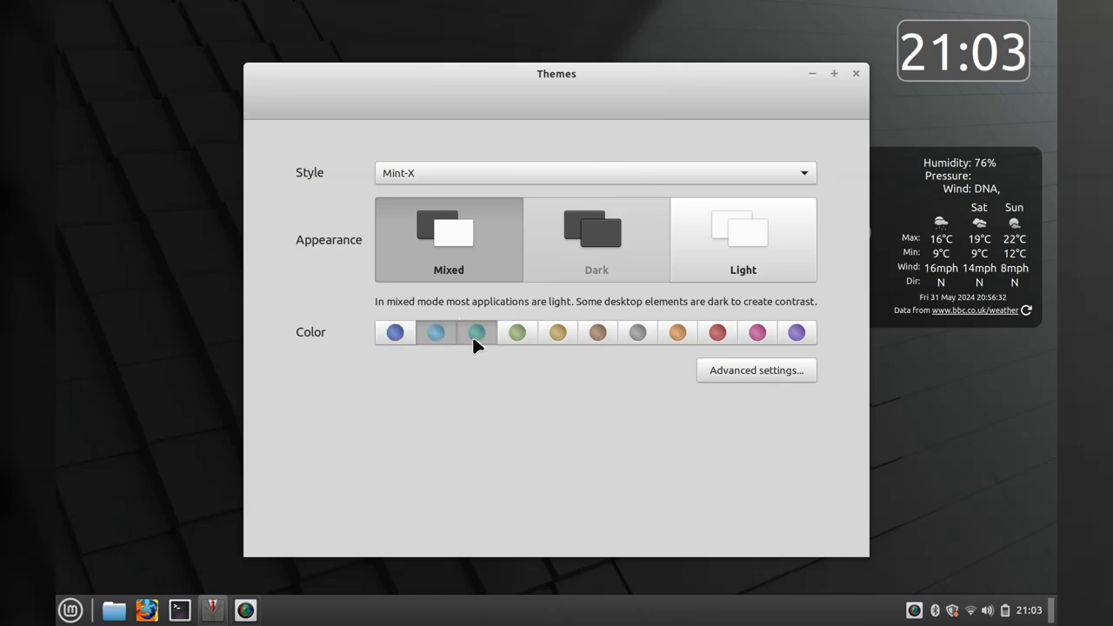
In Advanced settings choose Mint-X icons and the Bibata-Original-Ice pointer
click(69, 609)
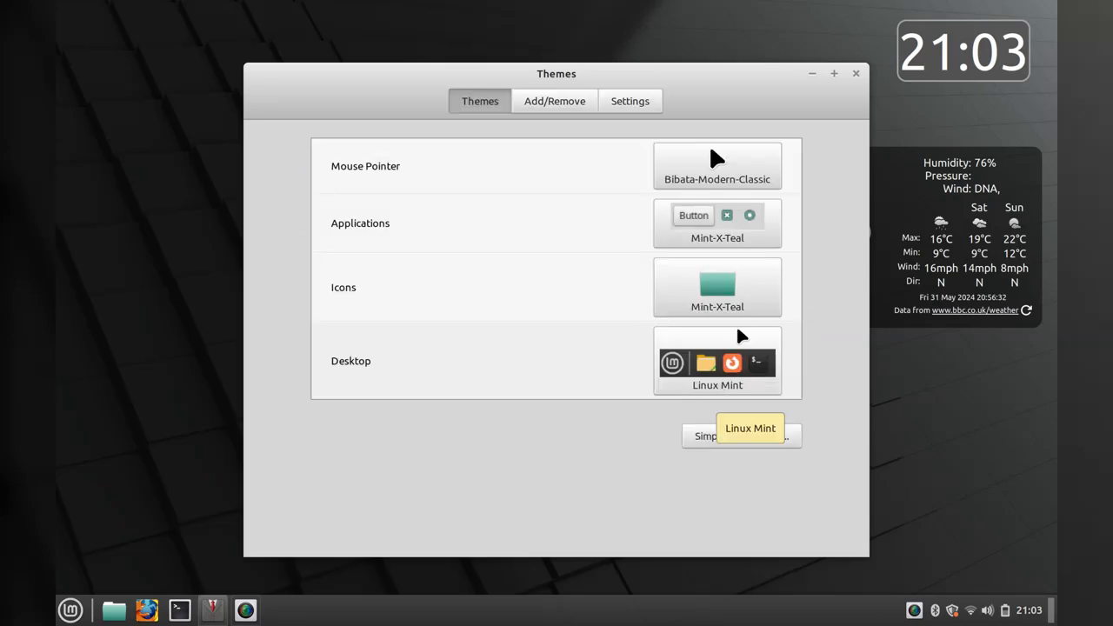
mouse_move(726, 289)
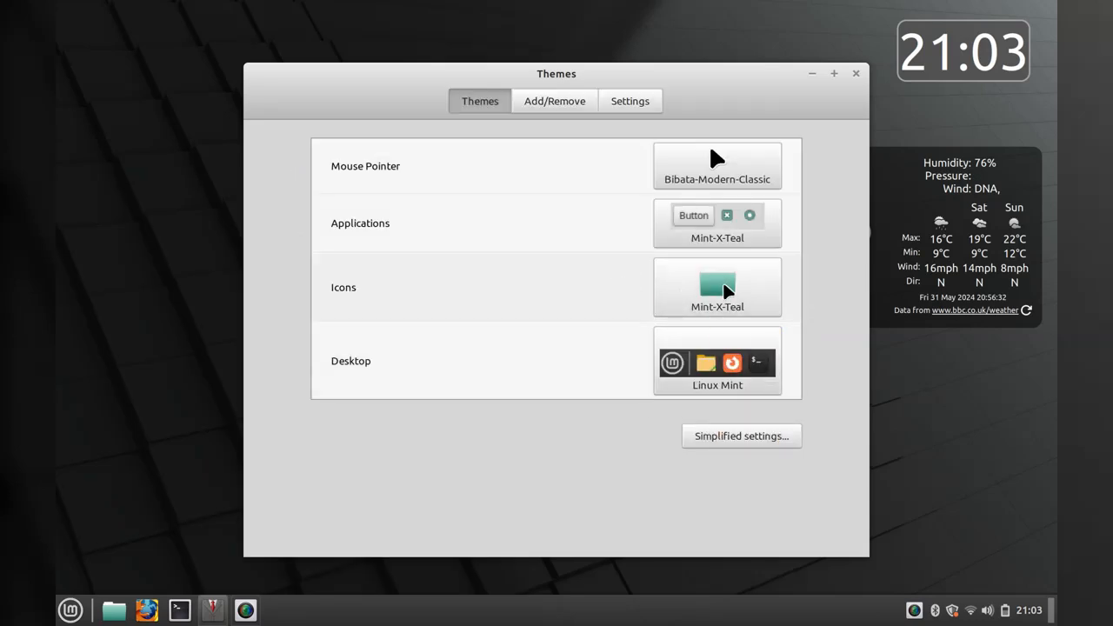
click(716, 287)
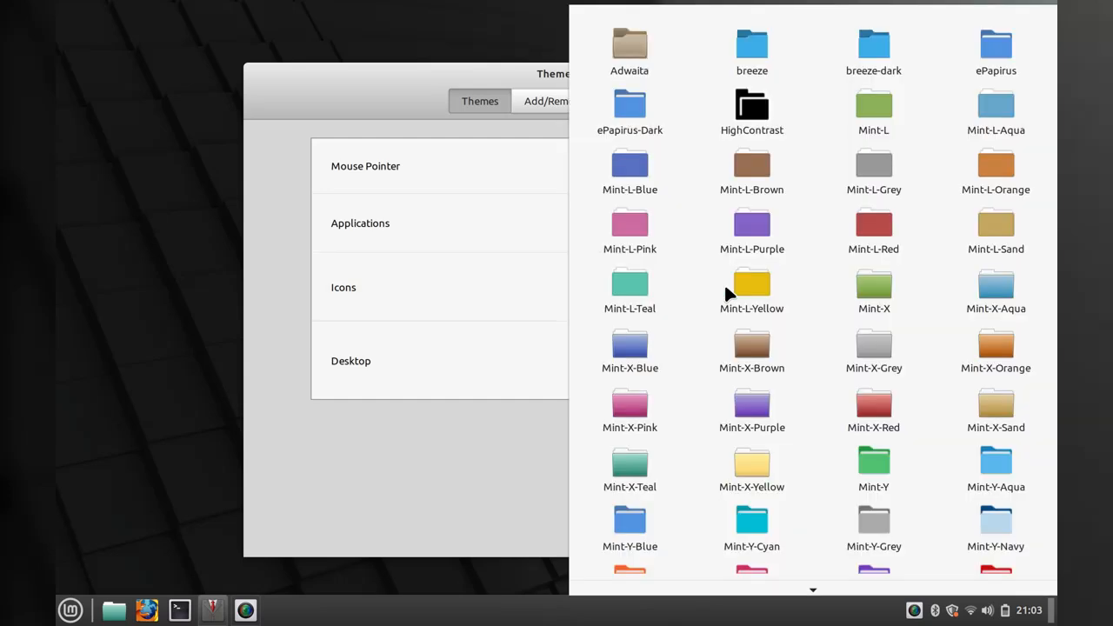
click(752, 407)
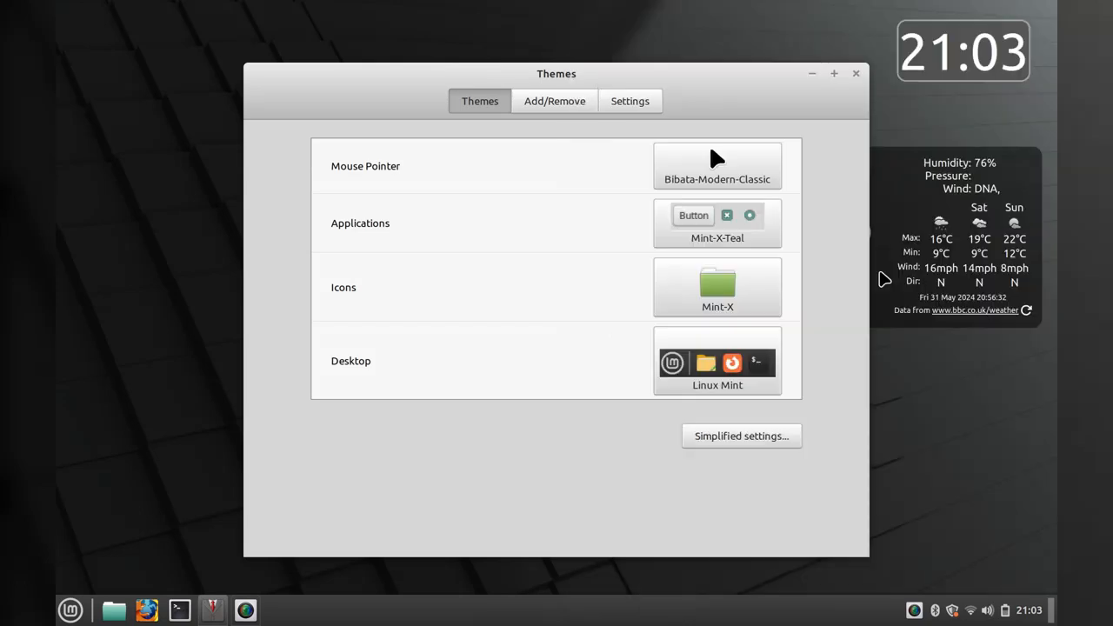
mouse_move(744, 190)
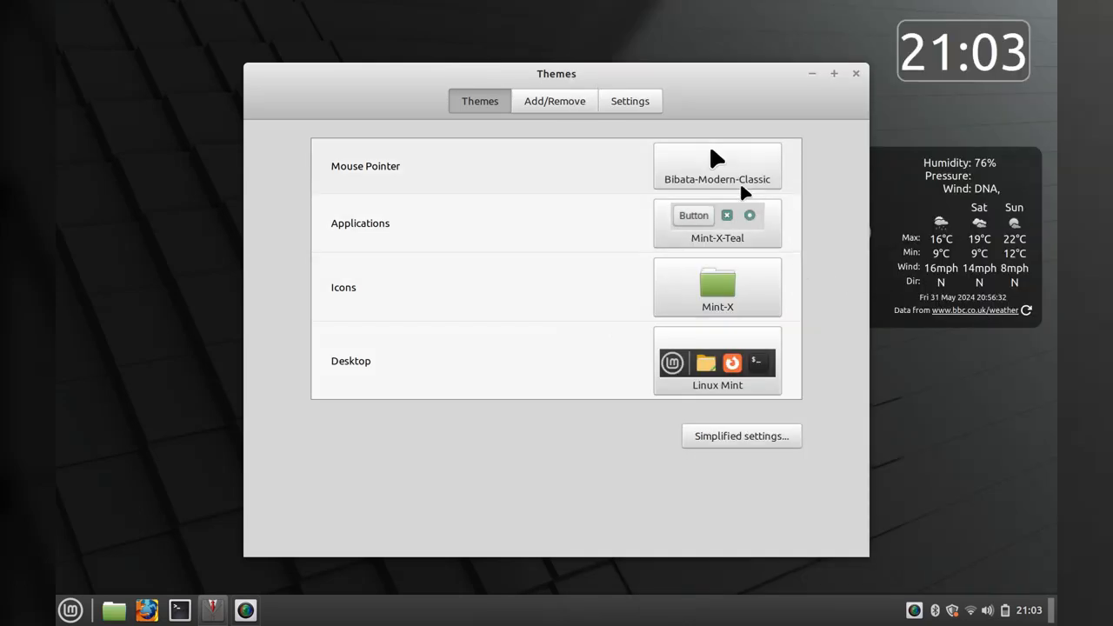
click(716, 167)
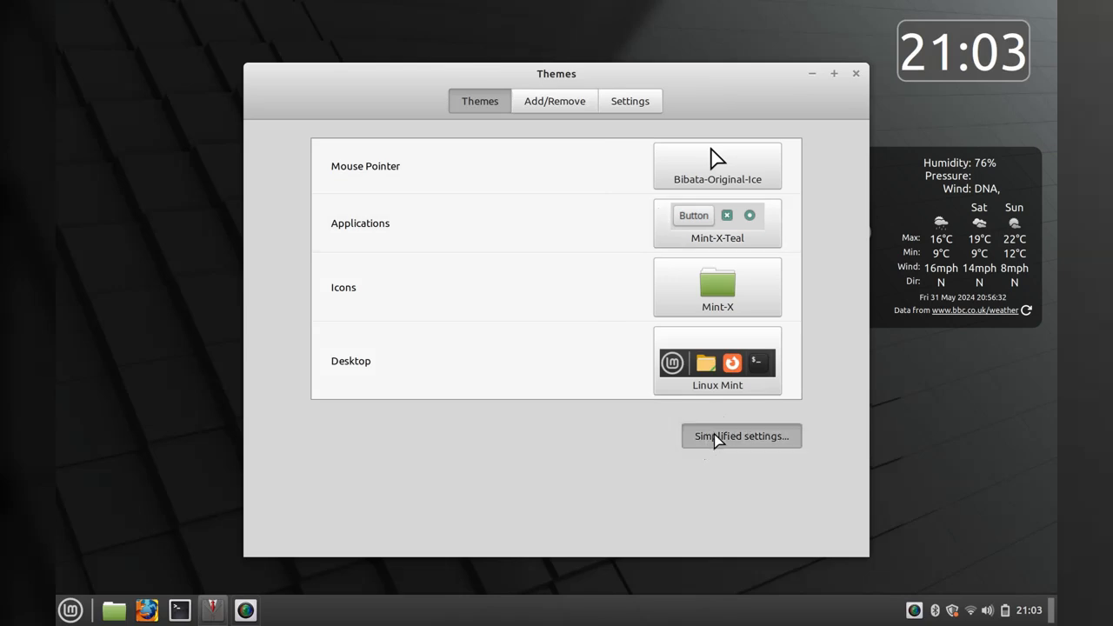
mouse_move(711, 355)
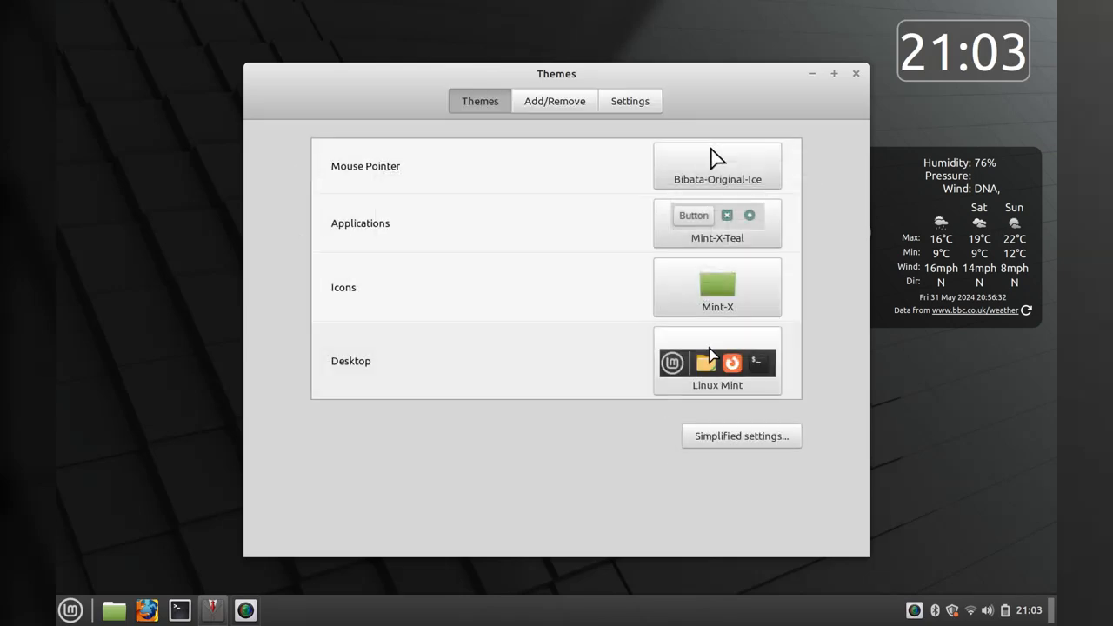
click(553, 100)
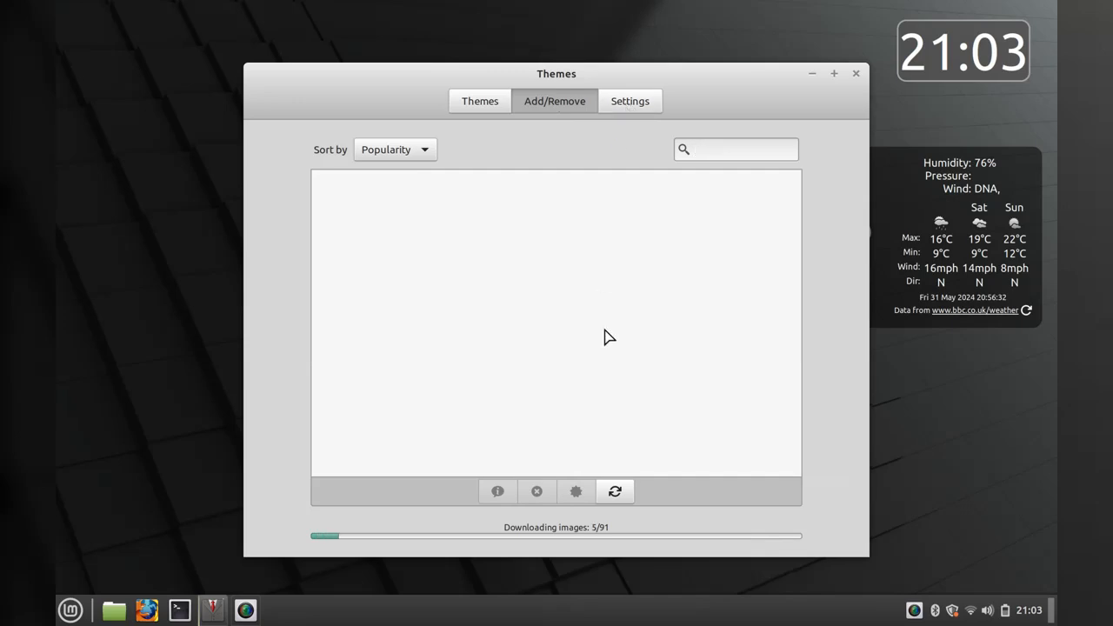
Search the downloadable themes and briefly open then close the file manager
click(736, 149)
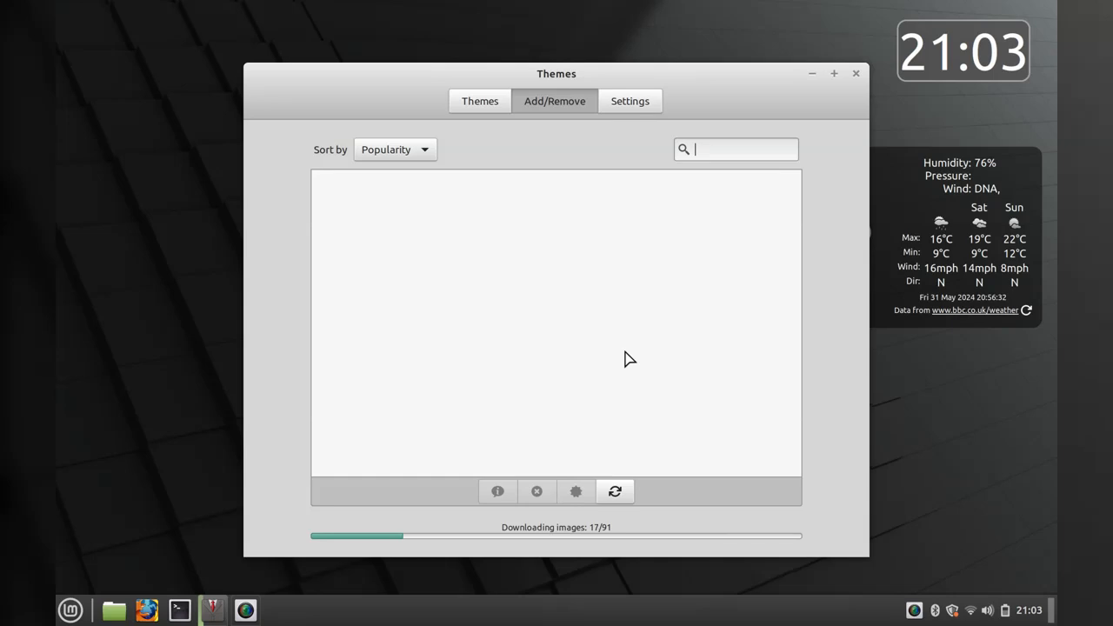
mouse_move(667, 139)
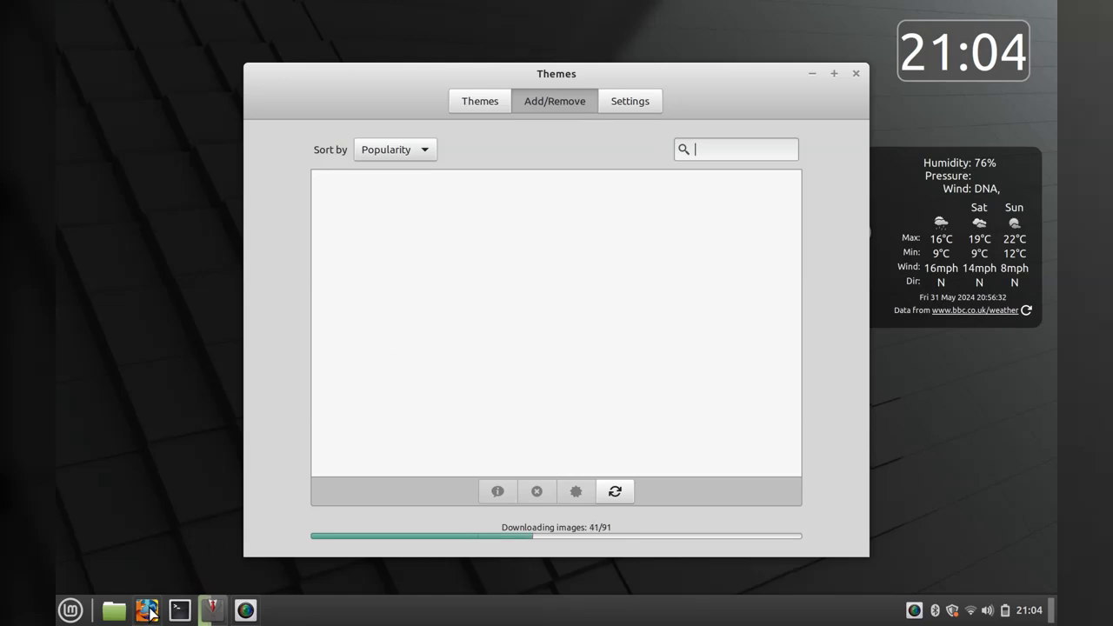
mouse_move(115, 608)
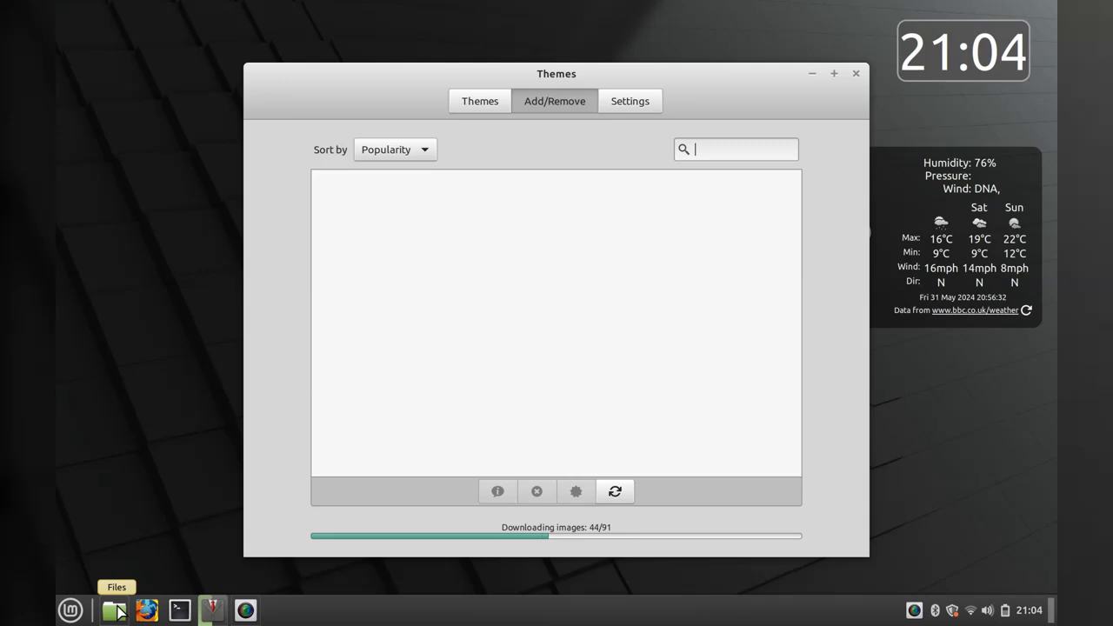
click(115, 609)
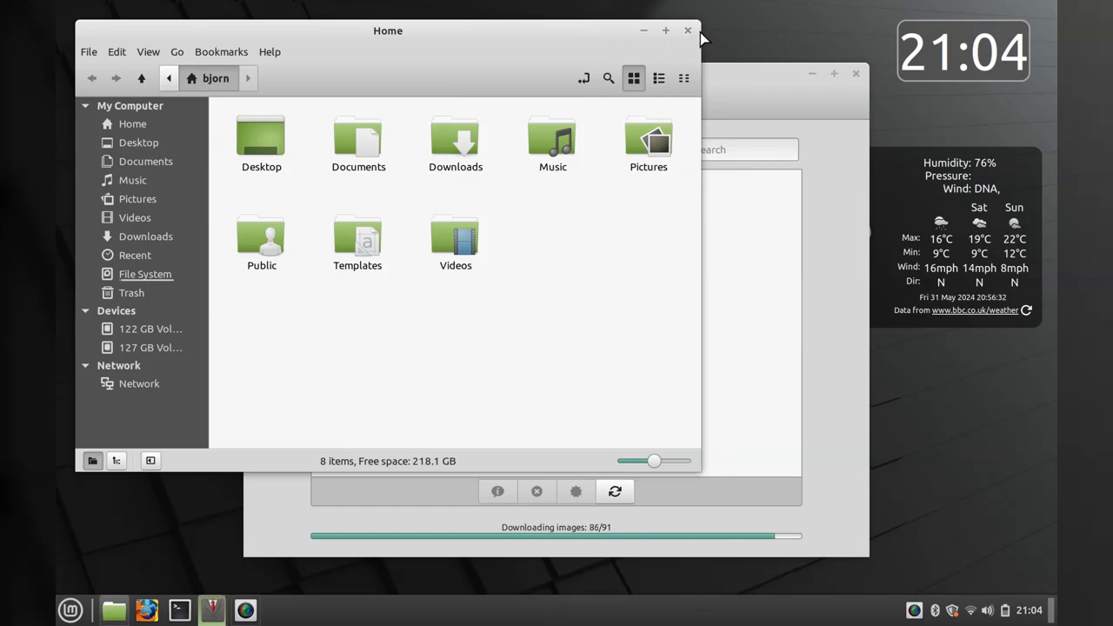
click(686, 31)
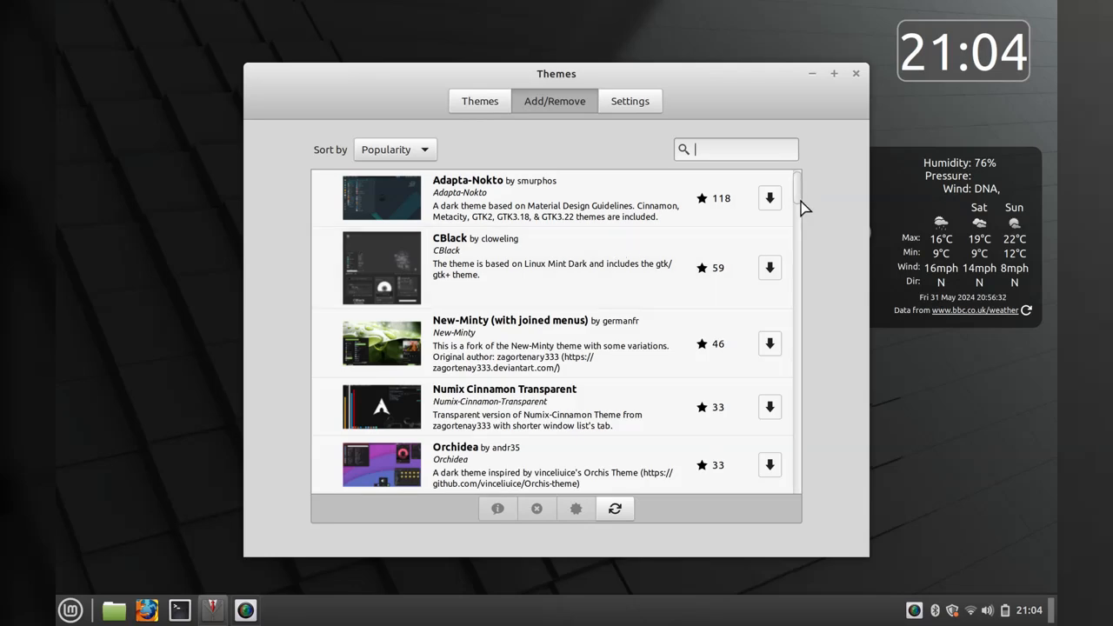
Scroll the catalogue, view the Settings page and close the Themes window
scroll(down, 3)
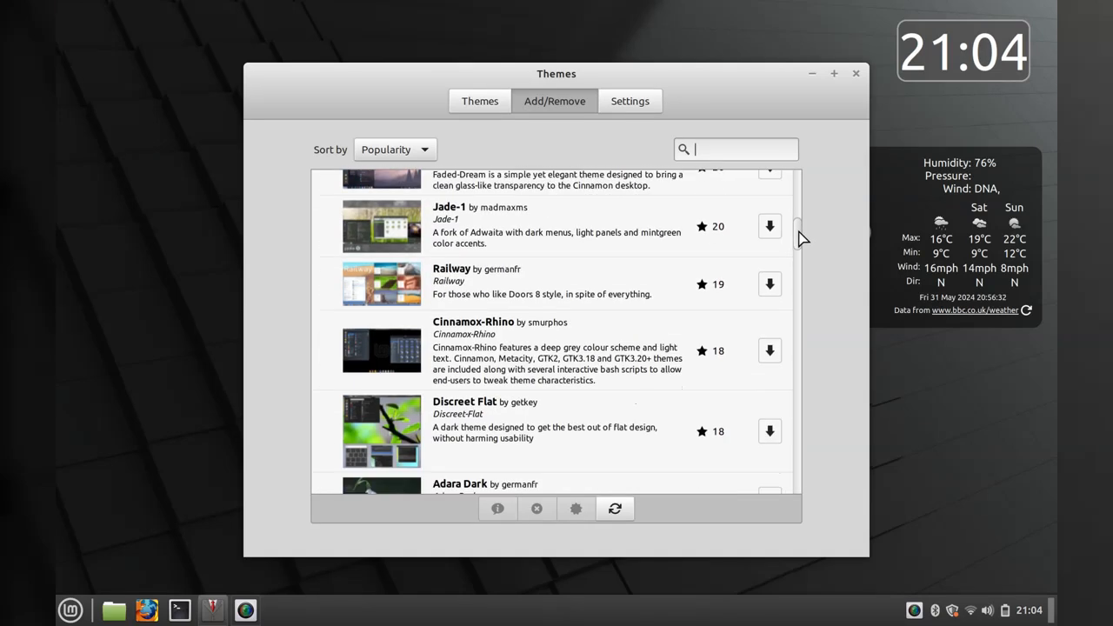
scroll(down, 3)
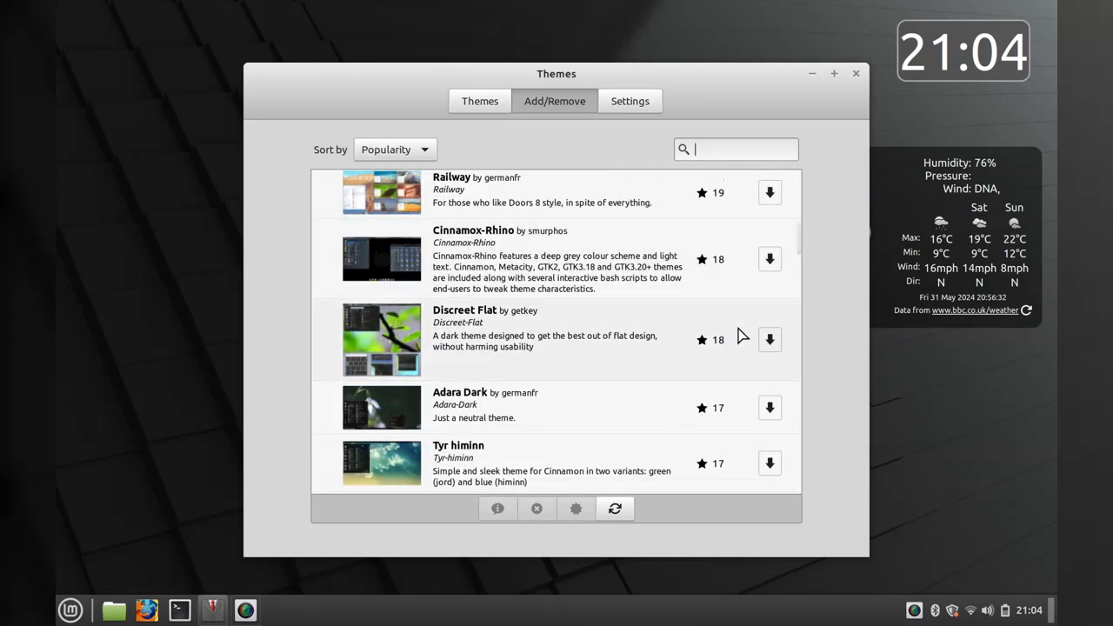
click(630, 101)
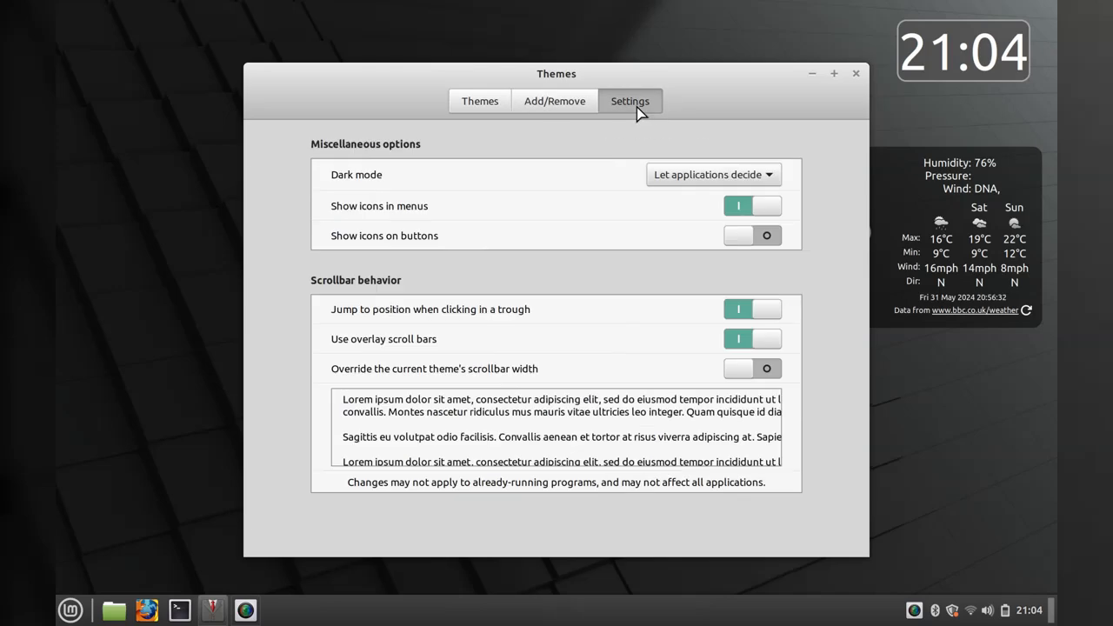
click(855, 73)
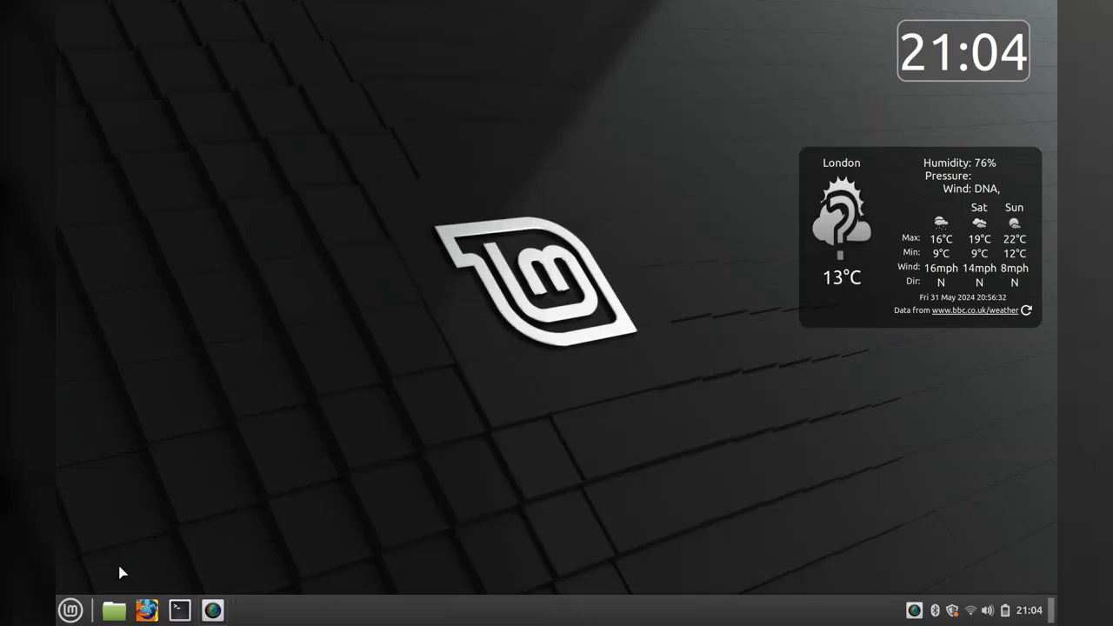
Launch Nemo, dismiss its About info and browse into the empty Documents folder with the location entry shown
click(114, 609)
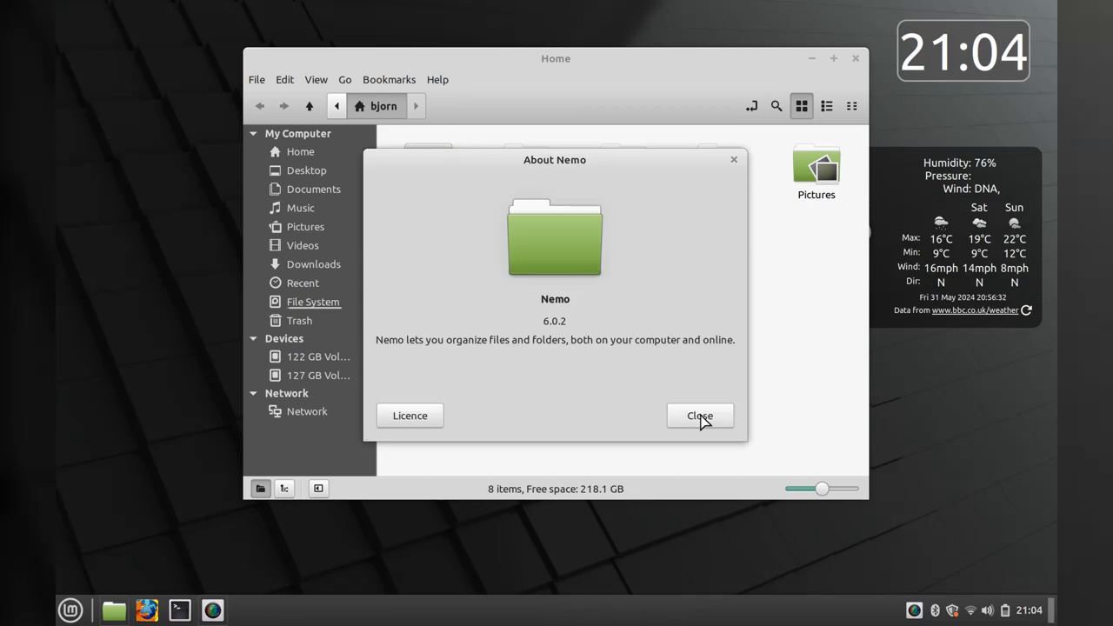
click(699, 414)
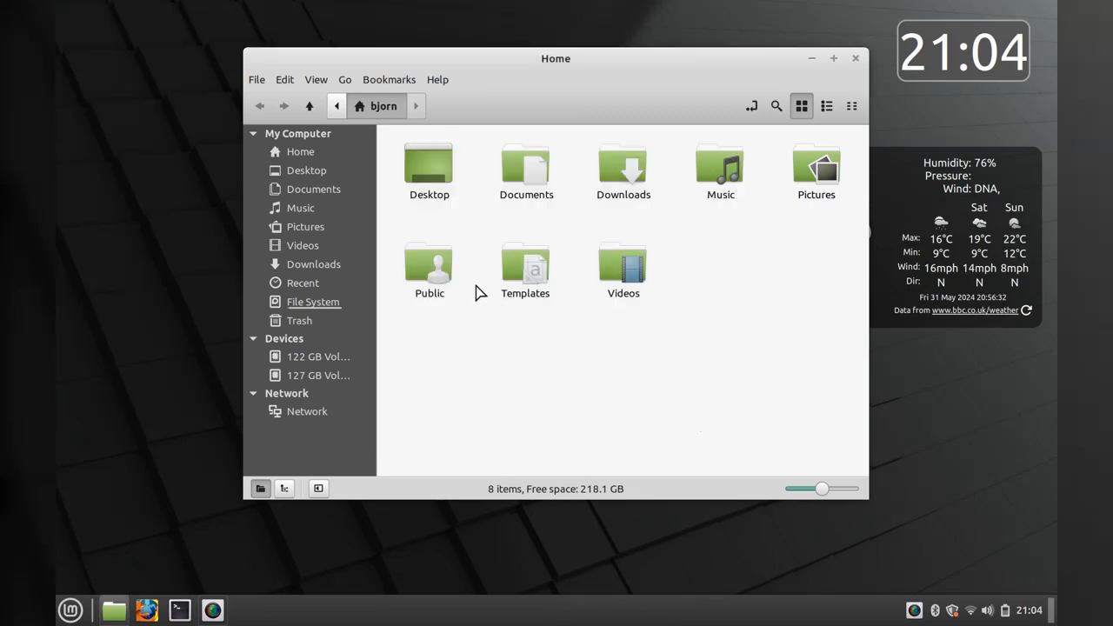
mouse_move(386, 292)
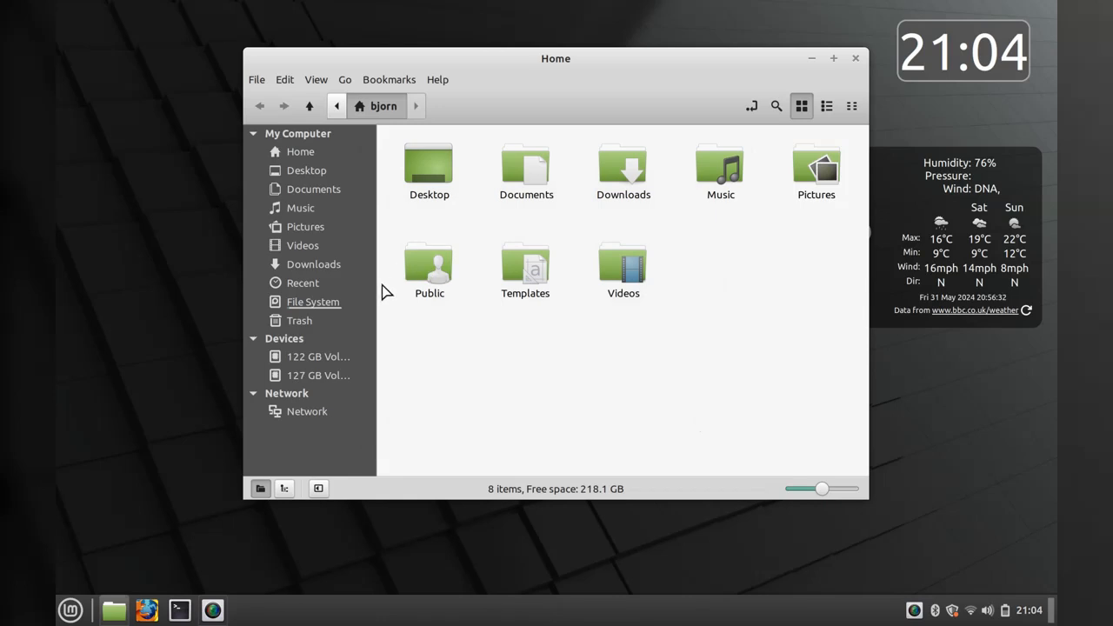
click(312, 187)
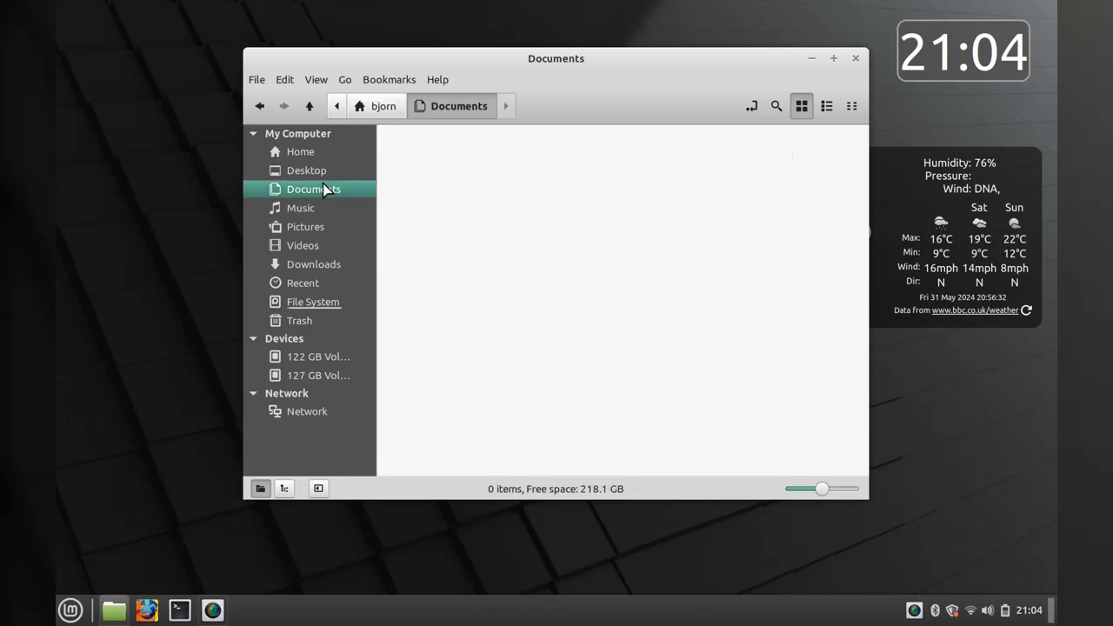
click(751, 106)
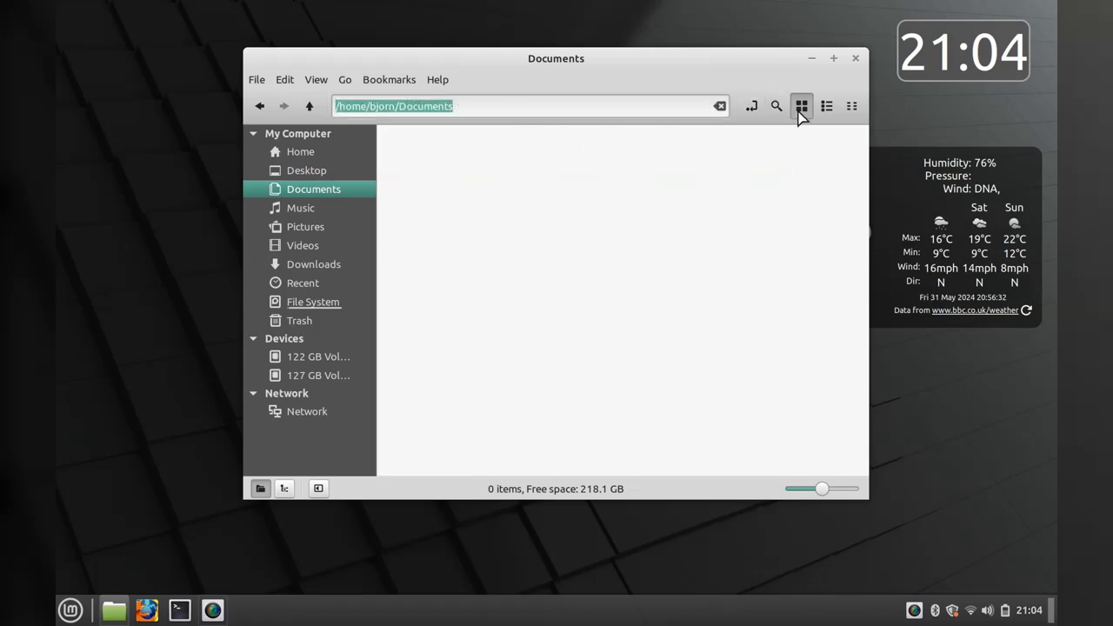
Switch to List View, return to the Home folder and bring up the search for files and content
click(825, 106)
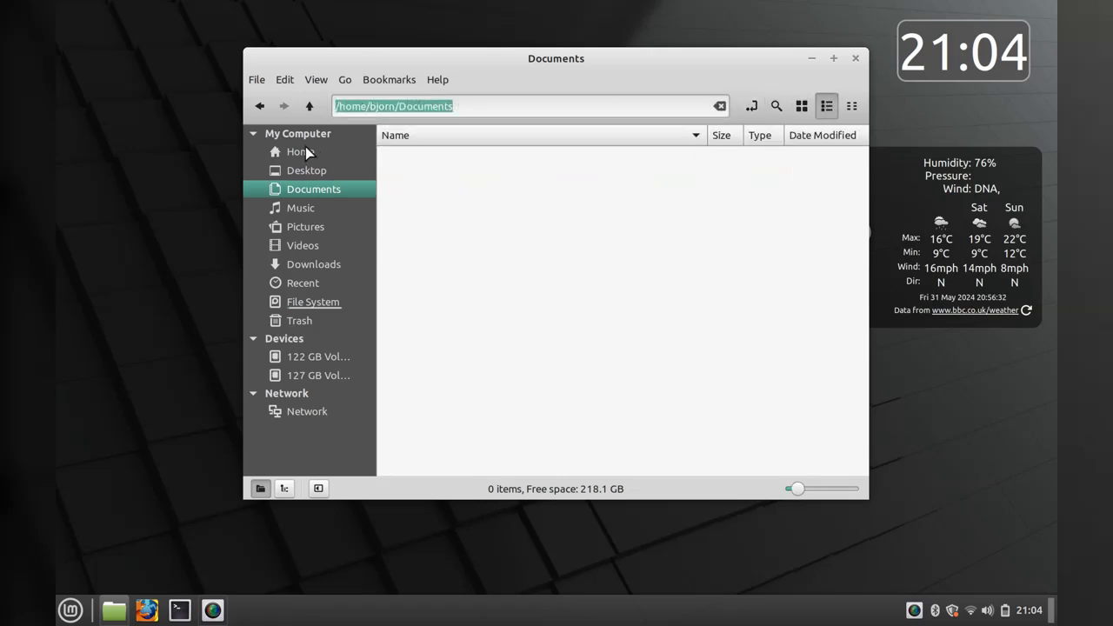
click(299, 151)
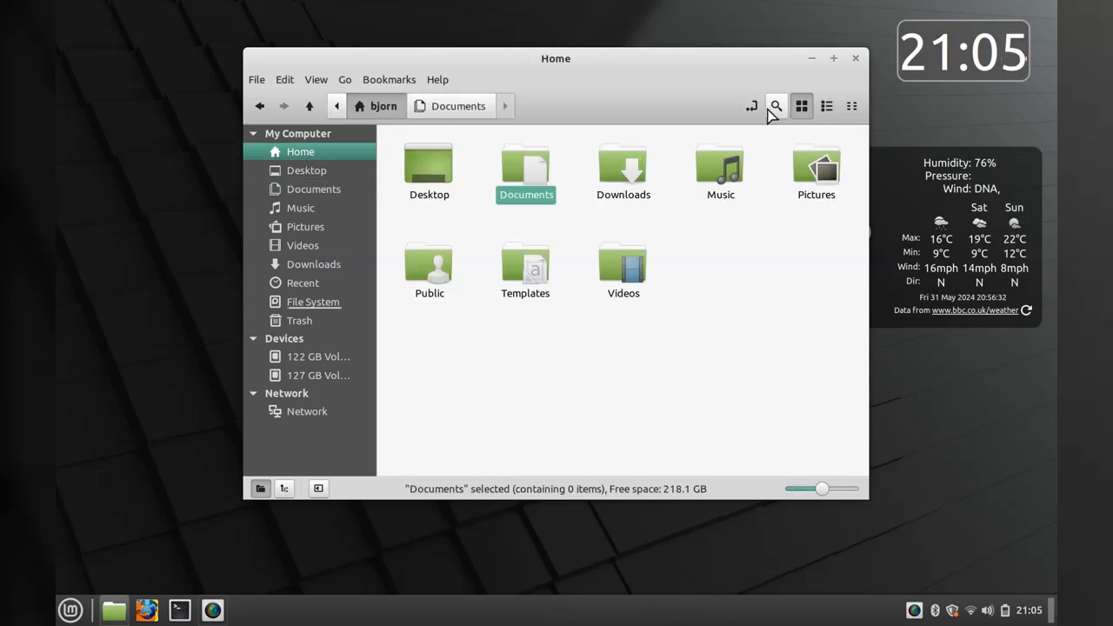
click(776, 106)
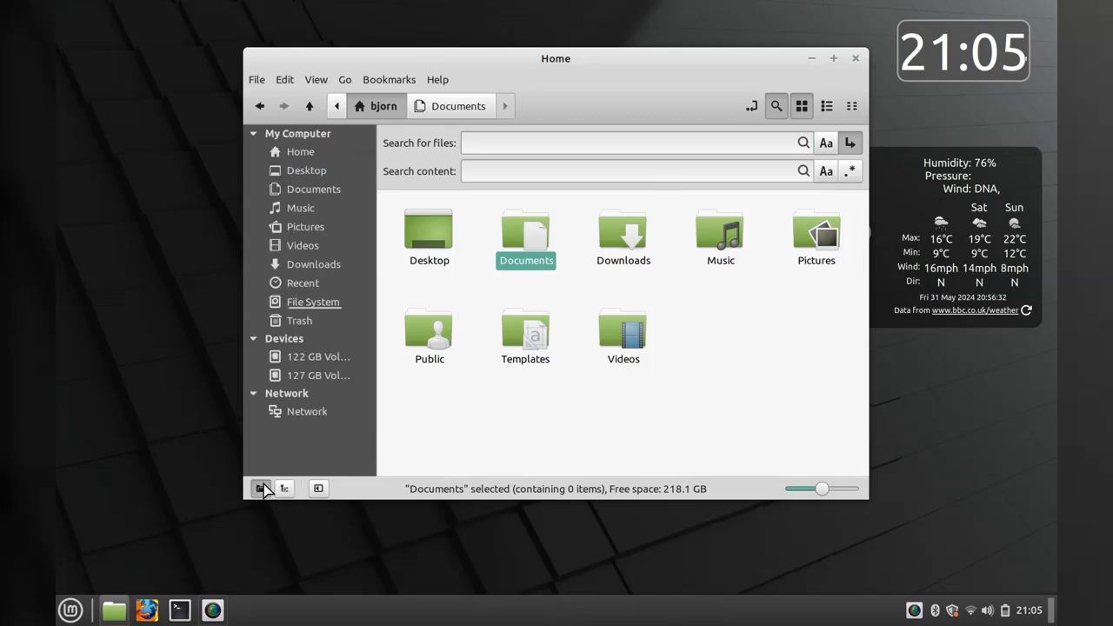
click(261, 487)
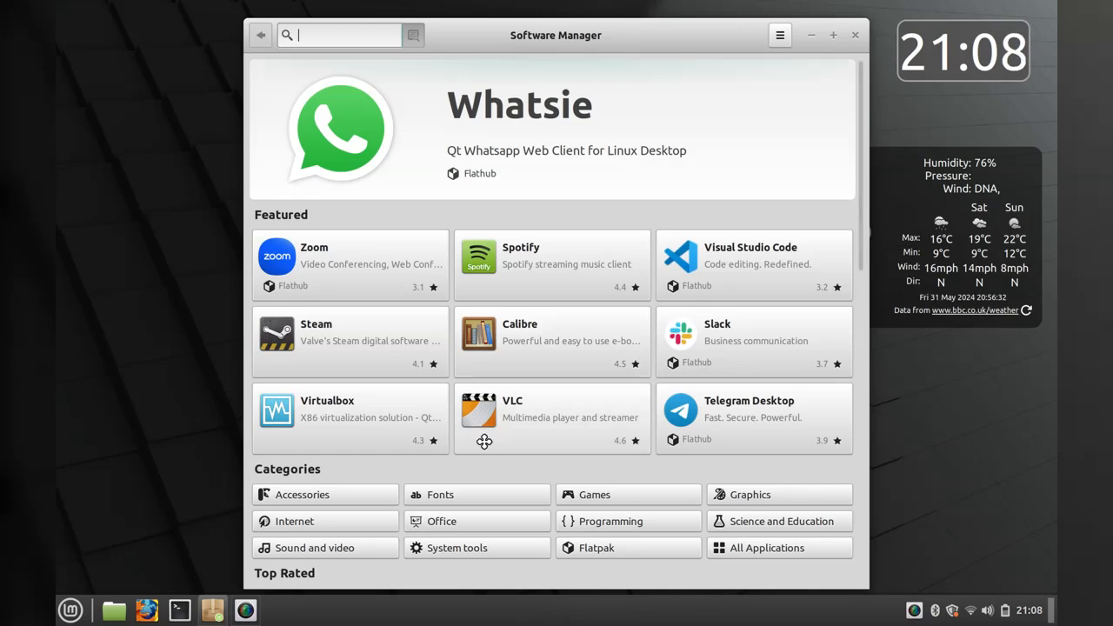
mouse_move(536, 299)
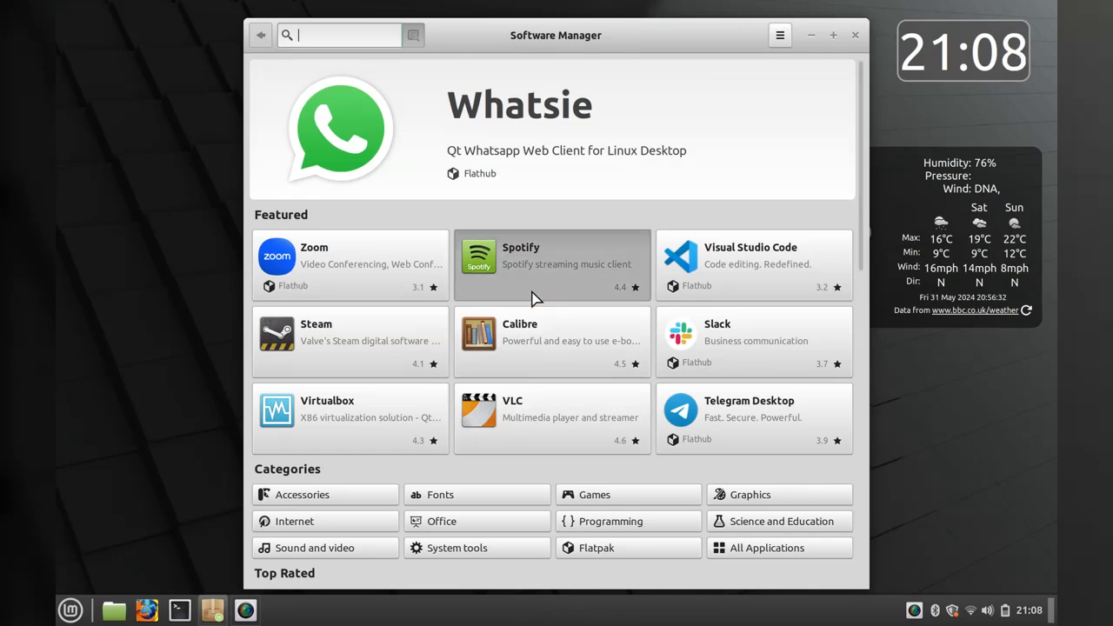
Preview the Spotify and Steam listings in Software Manager, returning to the overview after each
click(553, 264)
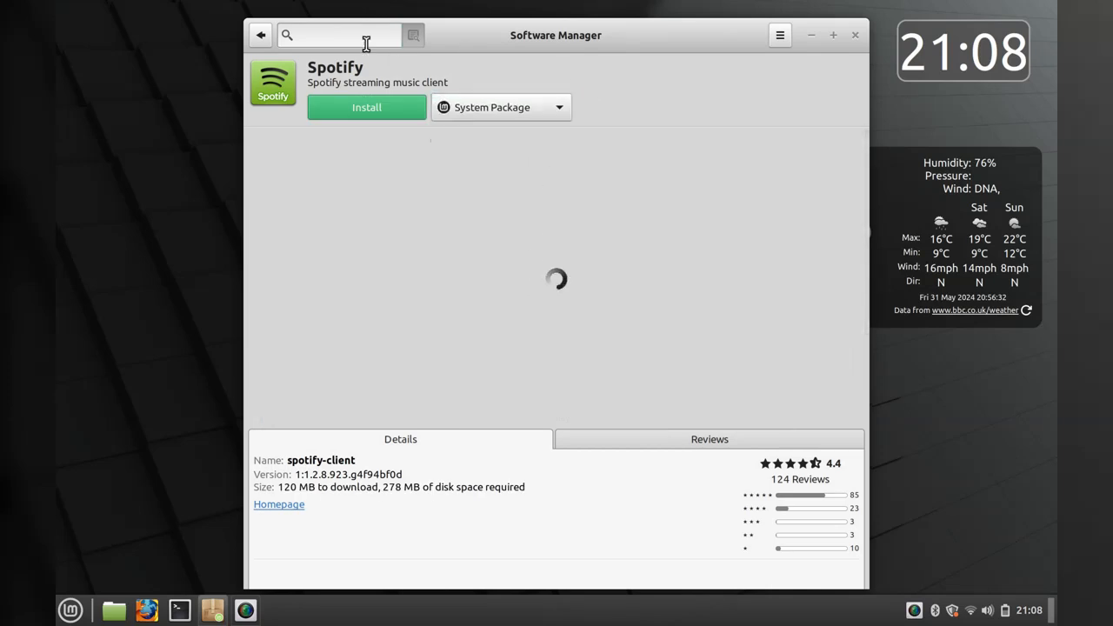
click(261, 35)
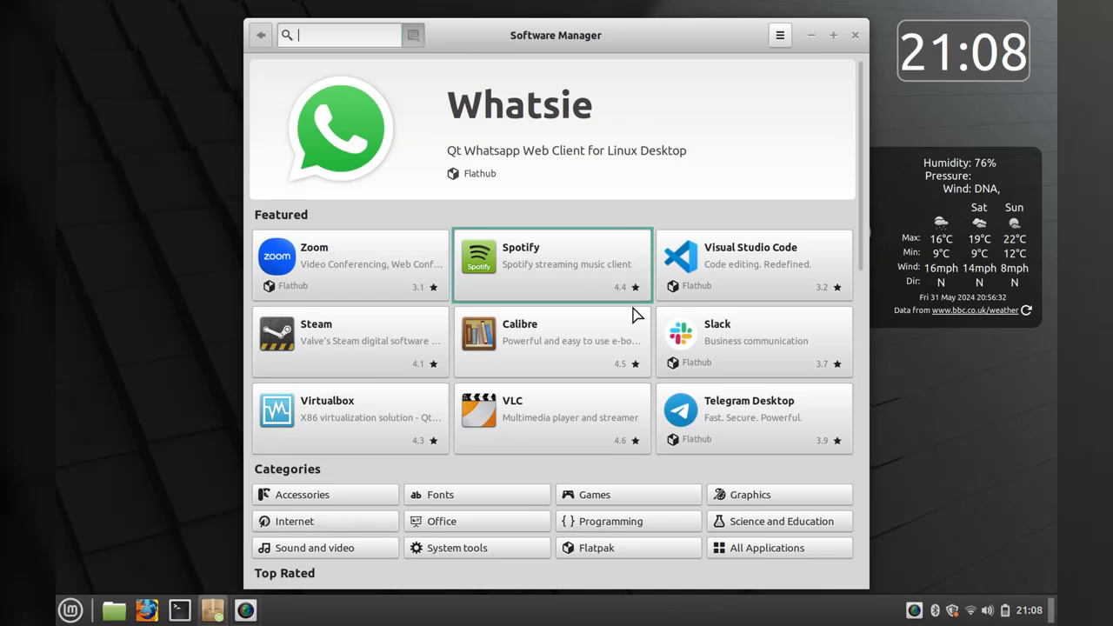
click(351, 339)
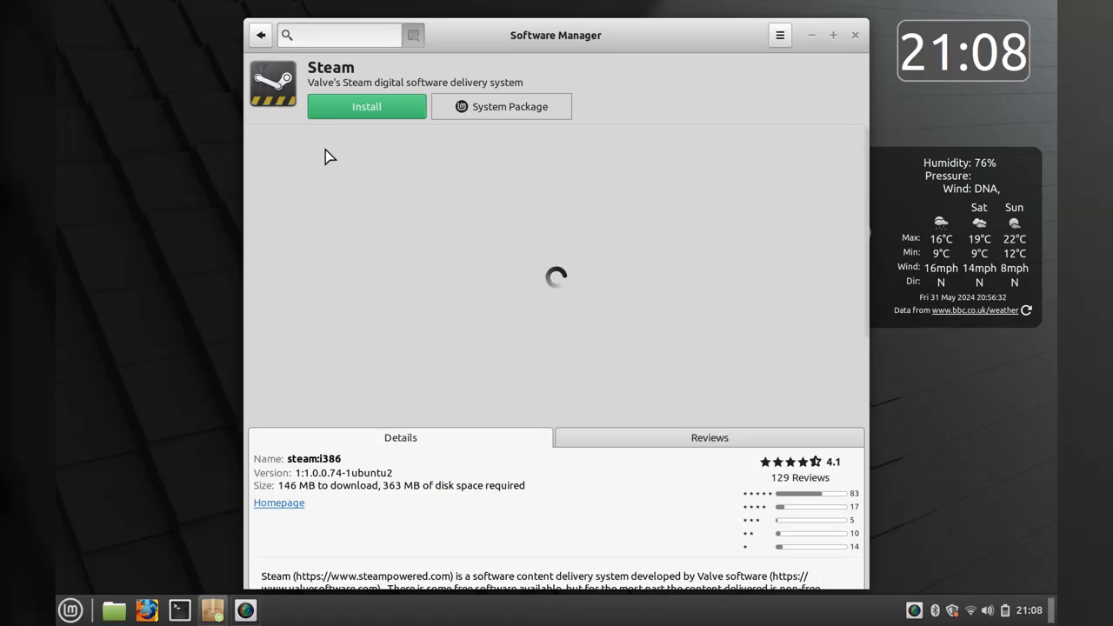
click(261, 35)
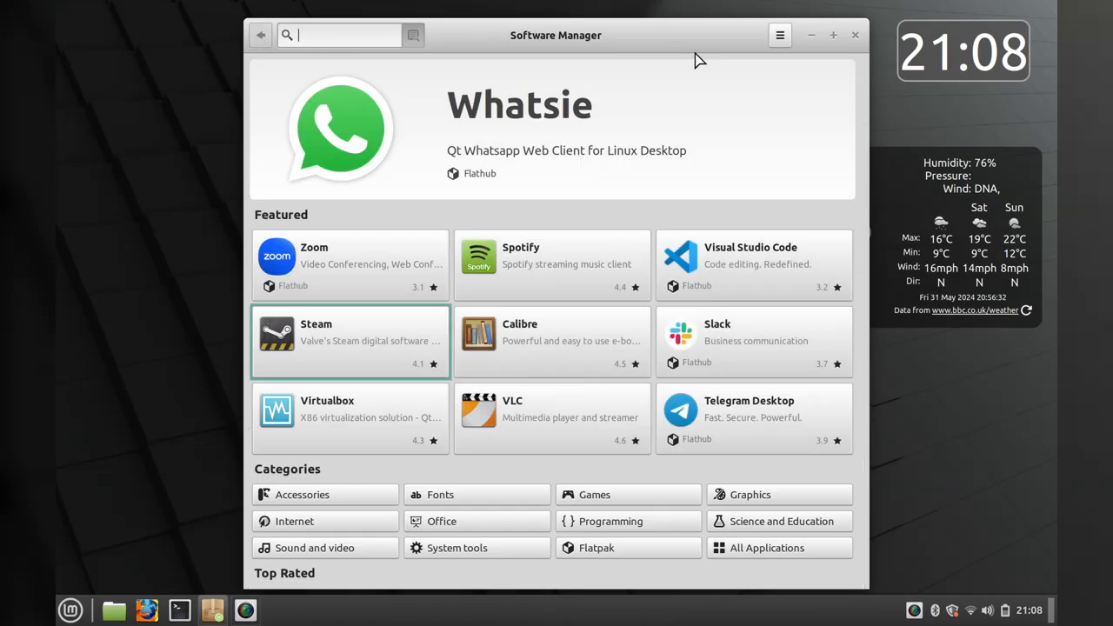
Scroll the overview down to the Top Rated applications section
scroll(down, 3)
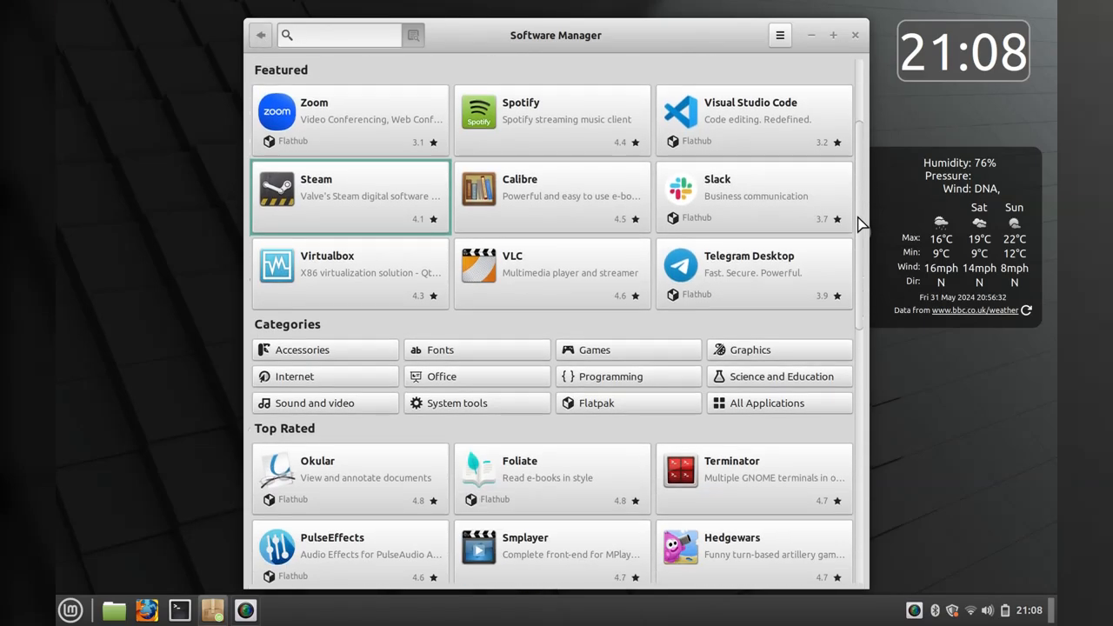
scroll(down, 3)
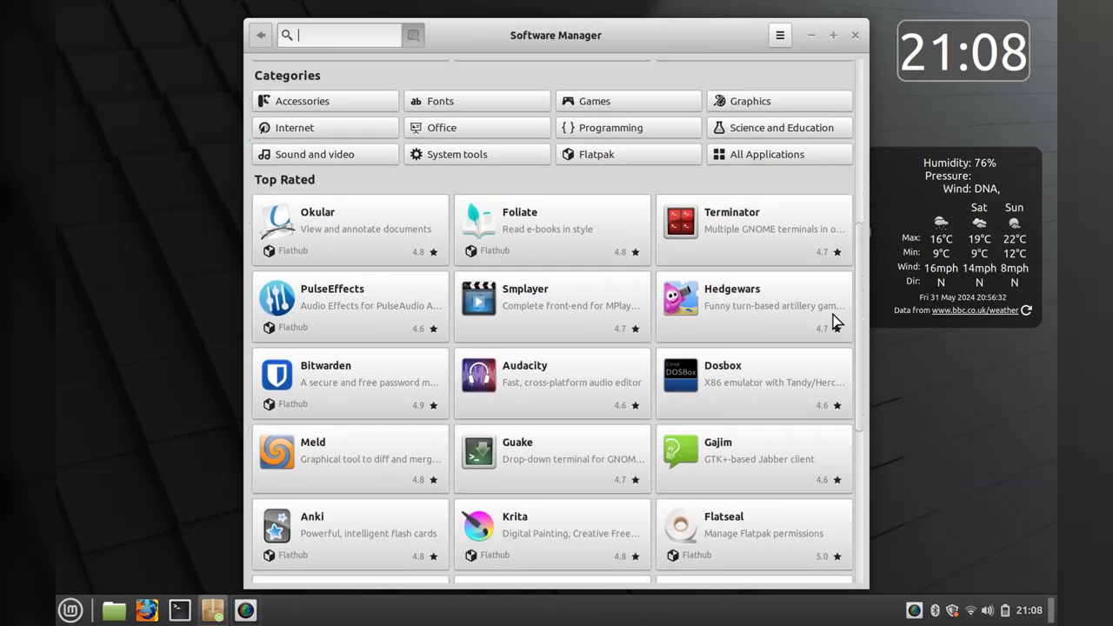
mouse_move(664, 337)
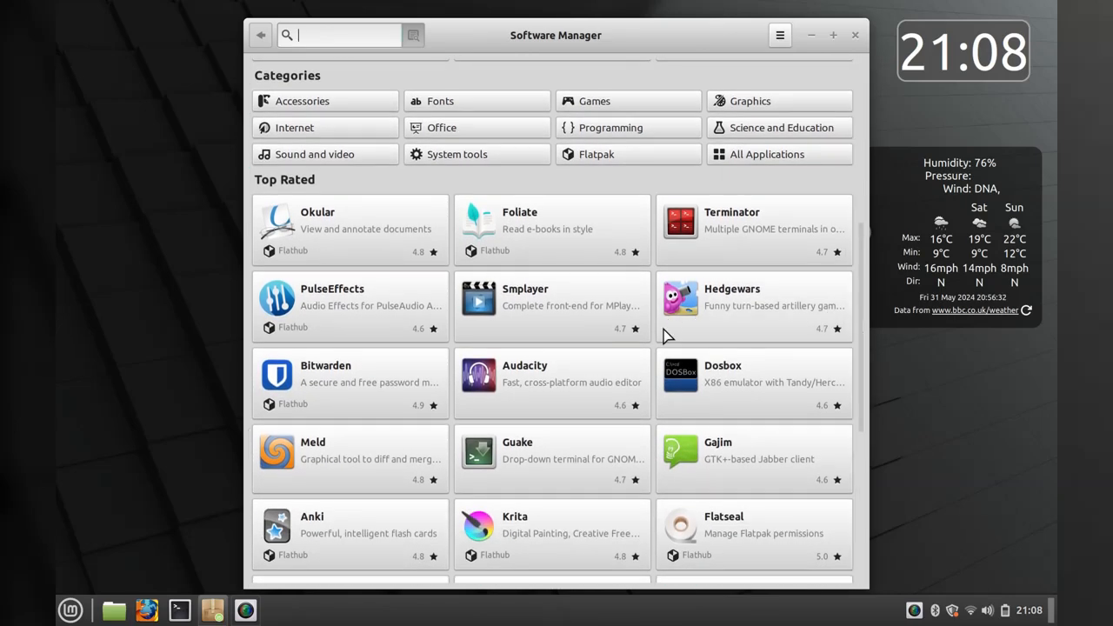
mouse_move(781, 302)
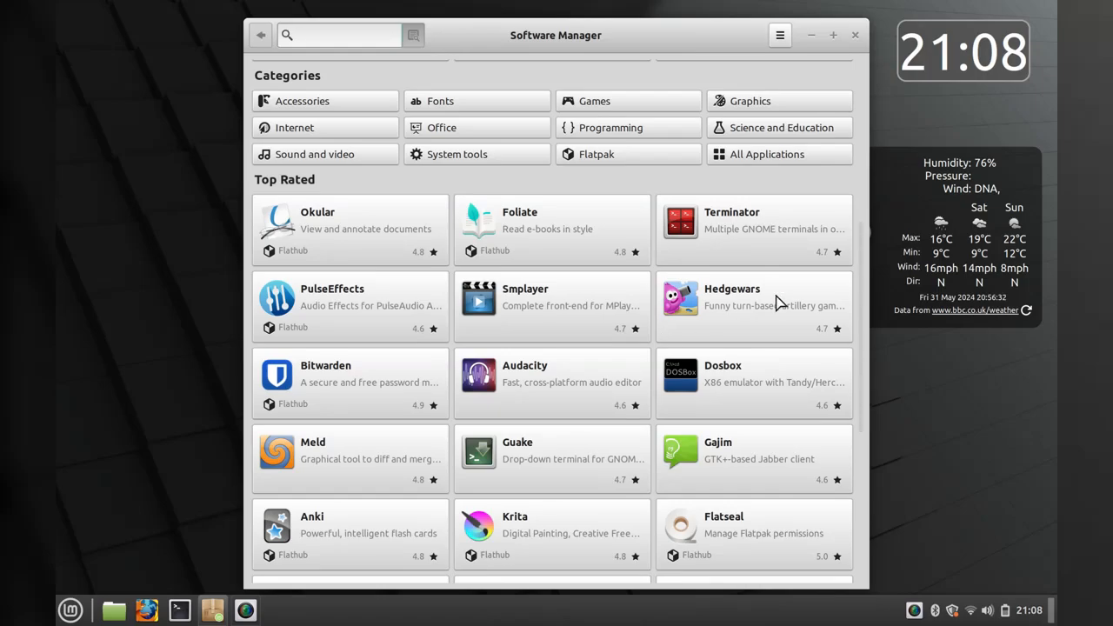
Bring up the Backgrounds settings from the desktop's right-click menu
click(856, 35)
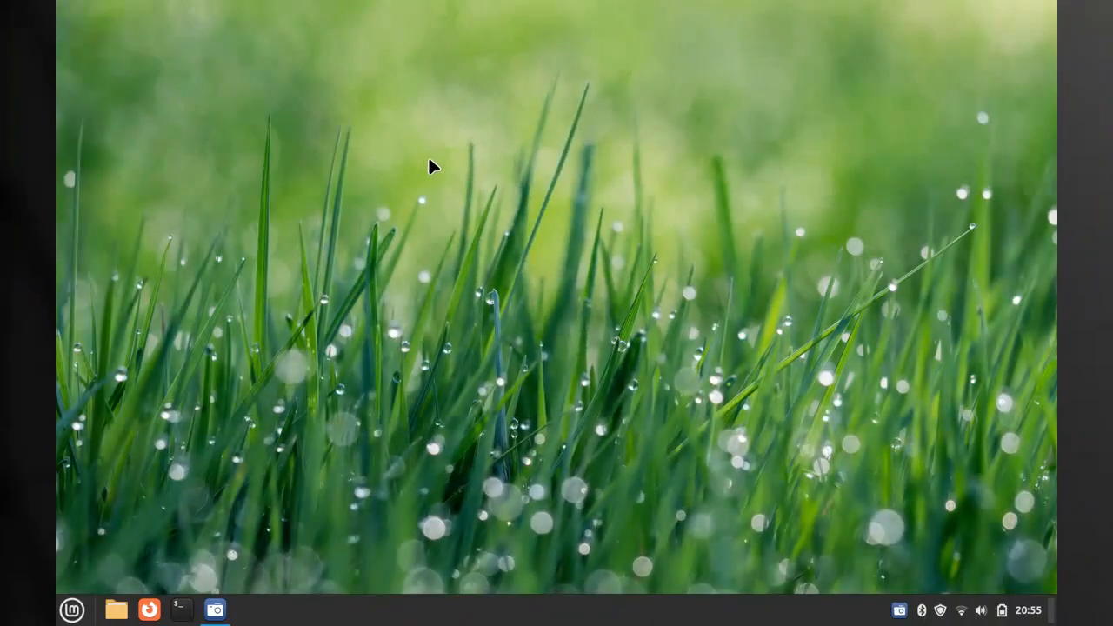
right_click(434, 167)
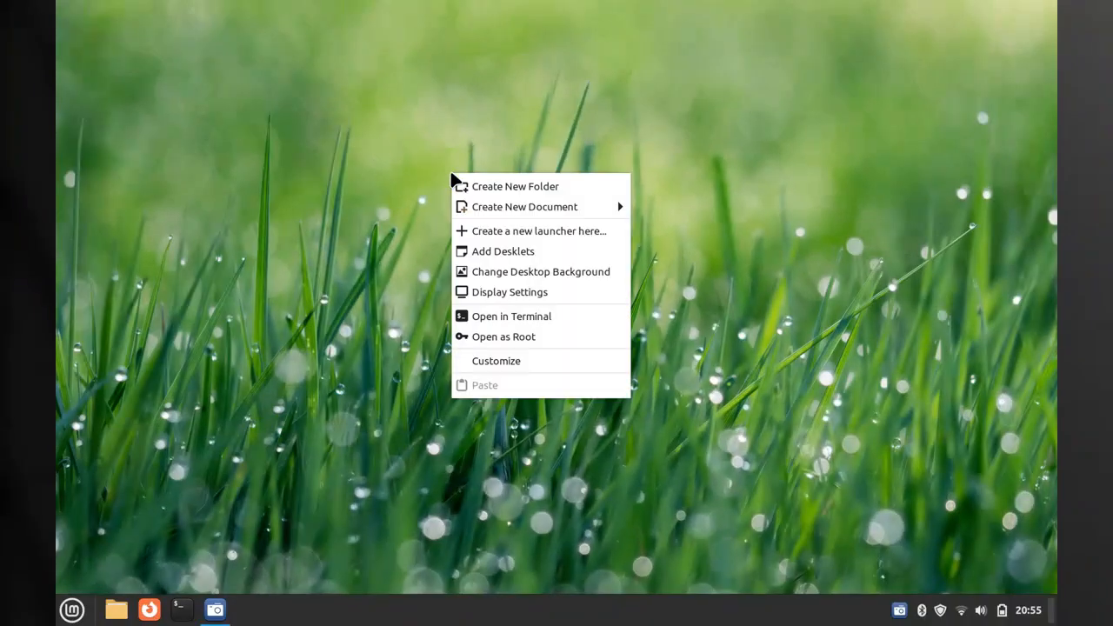
click(490, 282)
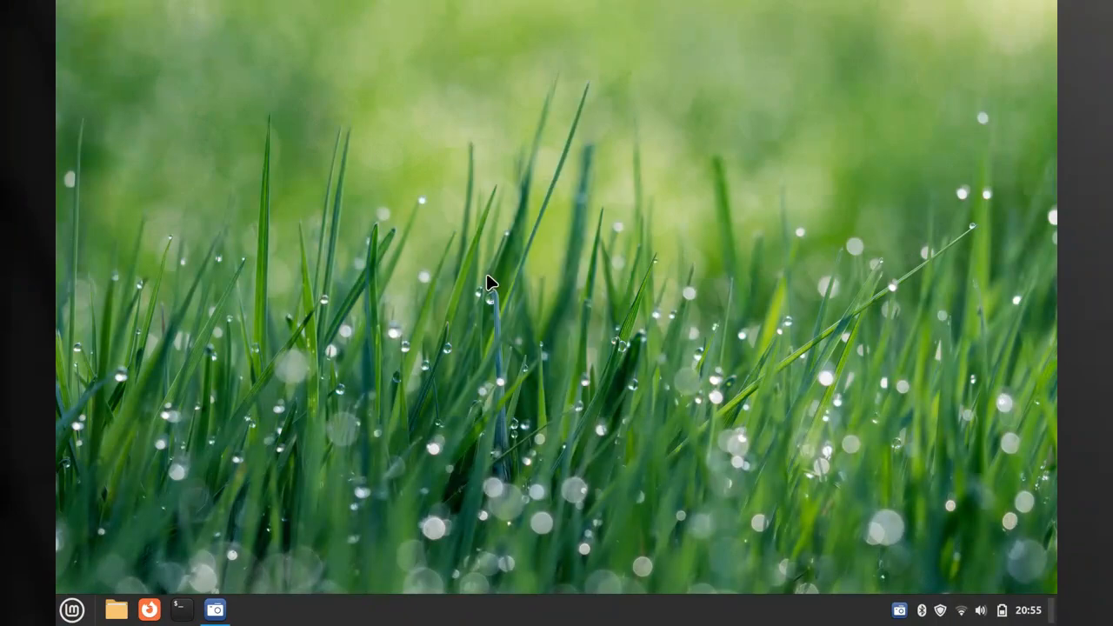
click(215, 609)
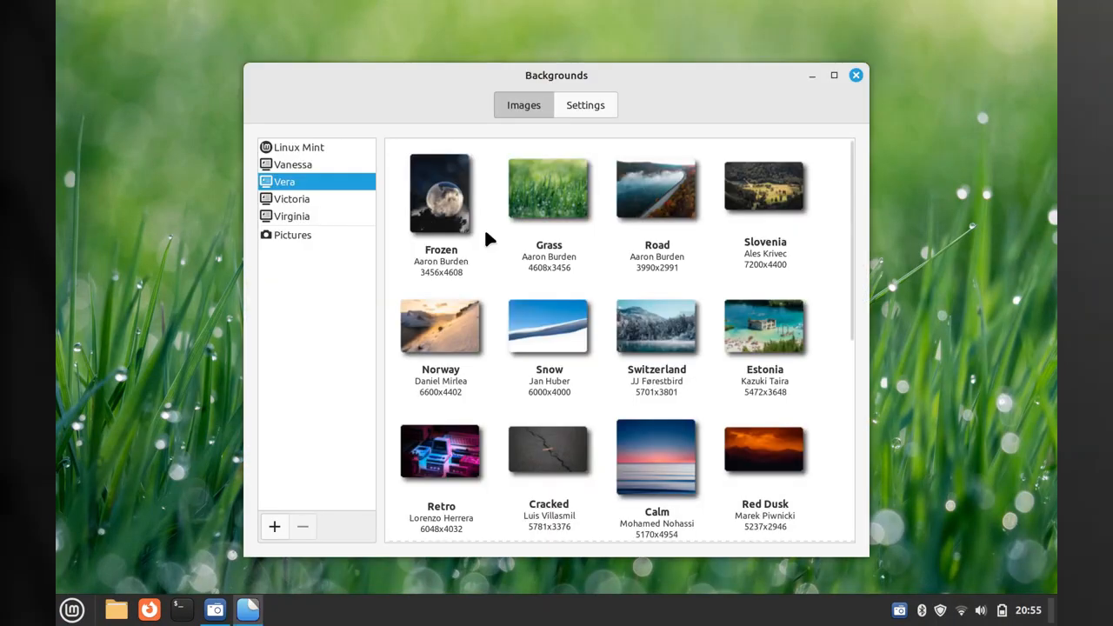
Select the dark Linux Mint Sele 1920x1080 wallpaper from the Linux Mint collection and close Backgrounds
click(299, 146)
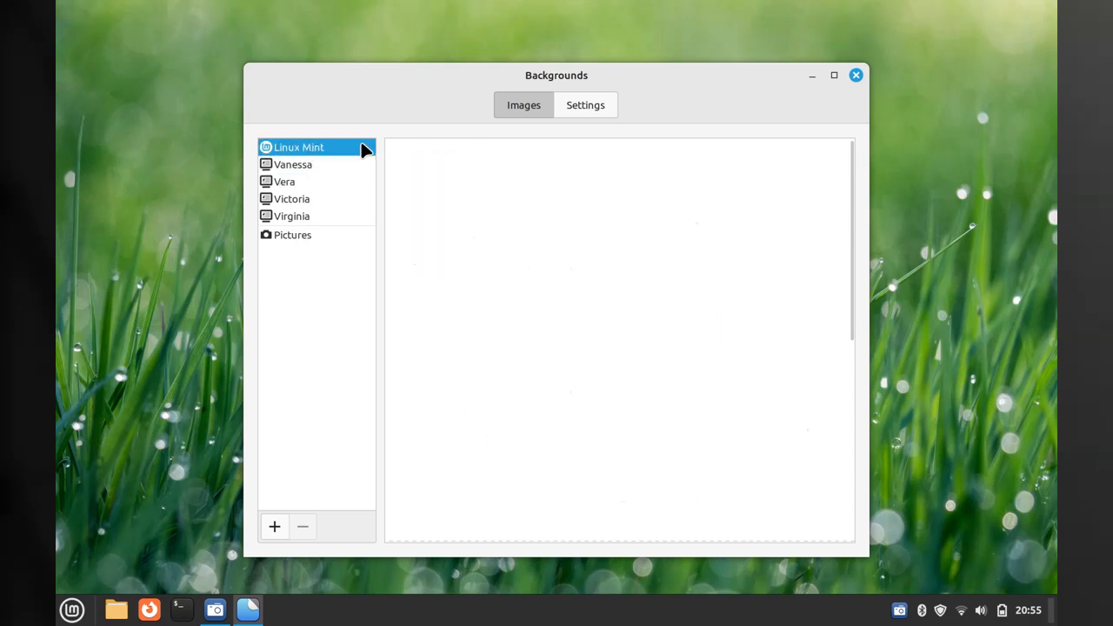
click(299, 146)
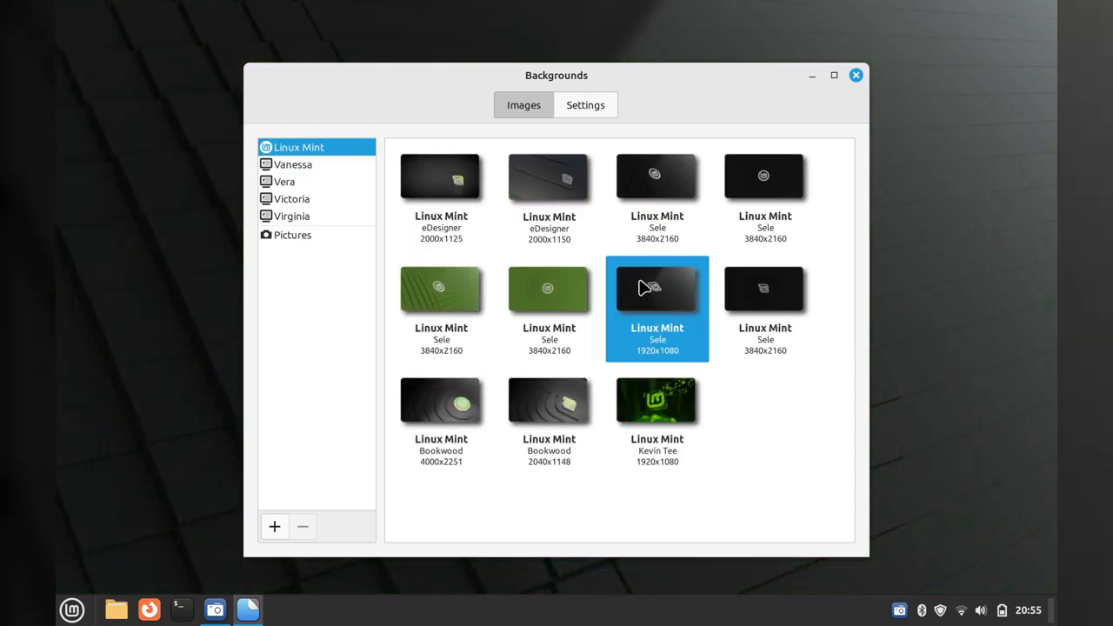
mouse_move(850, 109)
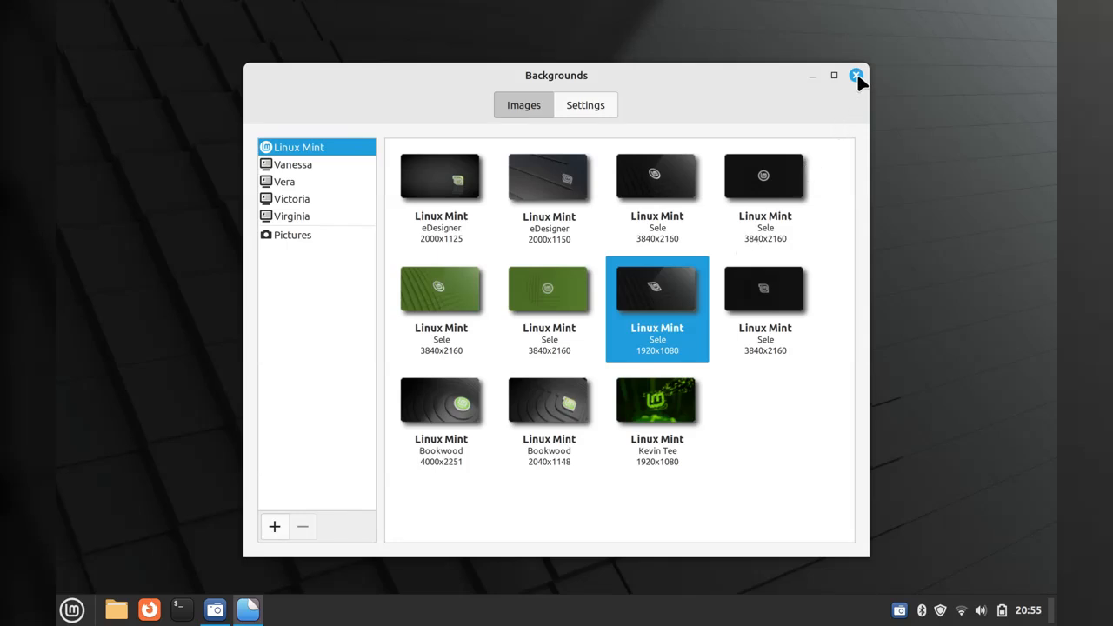
click(855, 76)
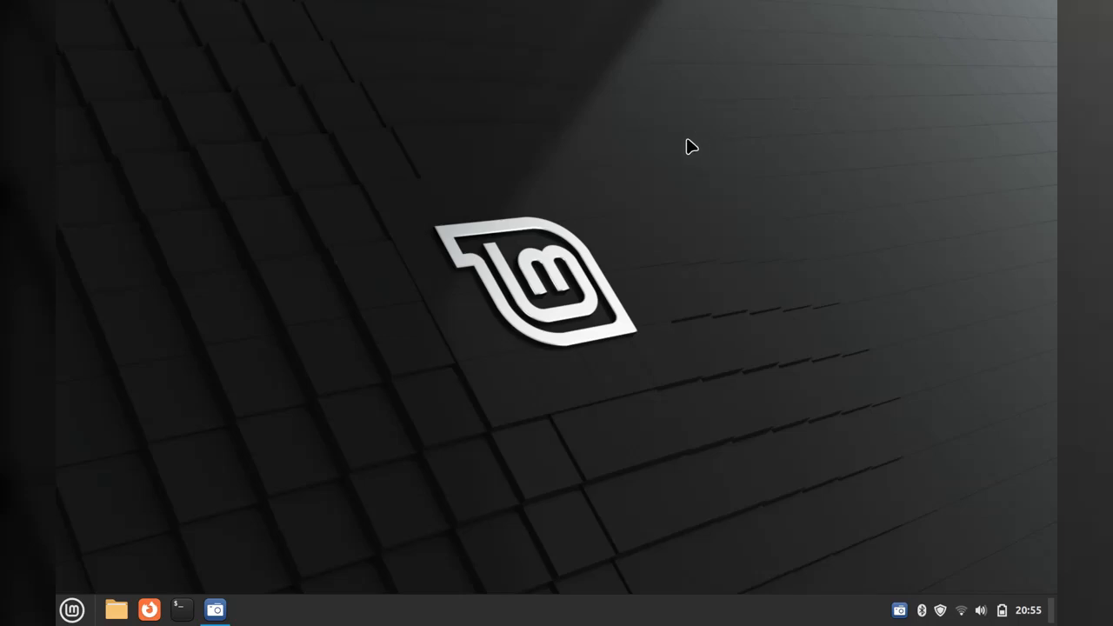
mouse_move(379, 360)
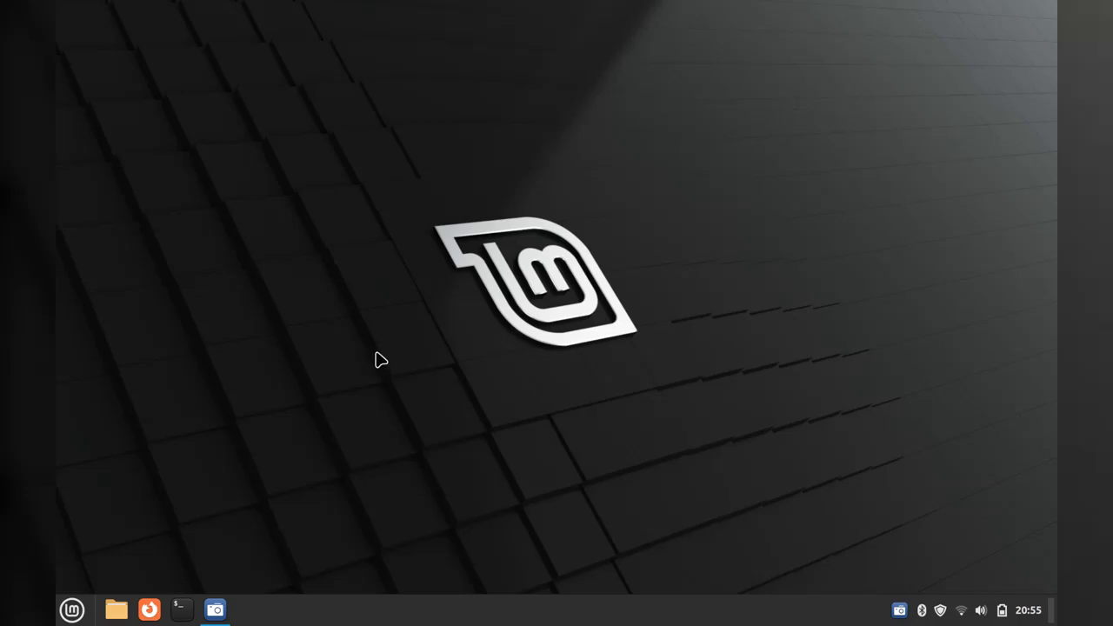
mouse_move(408, 462)
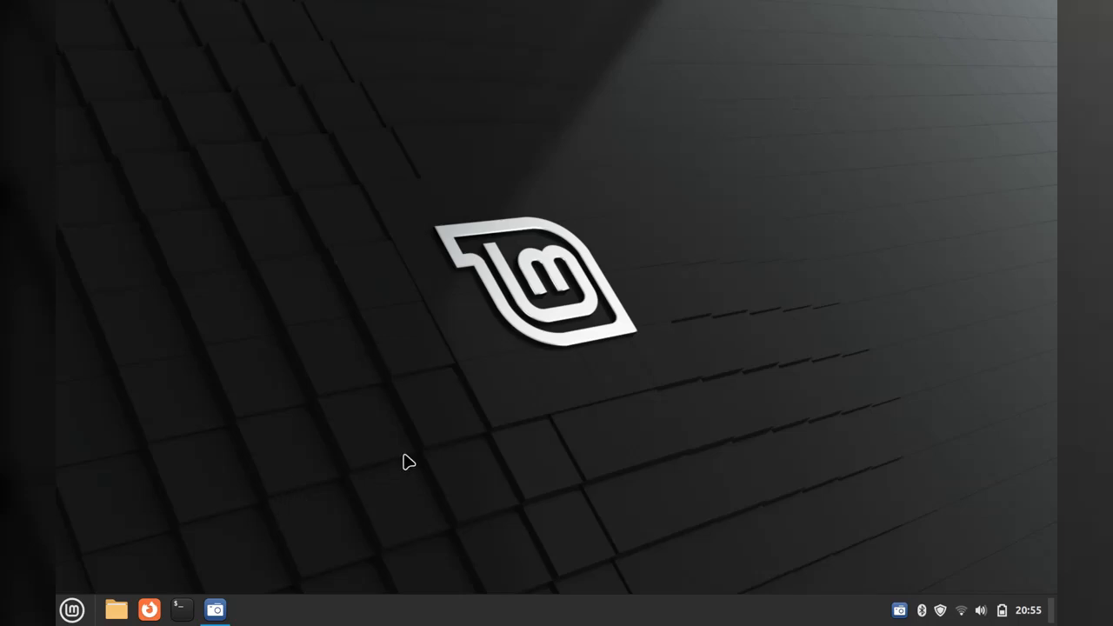
mouse_move(817, 594)
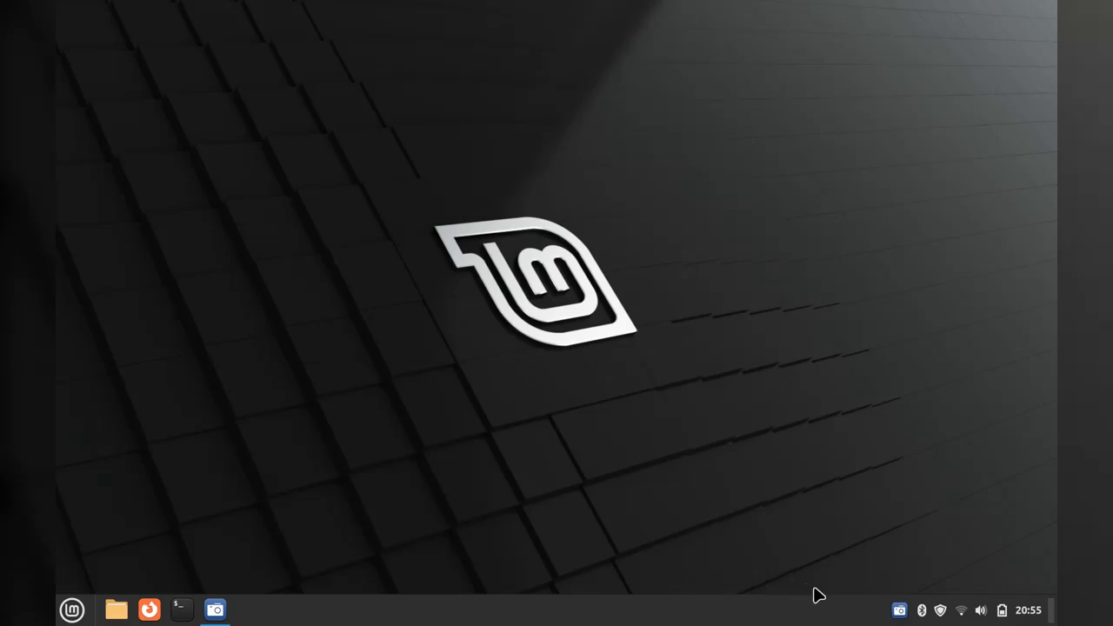